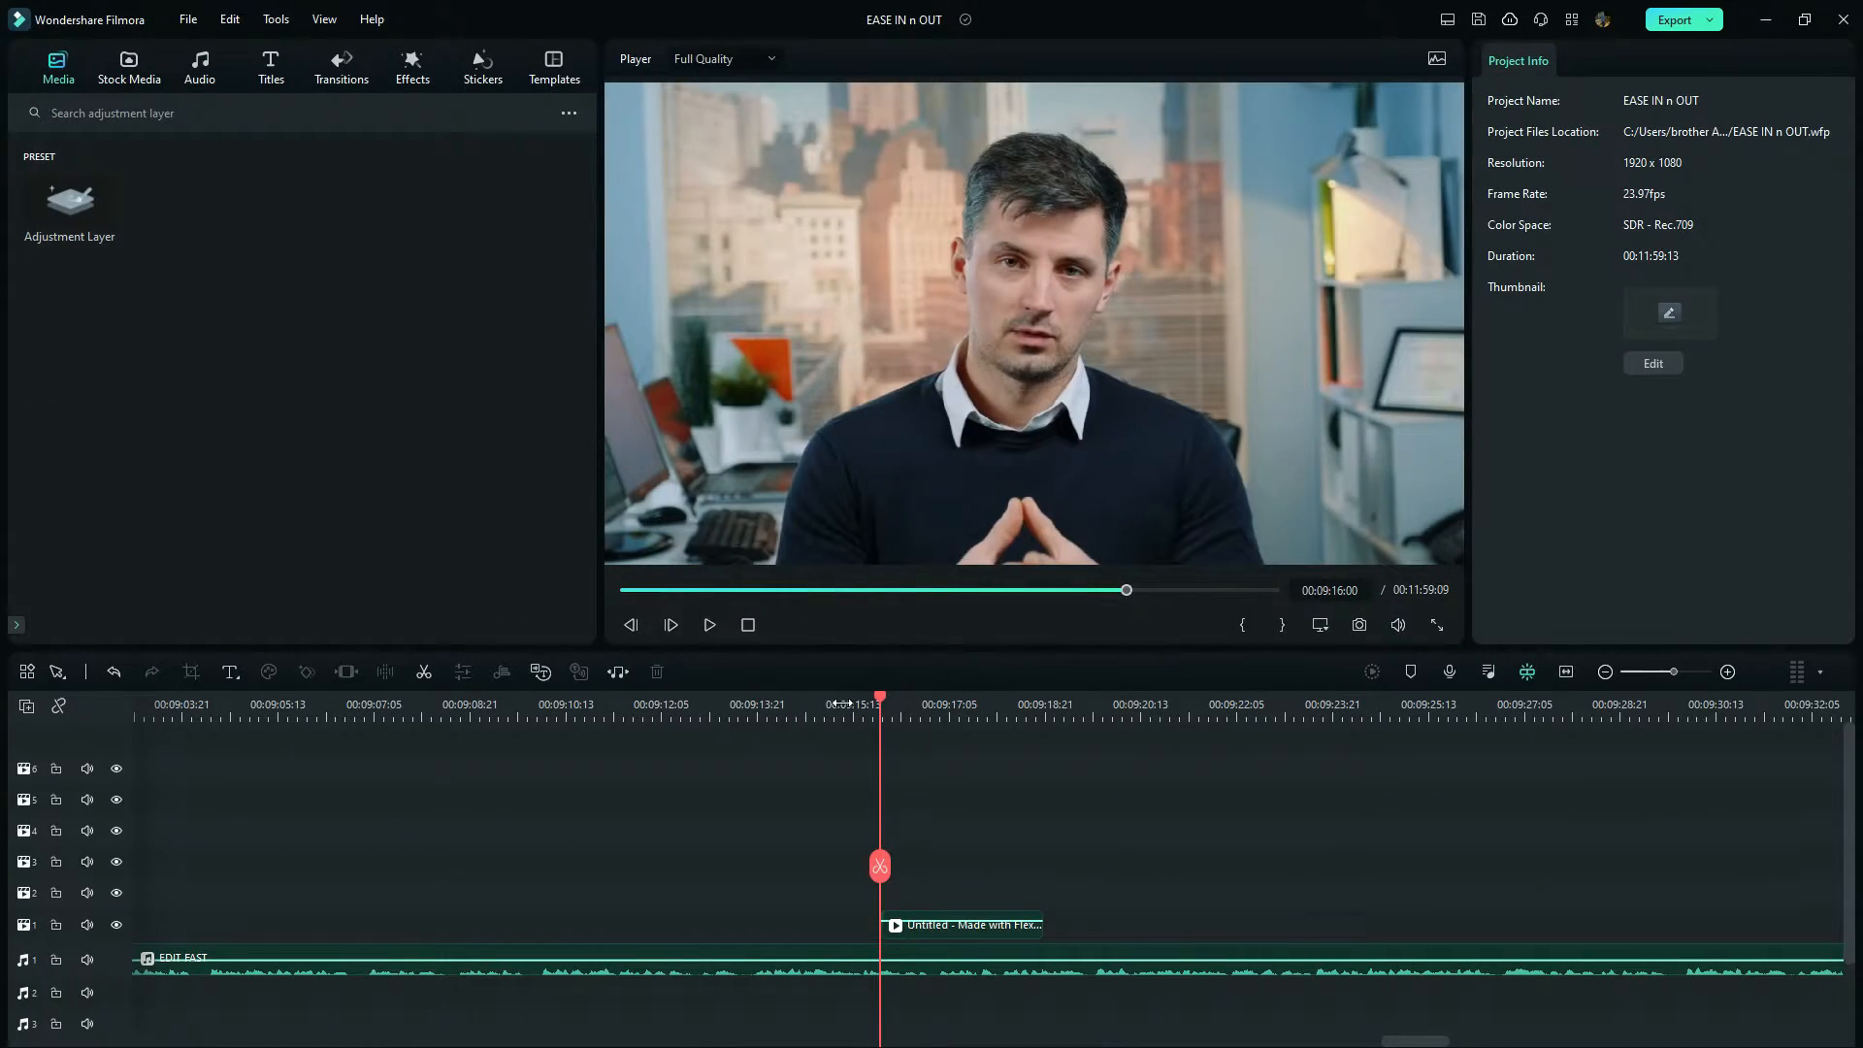
Step: Set the project resolution to 1280x720 and the frame rate to 30 fps in Project Settings
{"action": "left_click", "coordinate": [192, 18]}
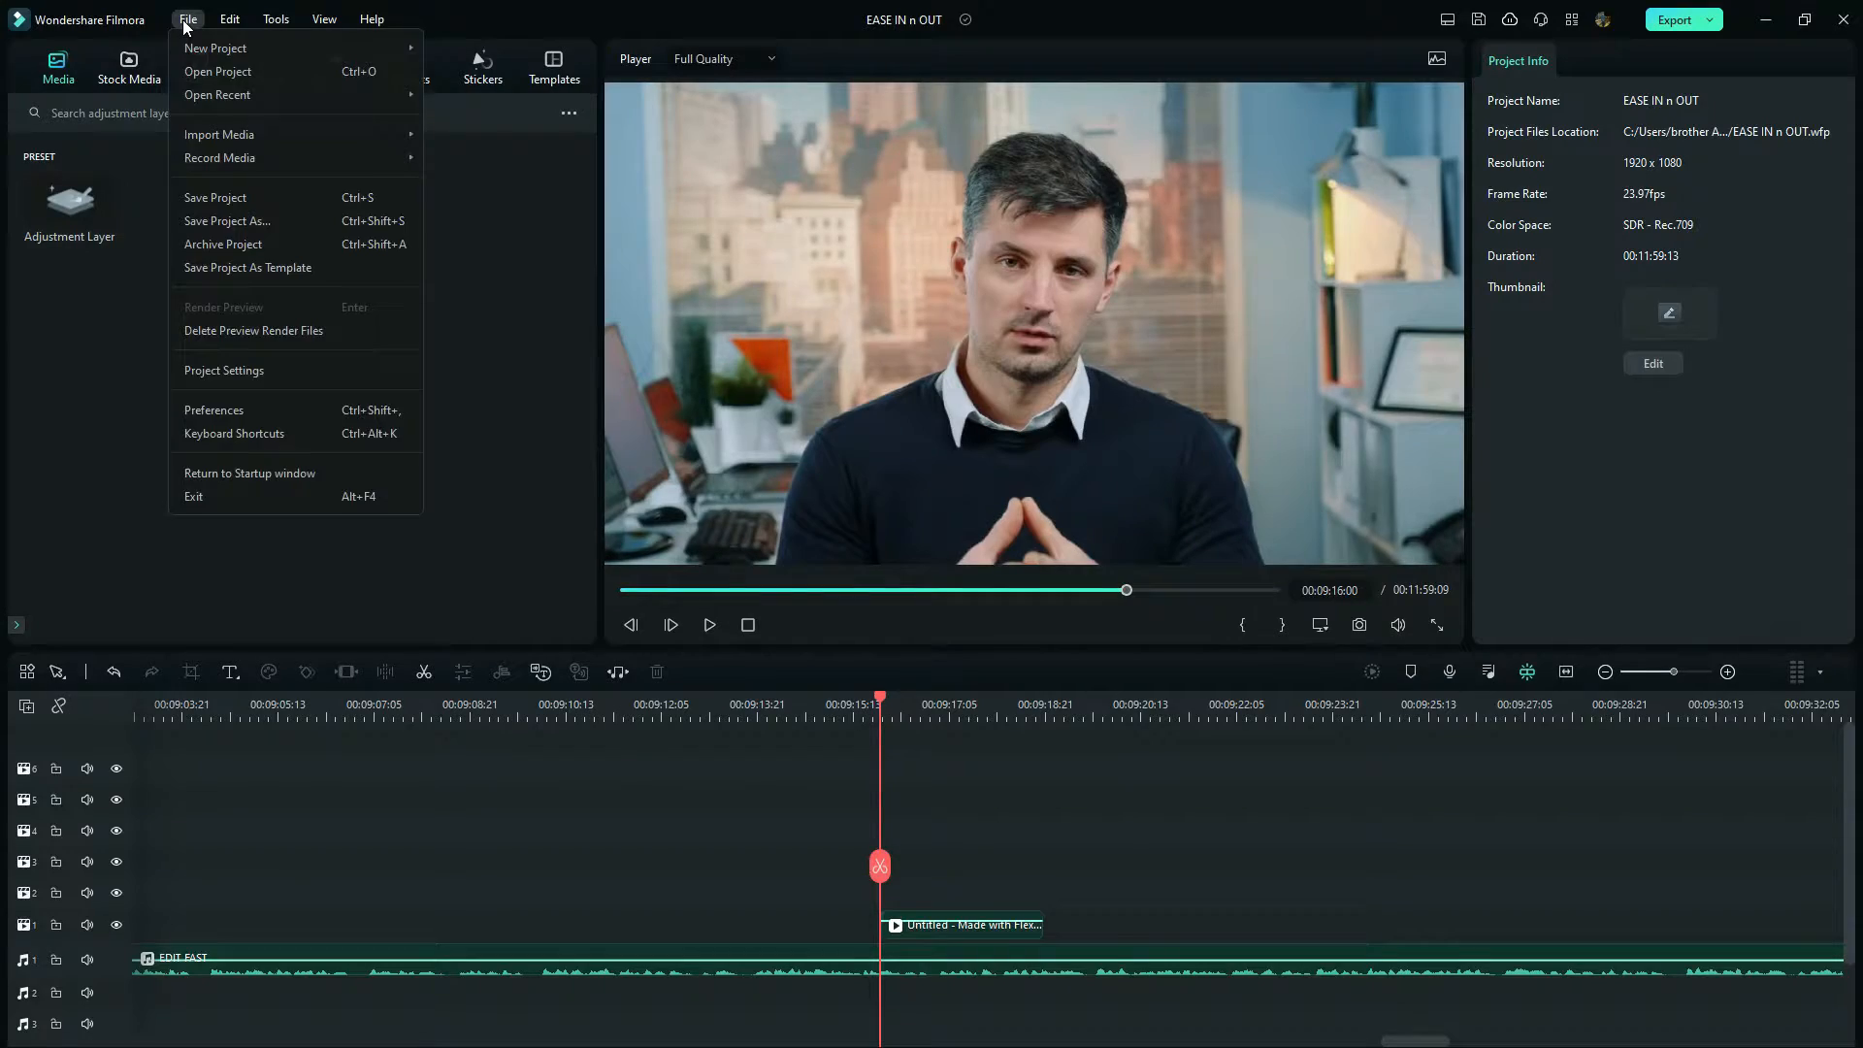
{"action": "left_click", "coordinate": [224, 371]}
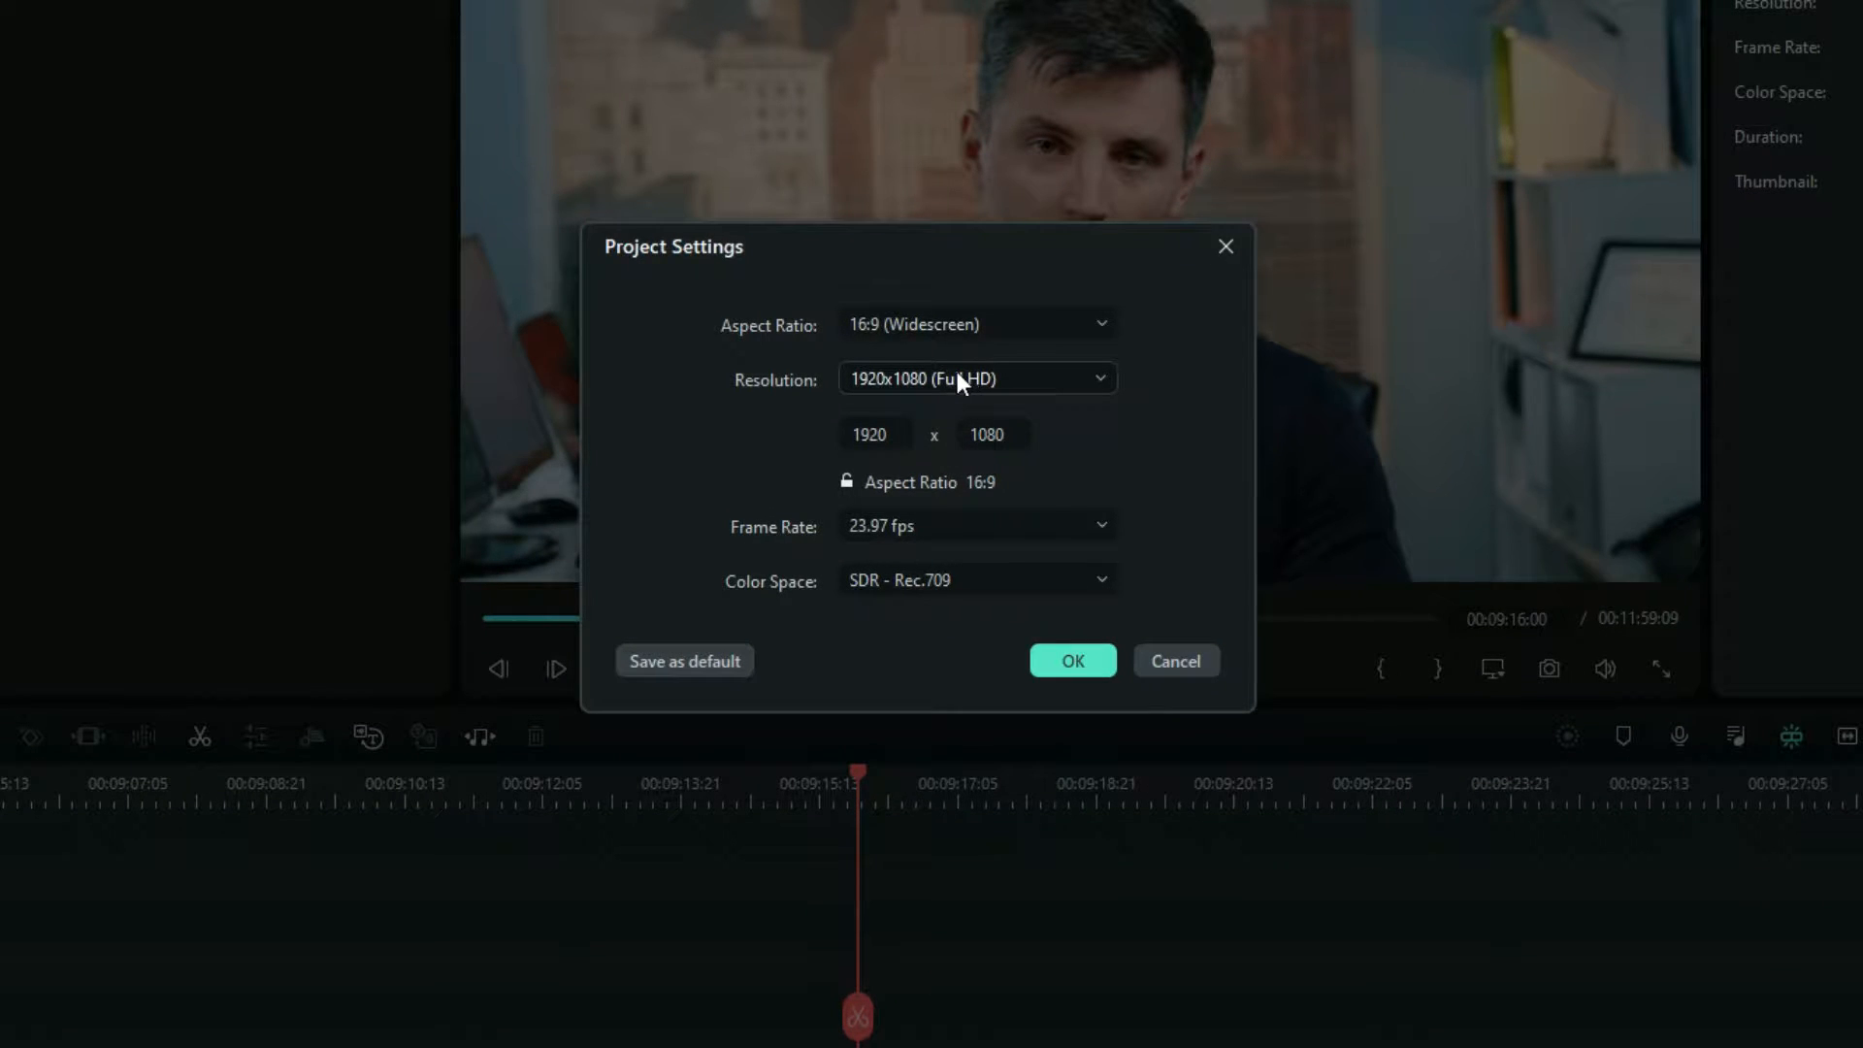
{"action": "left_click", "coordinate": [978, 378]}
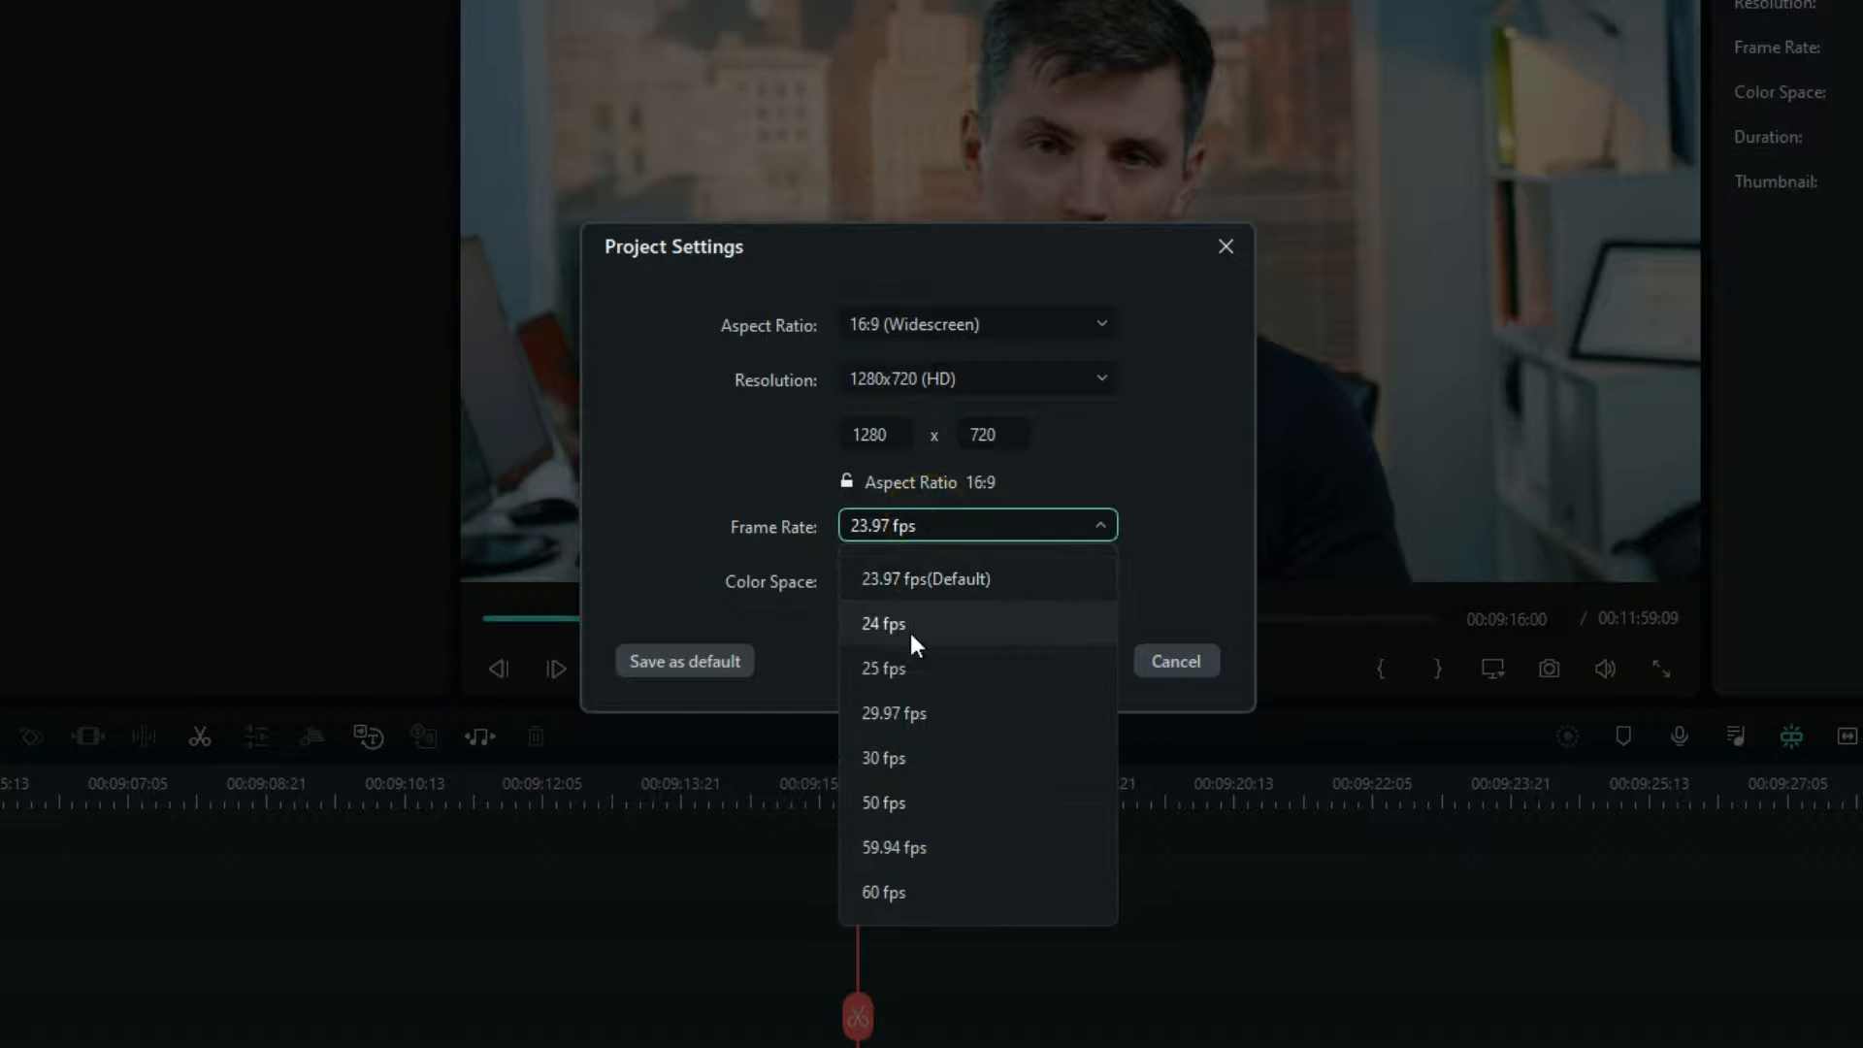
{"action": "left_click", "coordinate": [882, 758]}
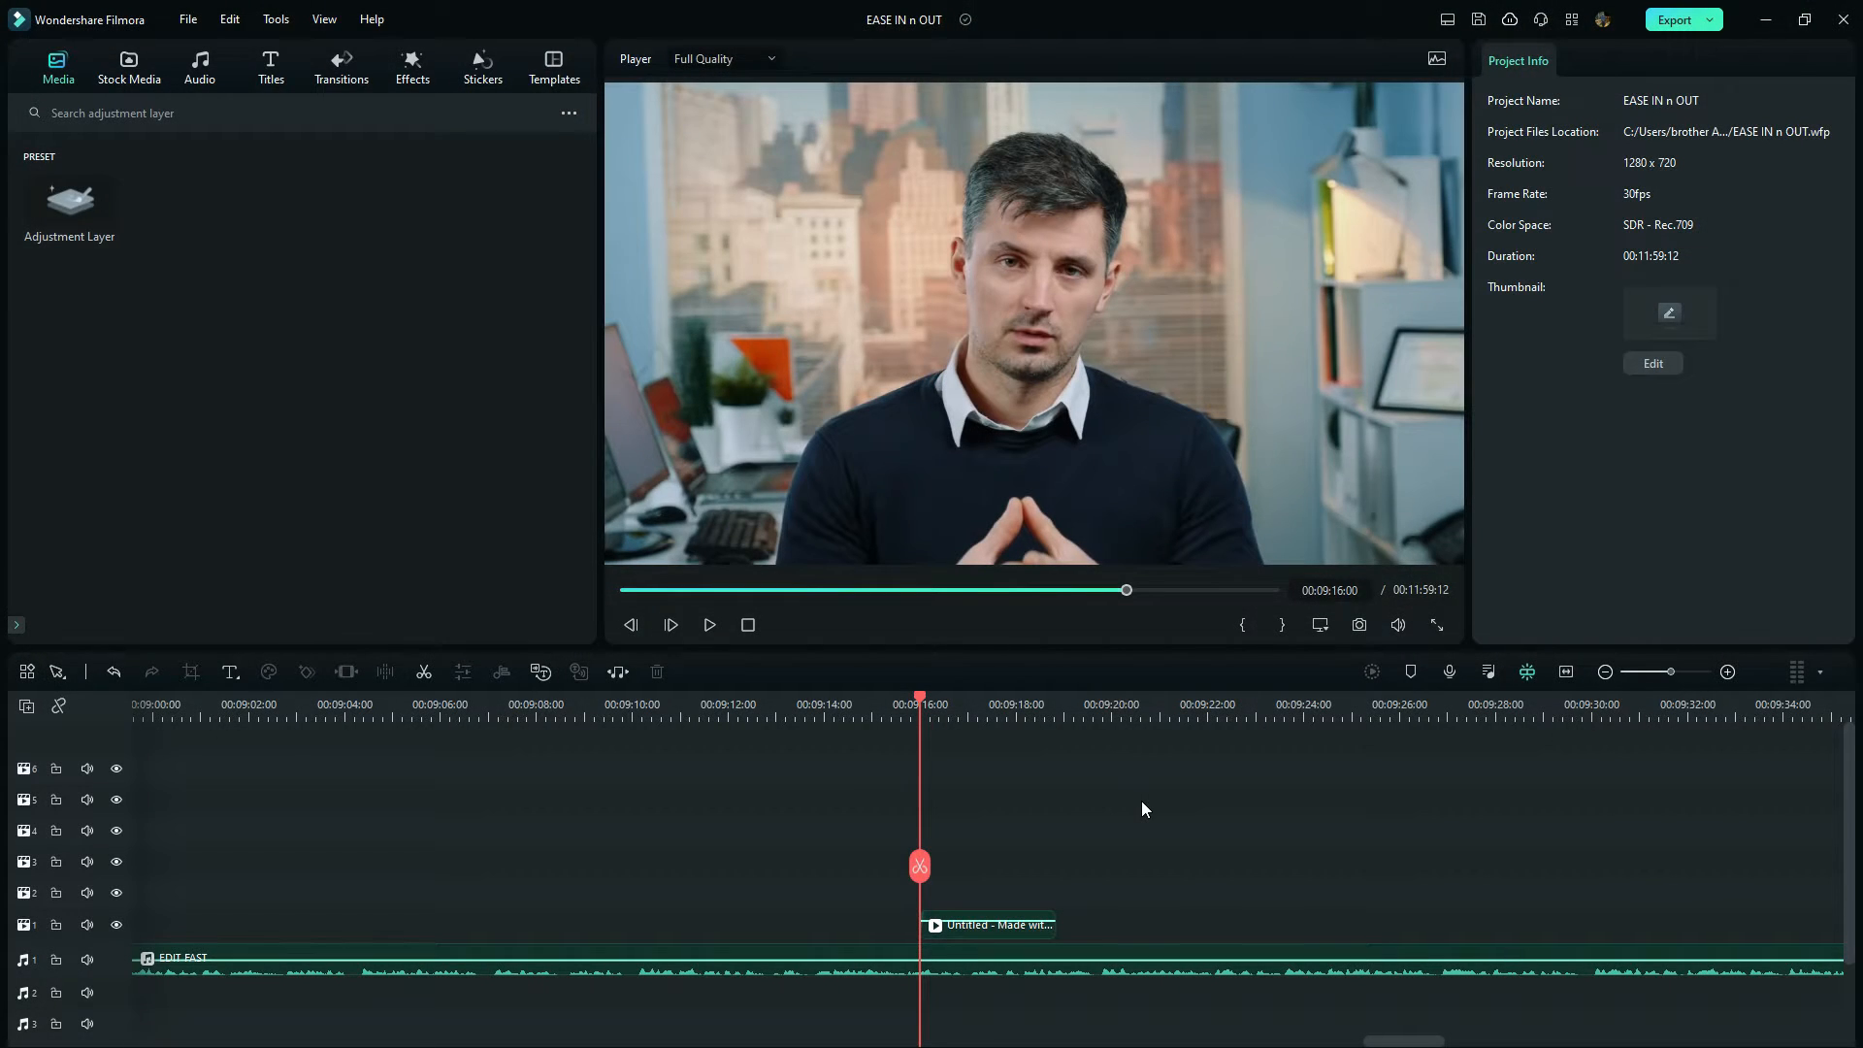
{"action": "mouse_move", "coordinate": [1158, 803]}
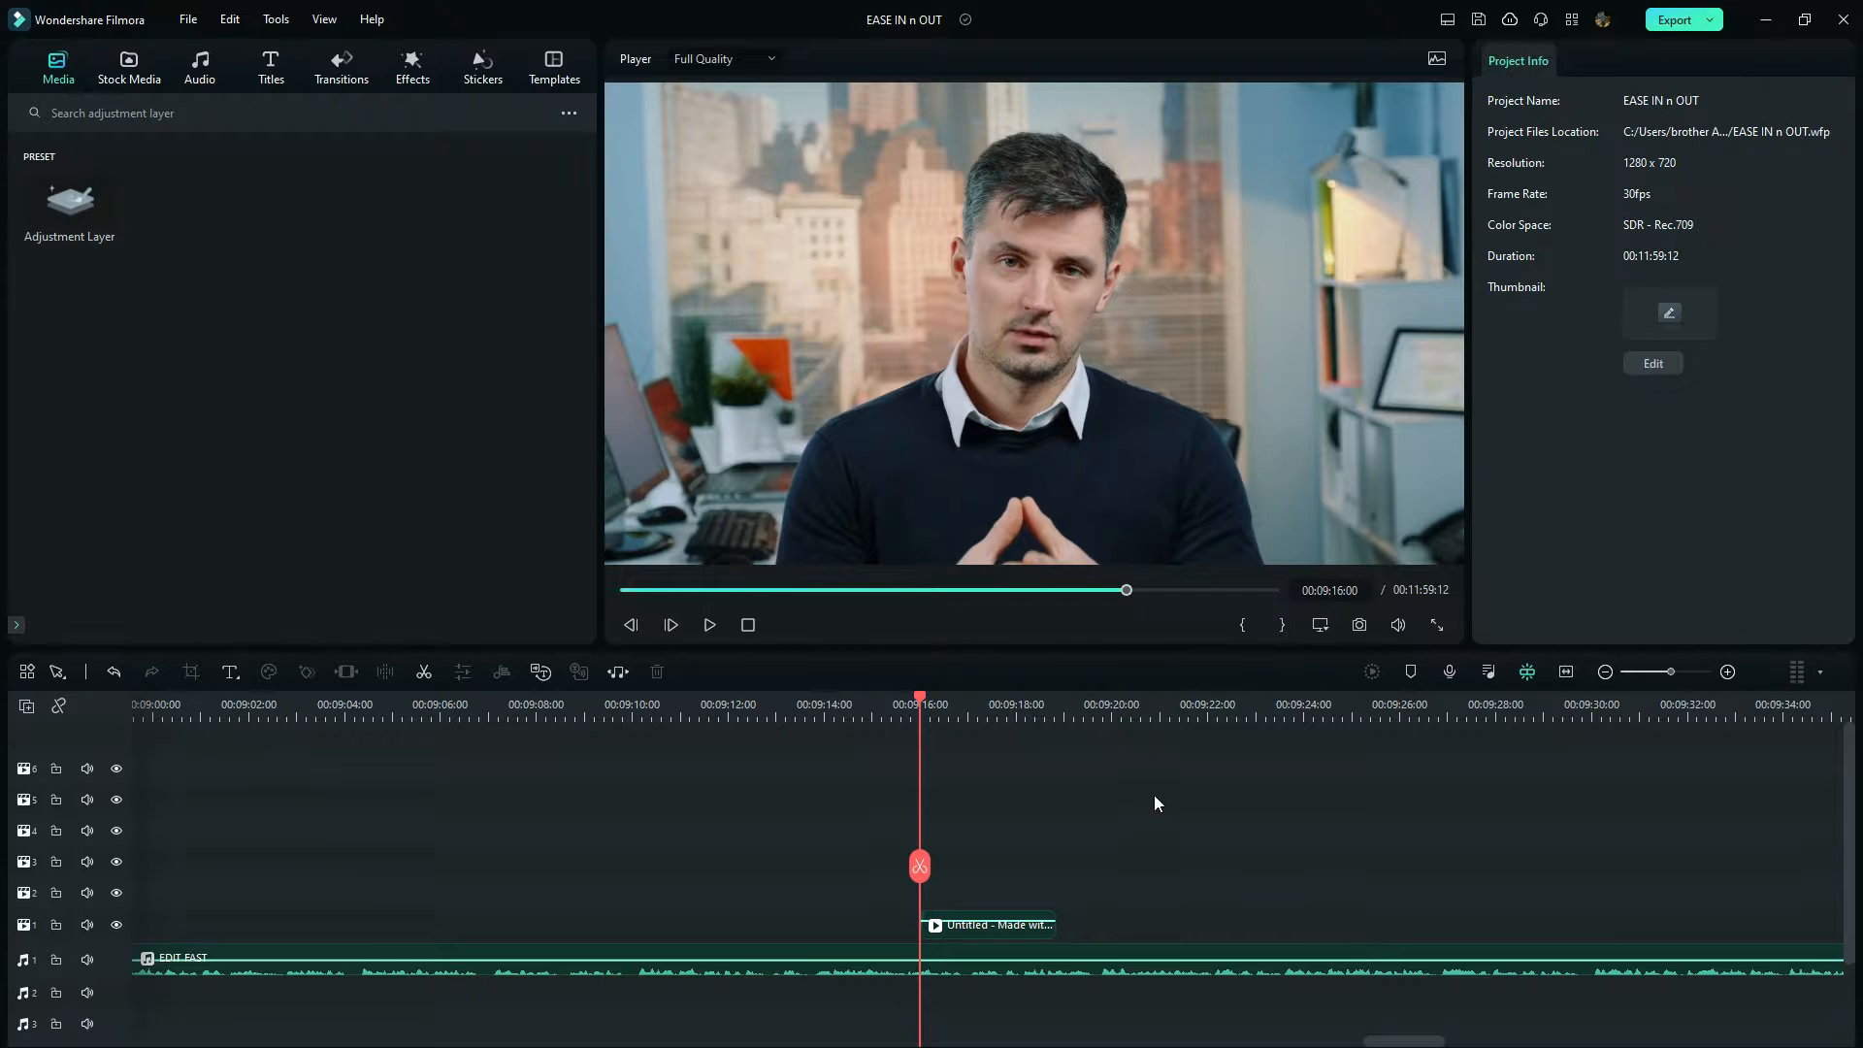
Step: Review and close the Export settings, then confirm the STT 4K clip properties (3840x2160, 30 fps)
{"action": "left_click", "coordinate": [1676, 19]}
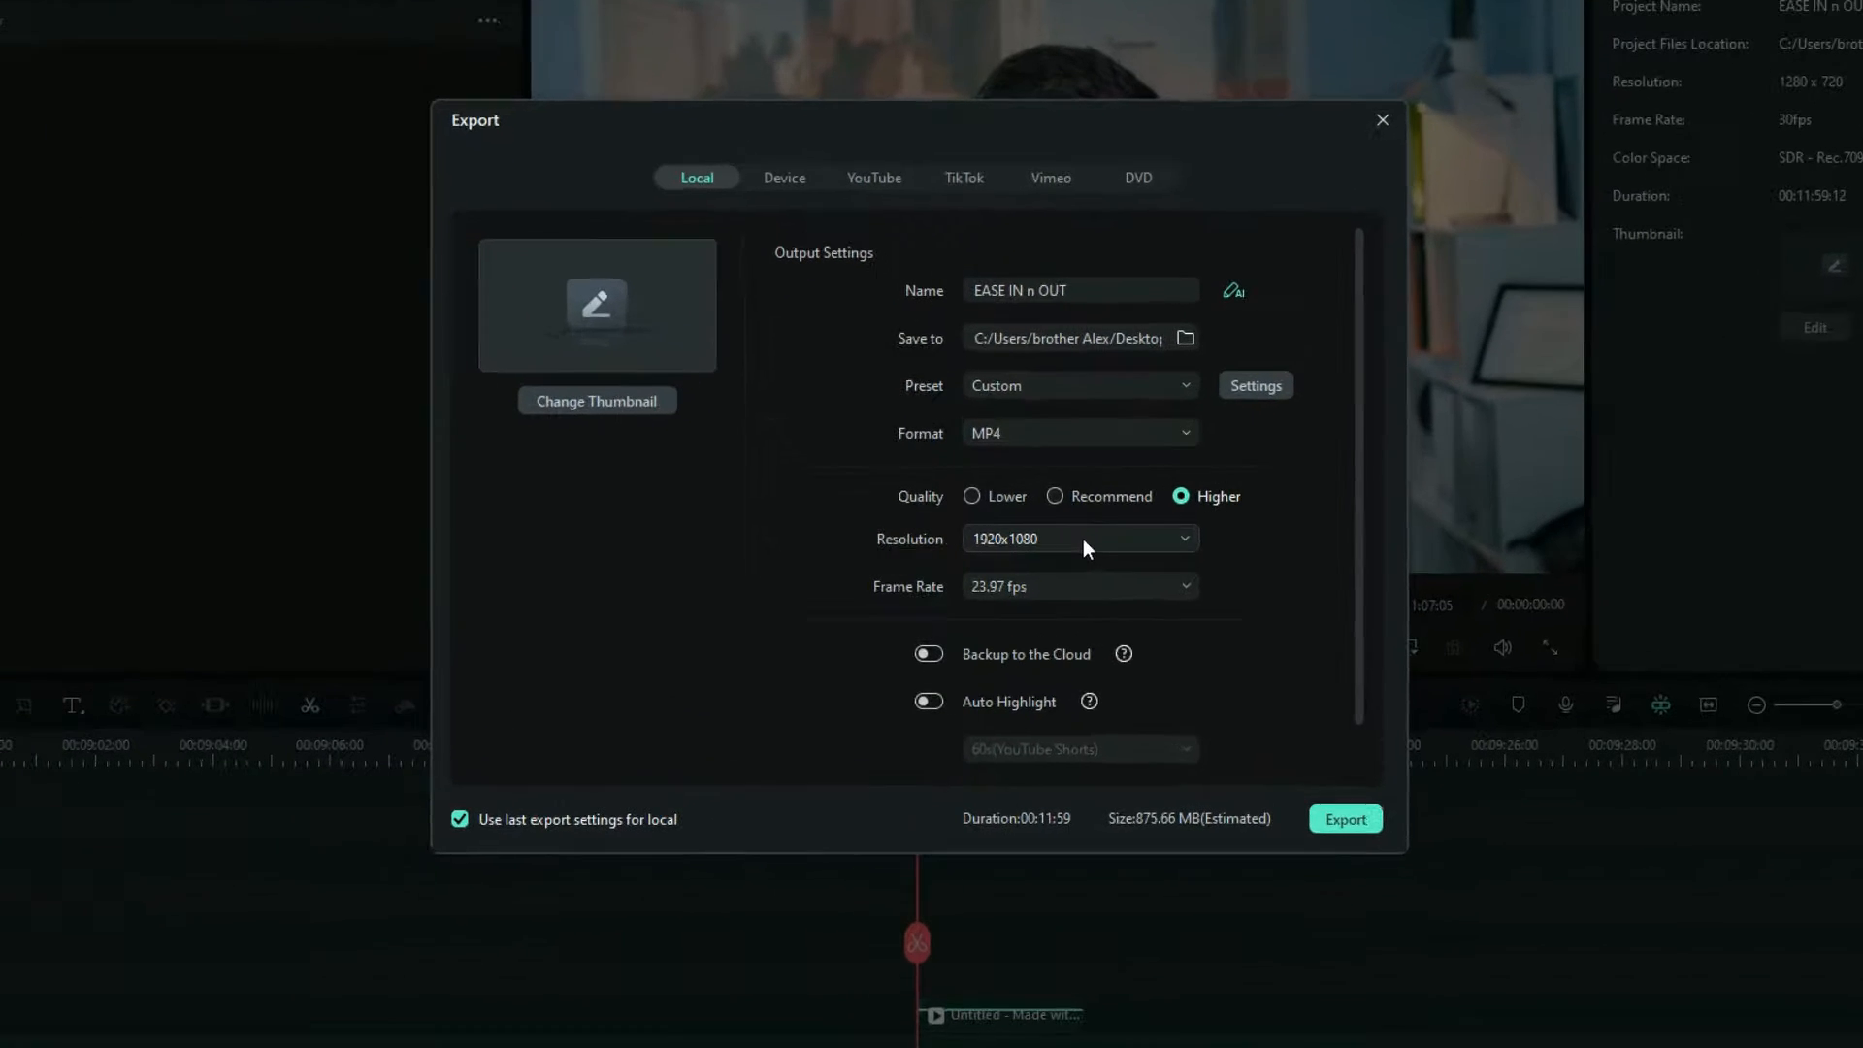
{"action": "left_click", "coordinate": [1383, 120]}
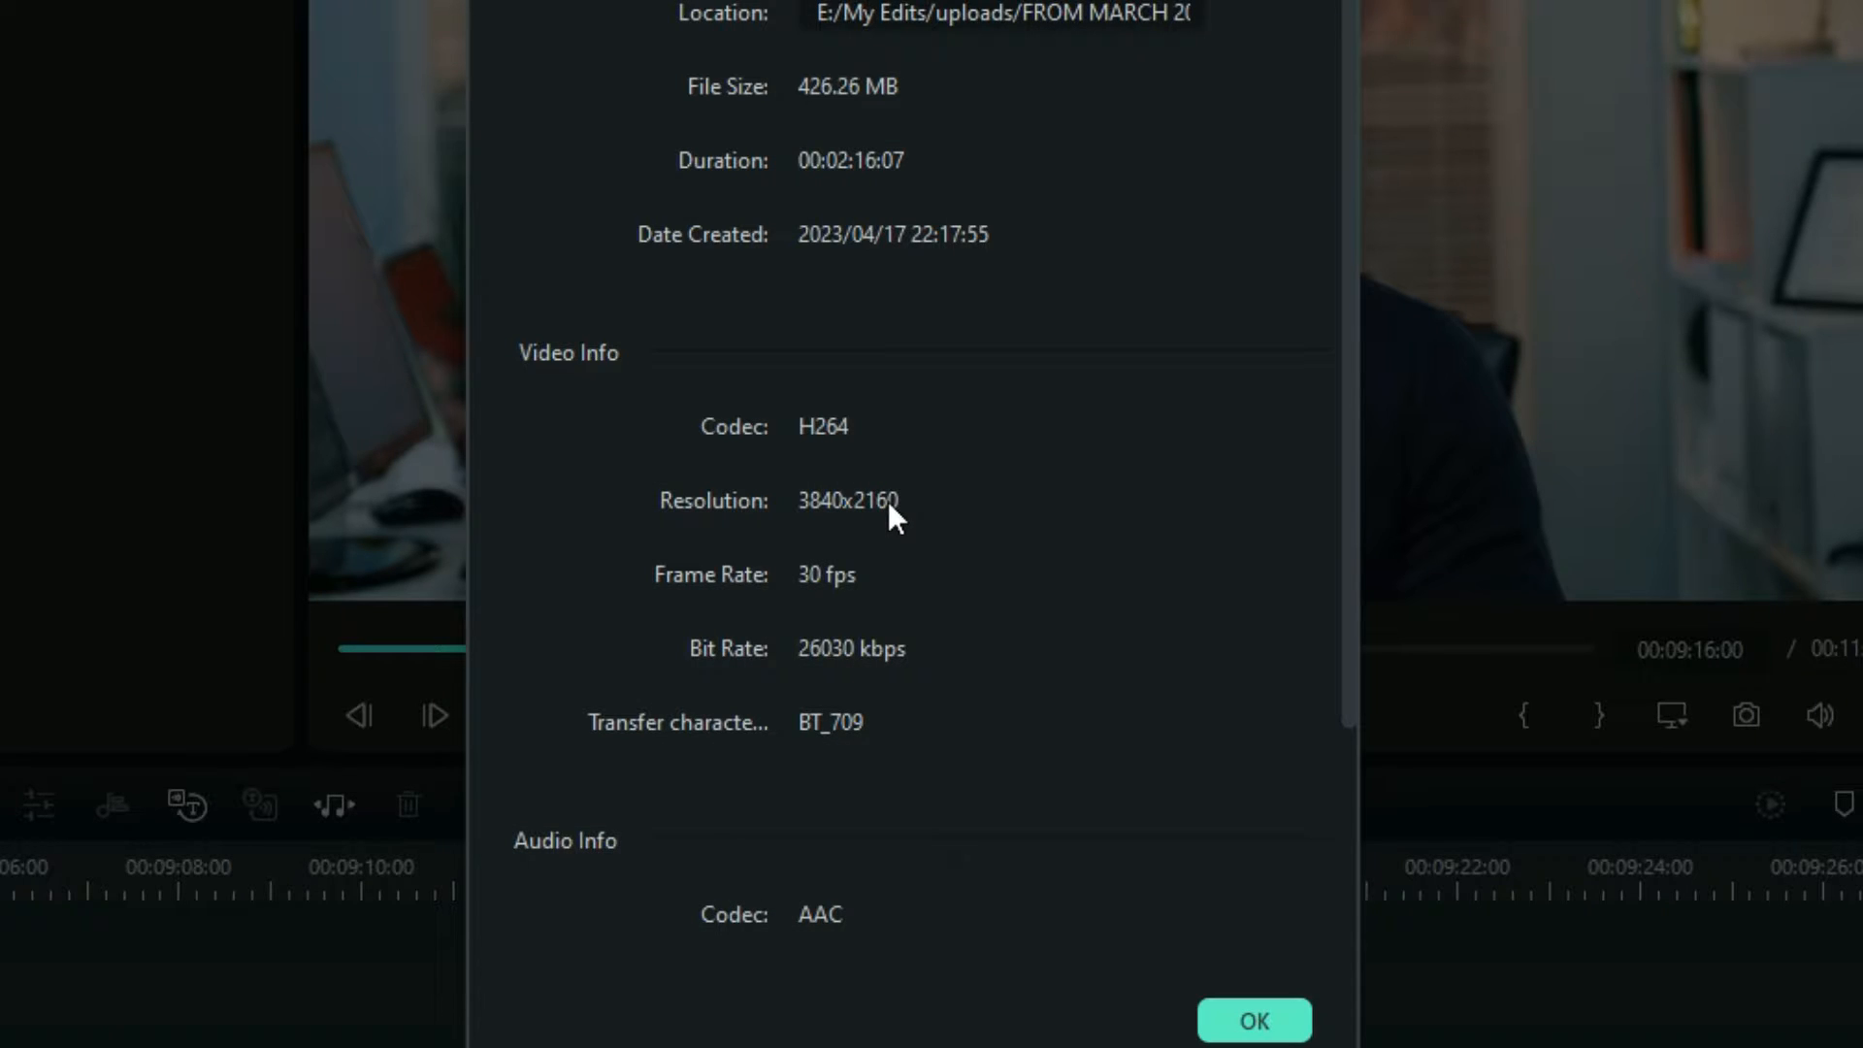
{"action": "left_click", "coordinate": [1257, 1045]}
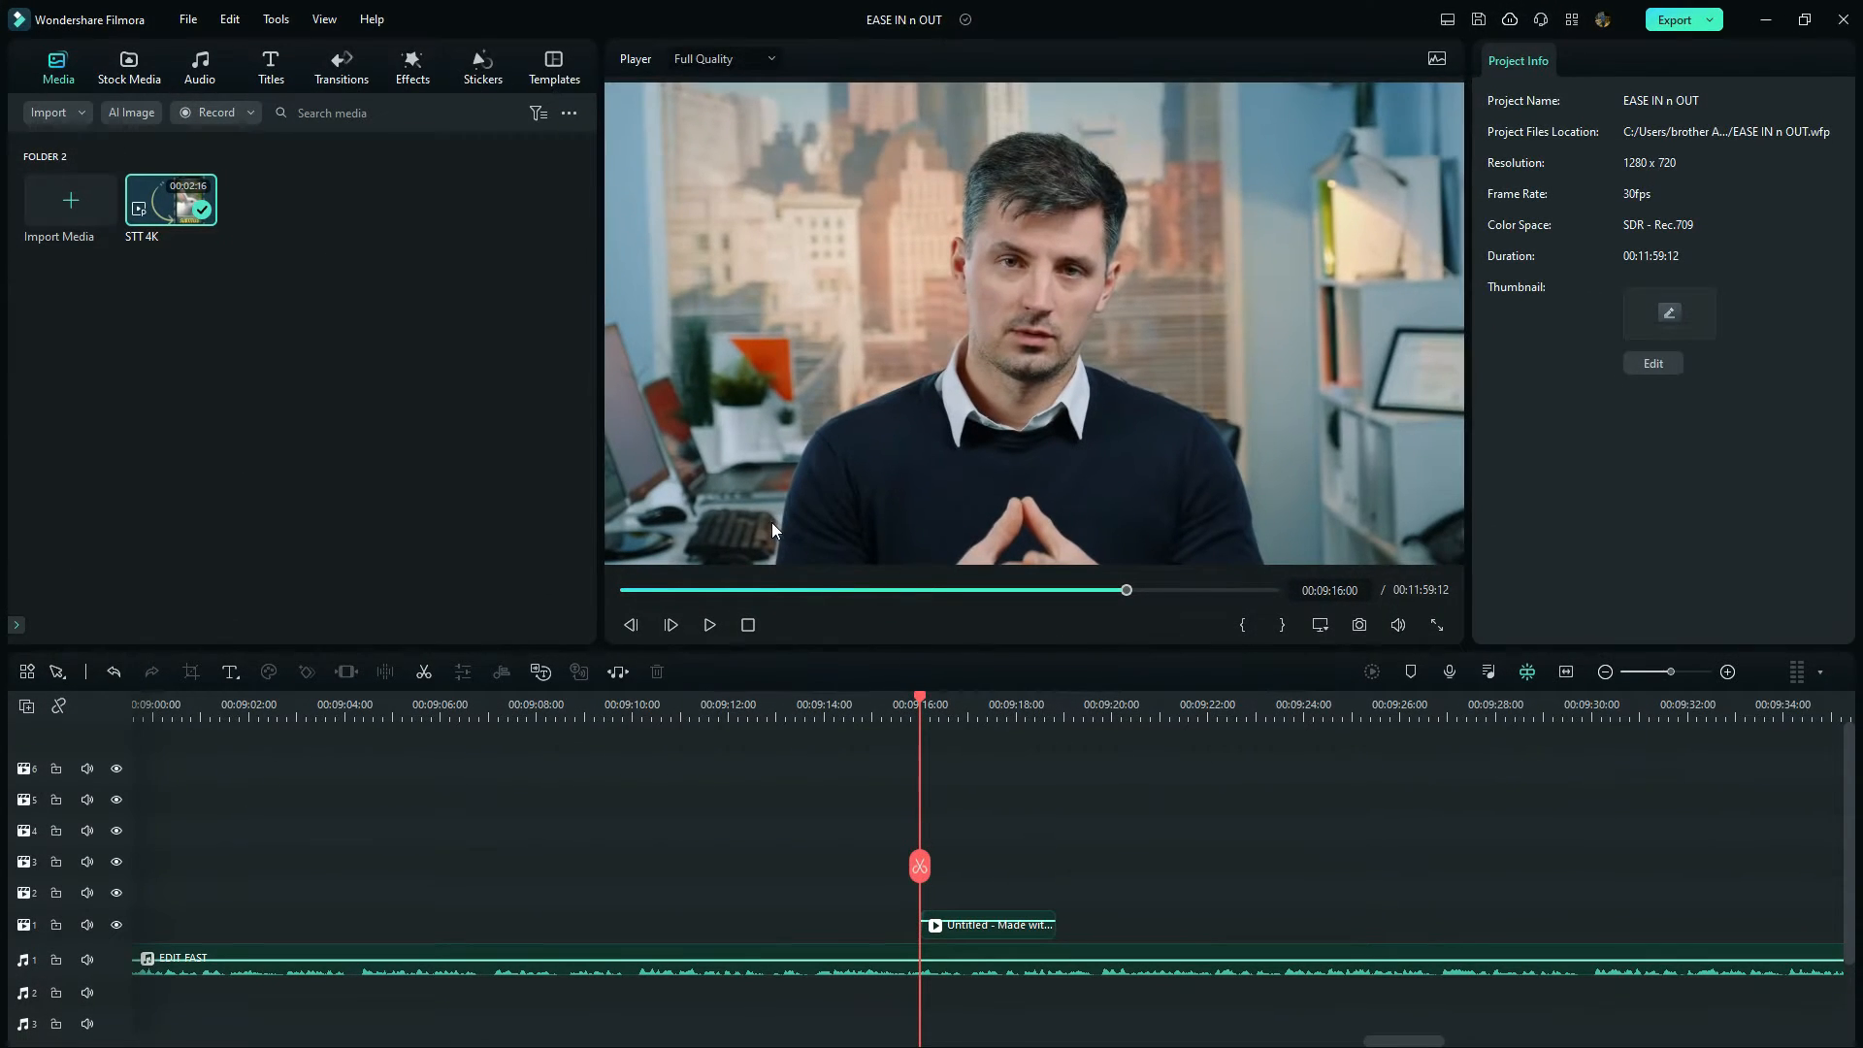
{"action": "mouse_move", "coordinate": [691, 510]}
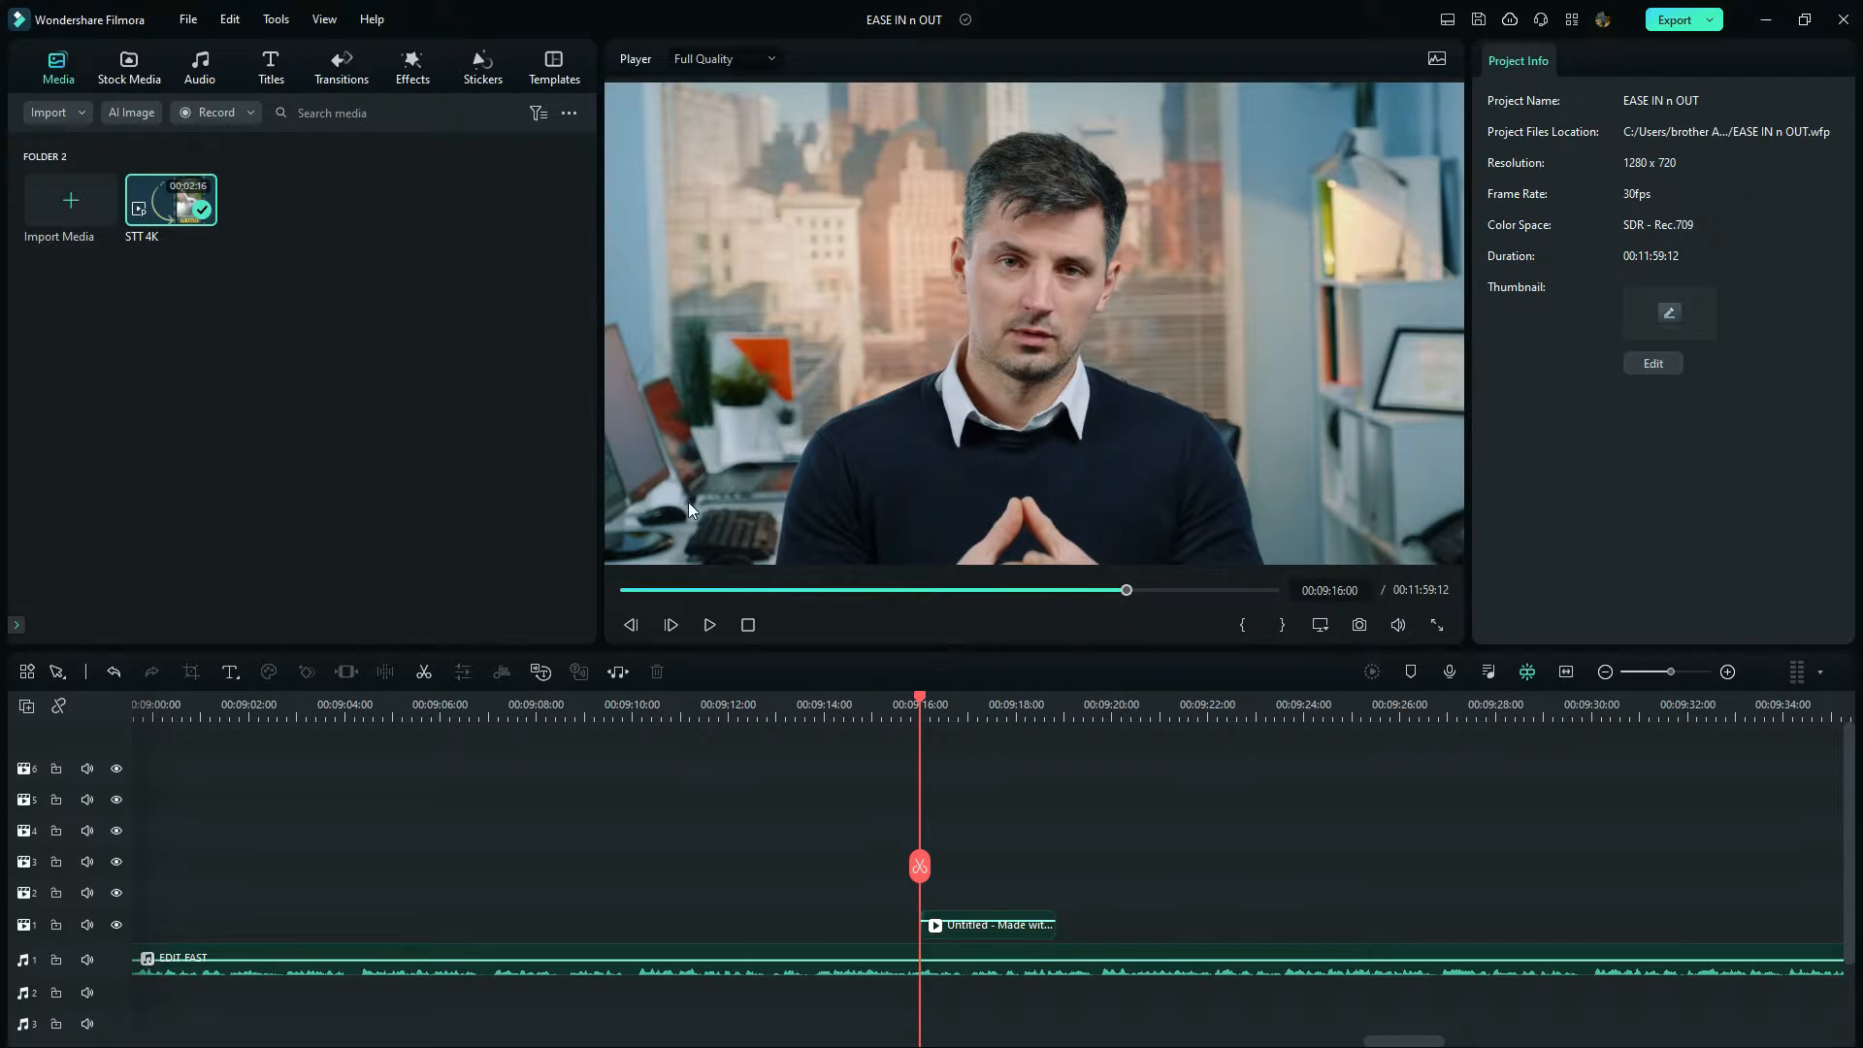
Step: In Performance preferences, enable automatic proxies for media above 1280 x 720
{"action": "left_click", "coordinate": [188, 18]}
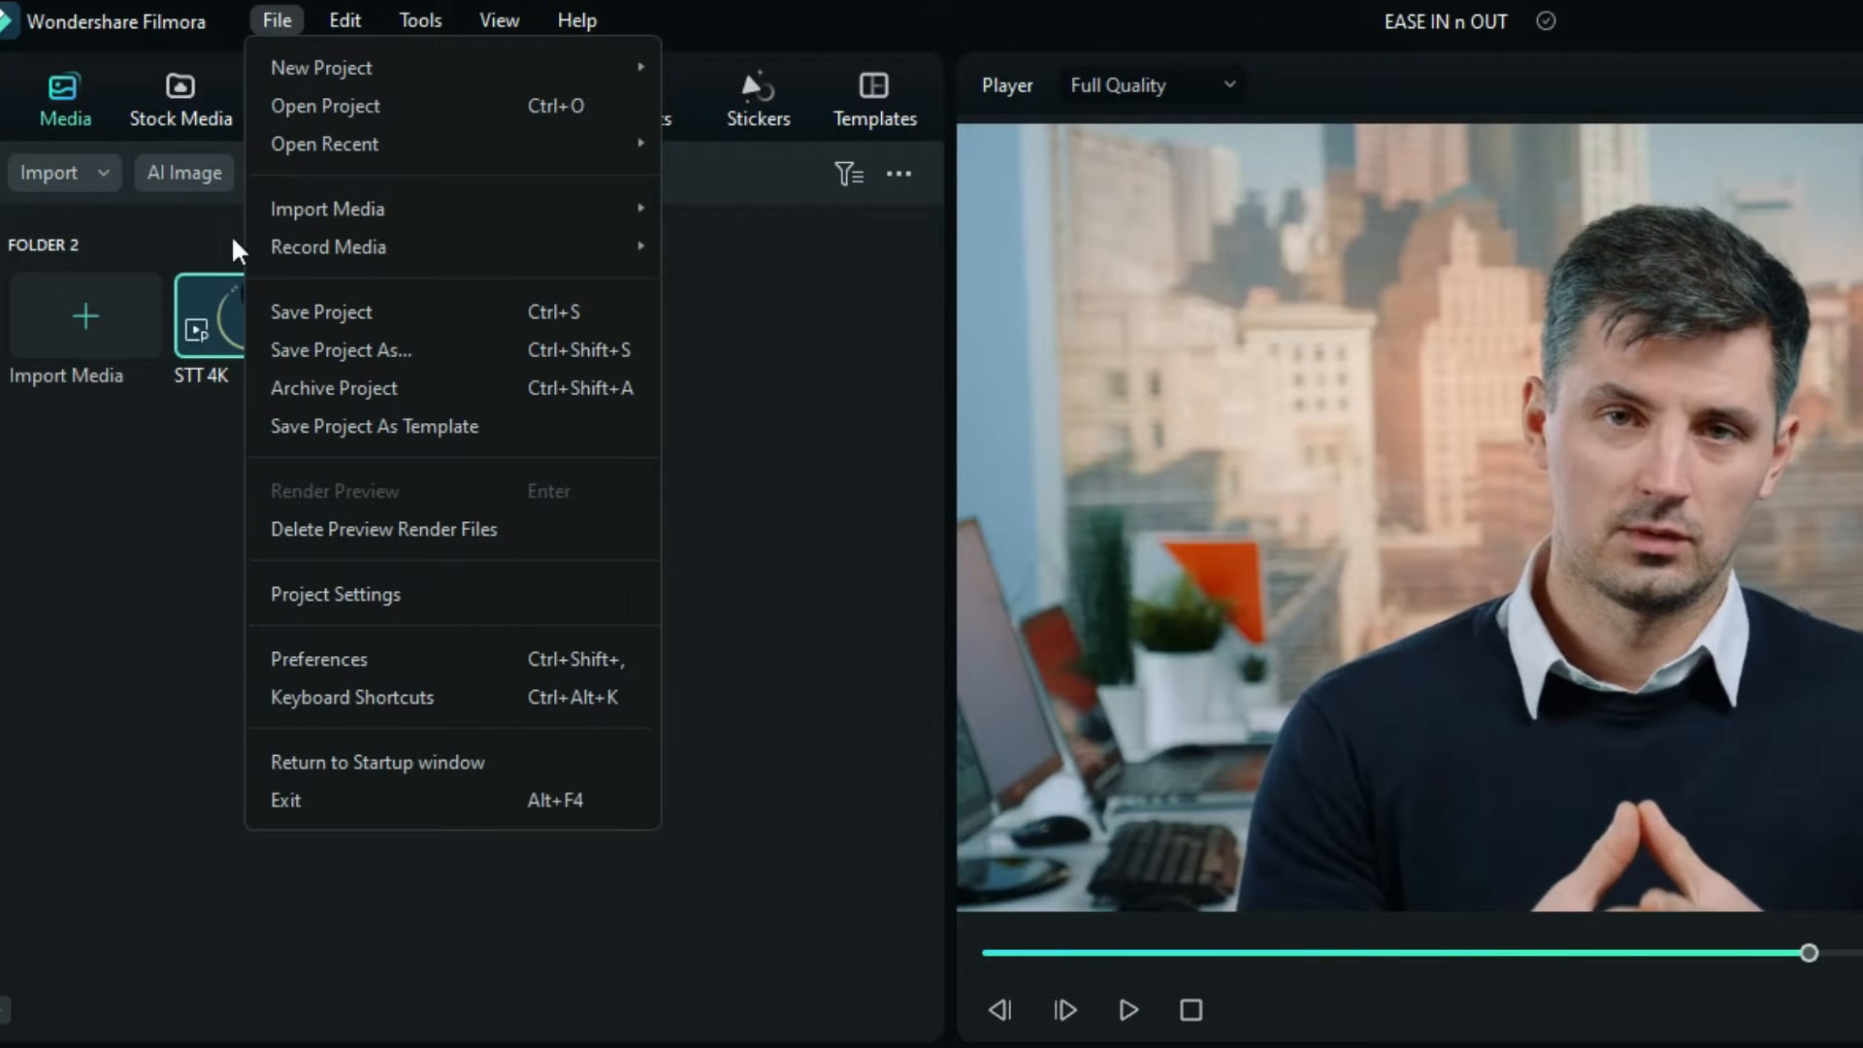
{"action": "left_click", "coordinate": [318, 659]}
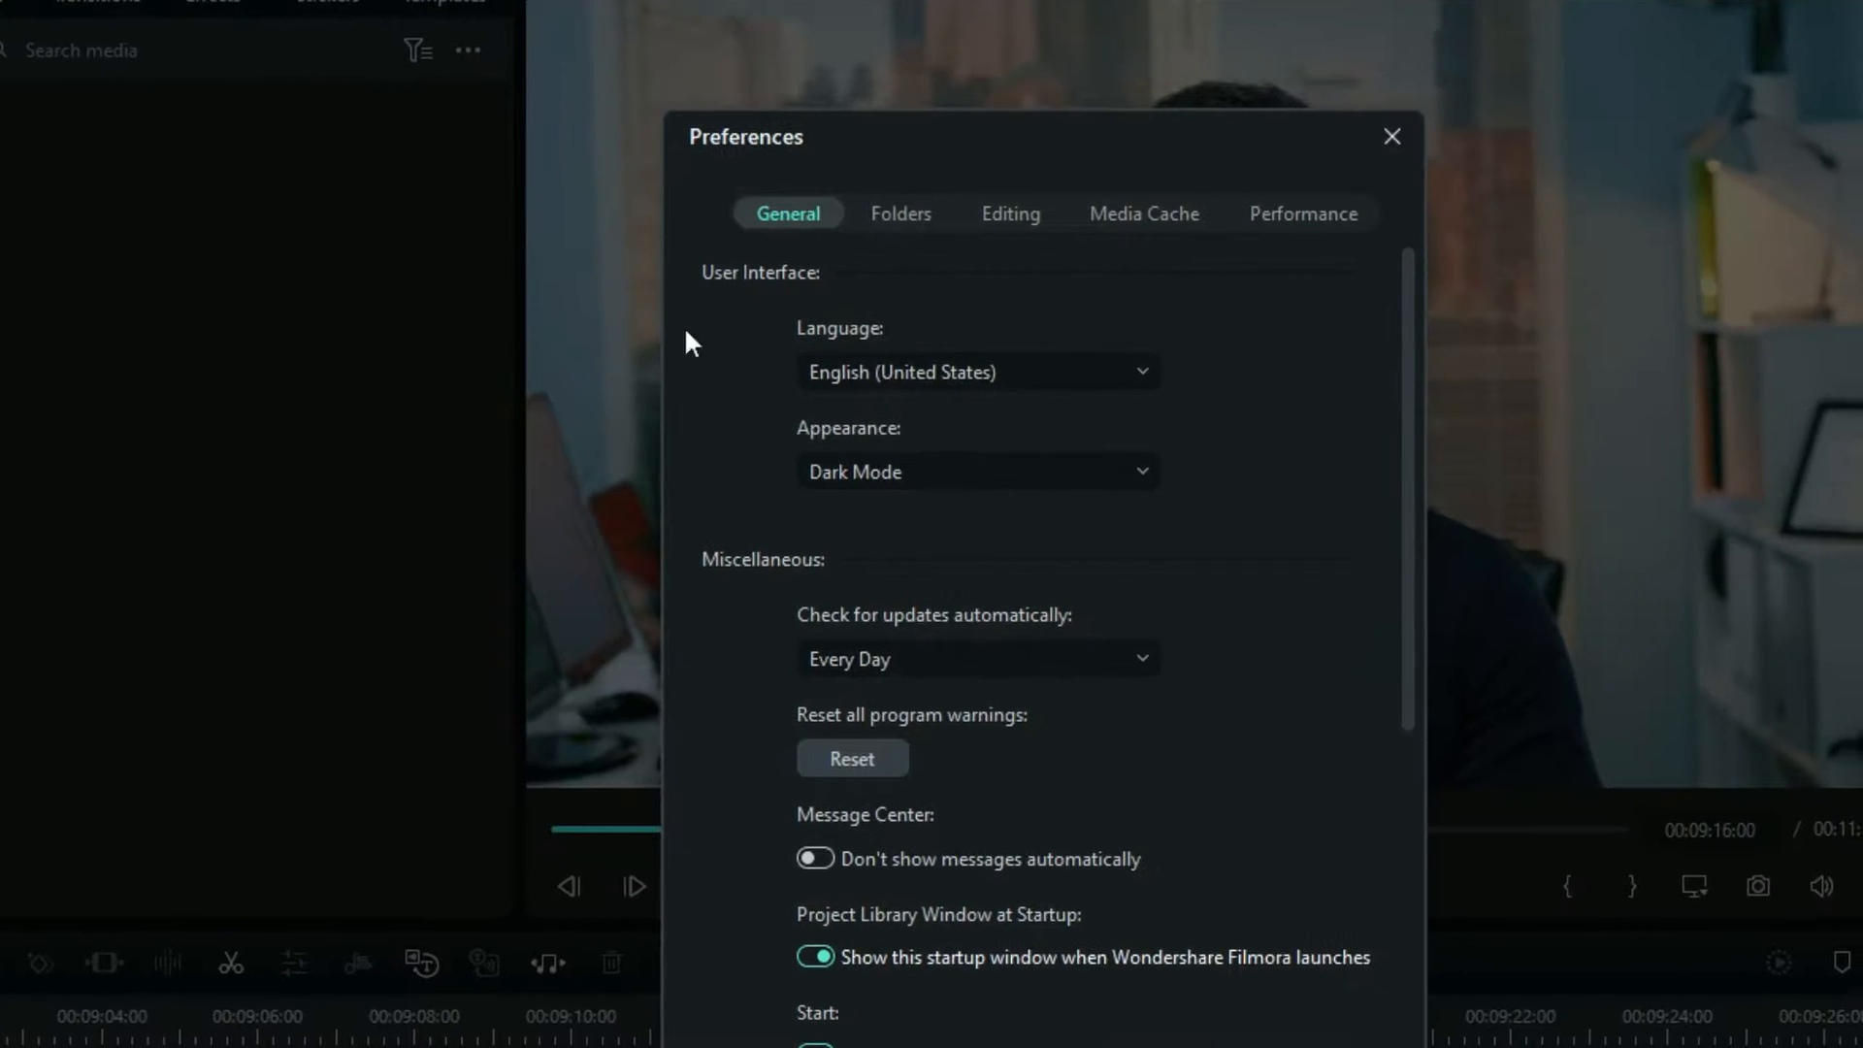
{"action": "left_click", "coordinate": [1303, 213]}
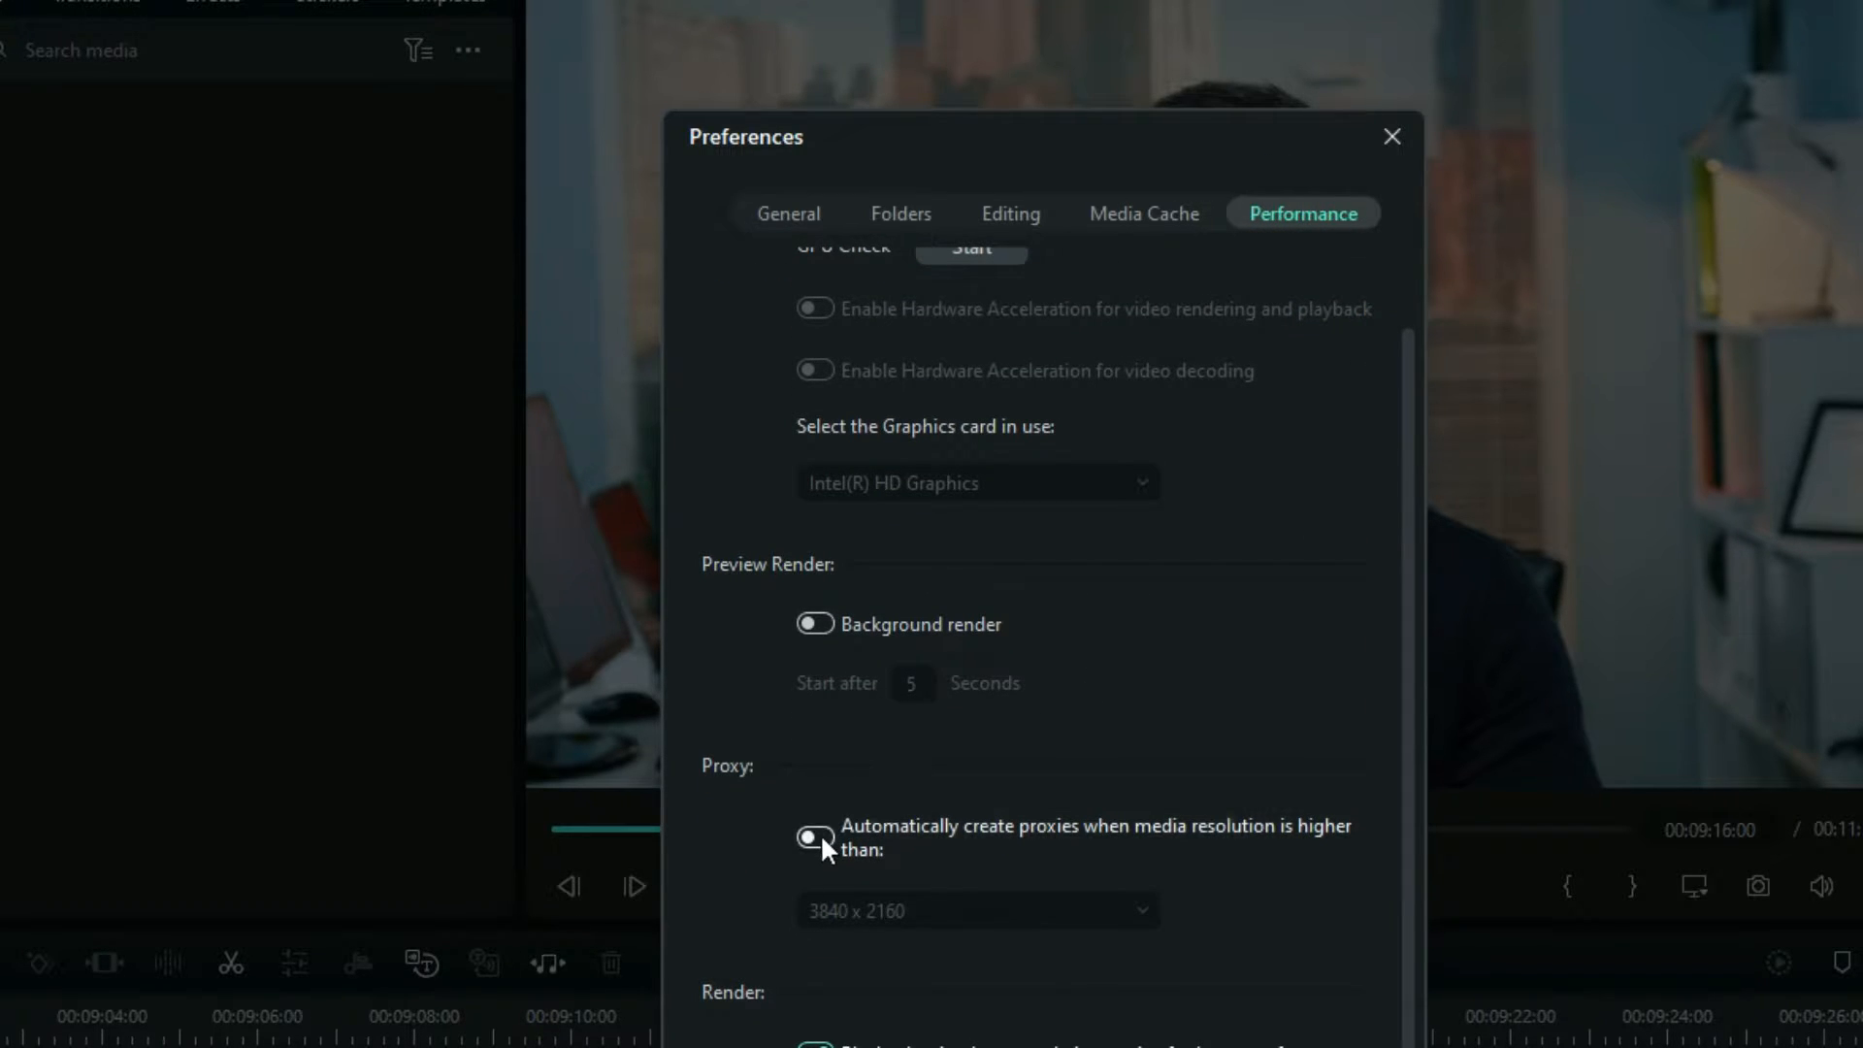
{"action": "scroll", "scroll_direction": "down", "scroll_amount": 3}
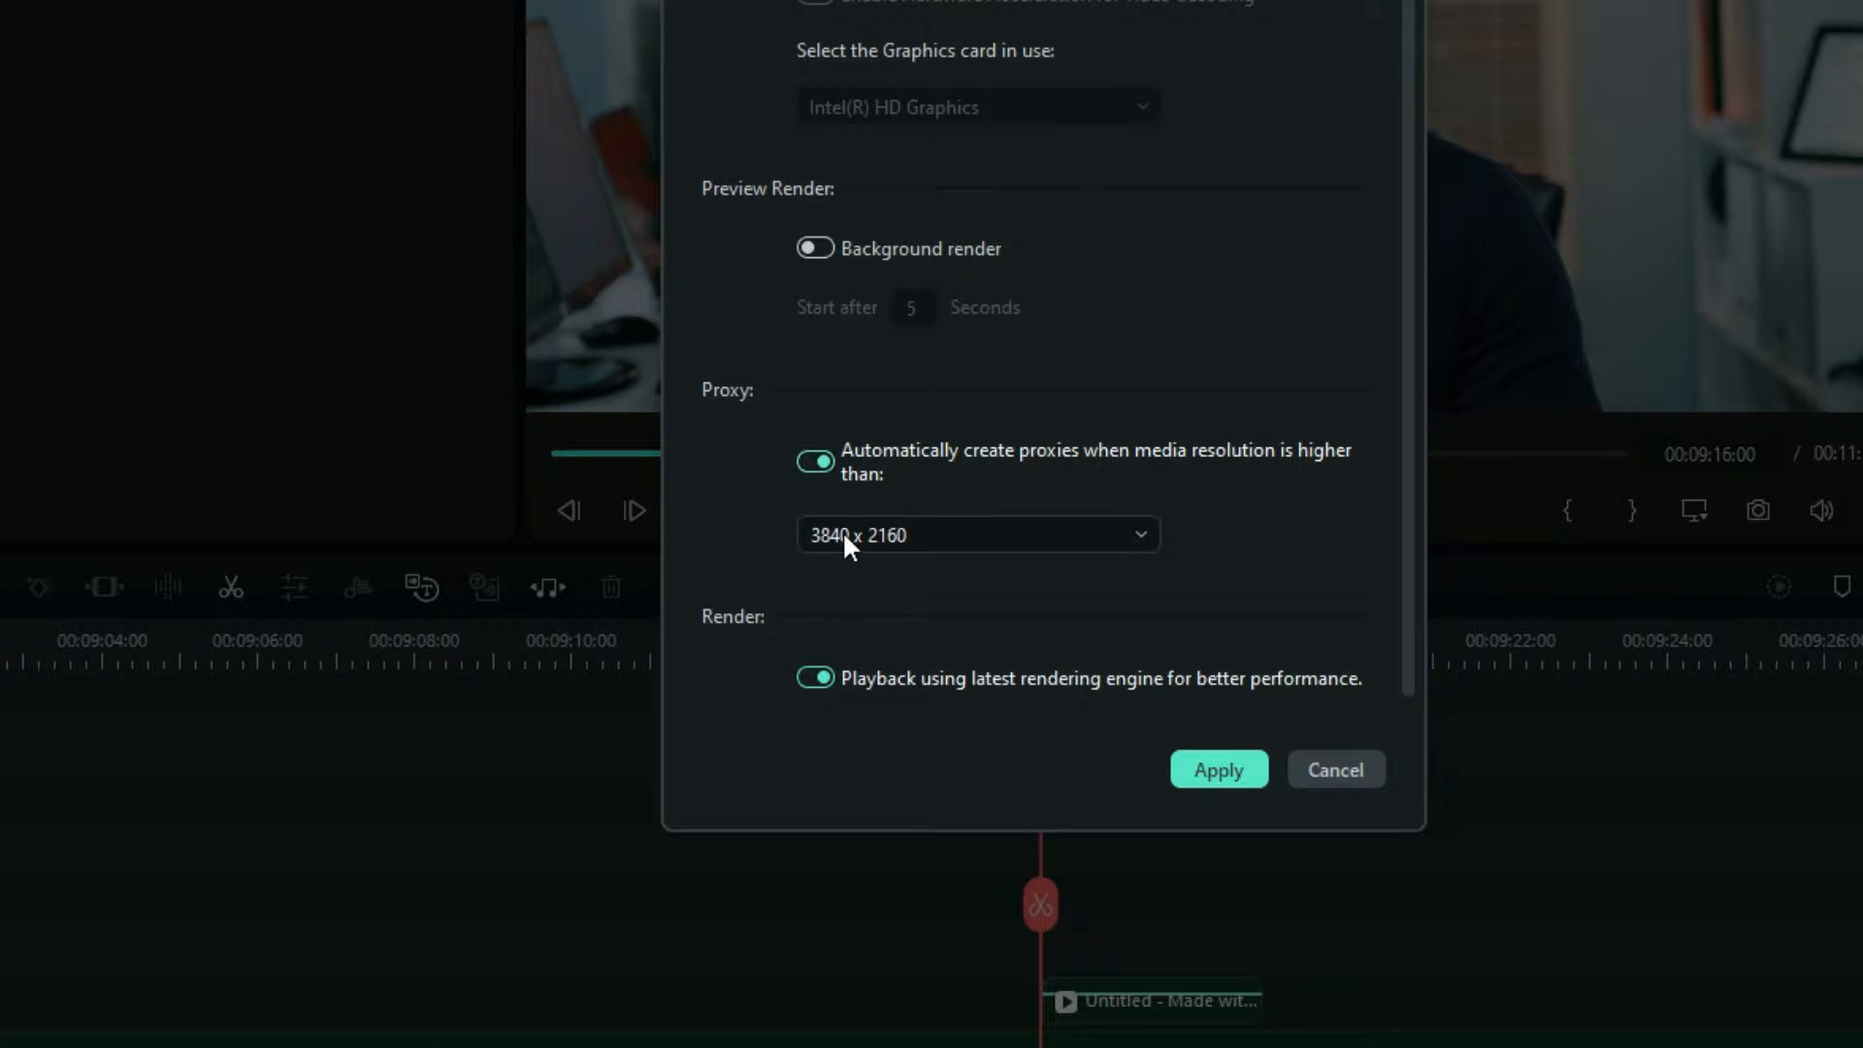
{"action": "left_click", "coordinate": [979, 534]}
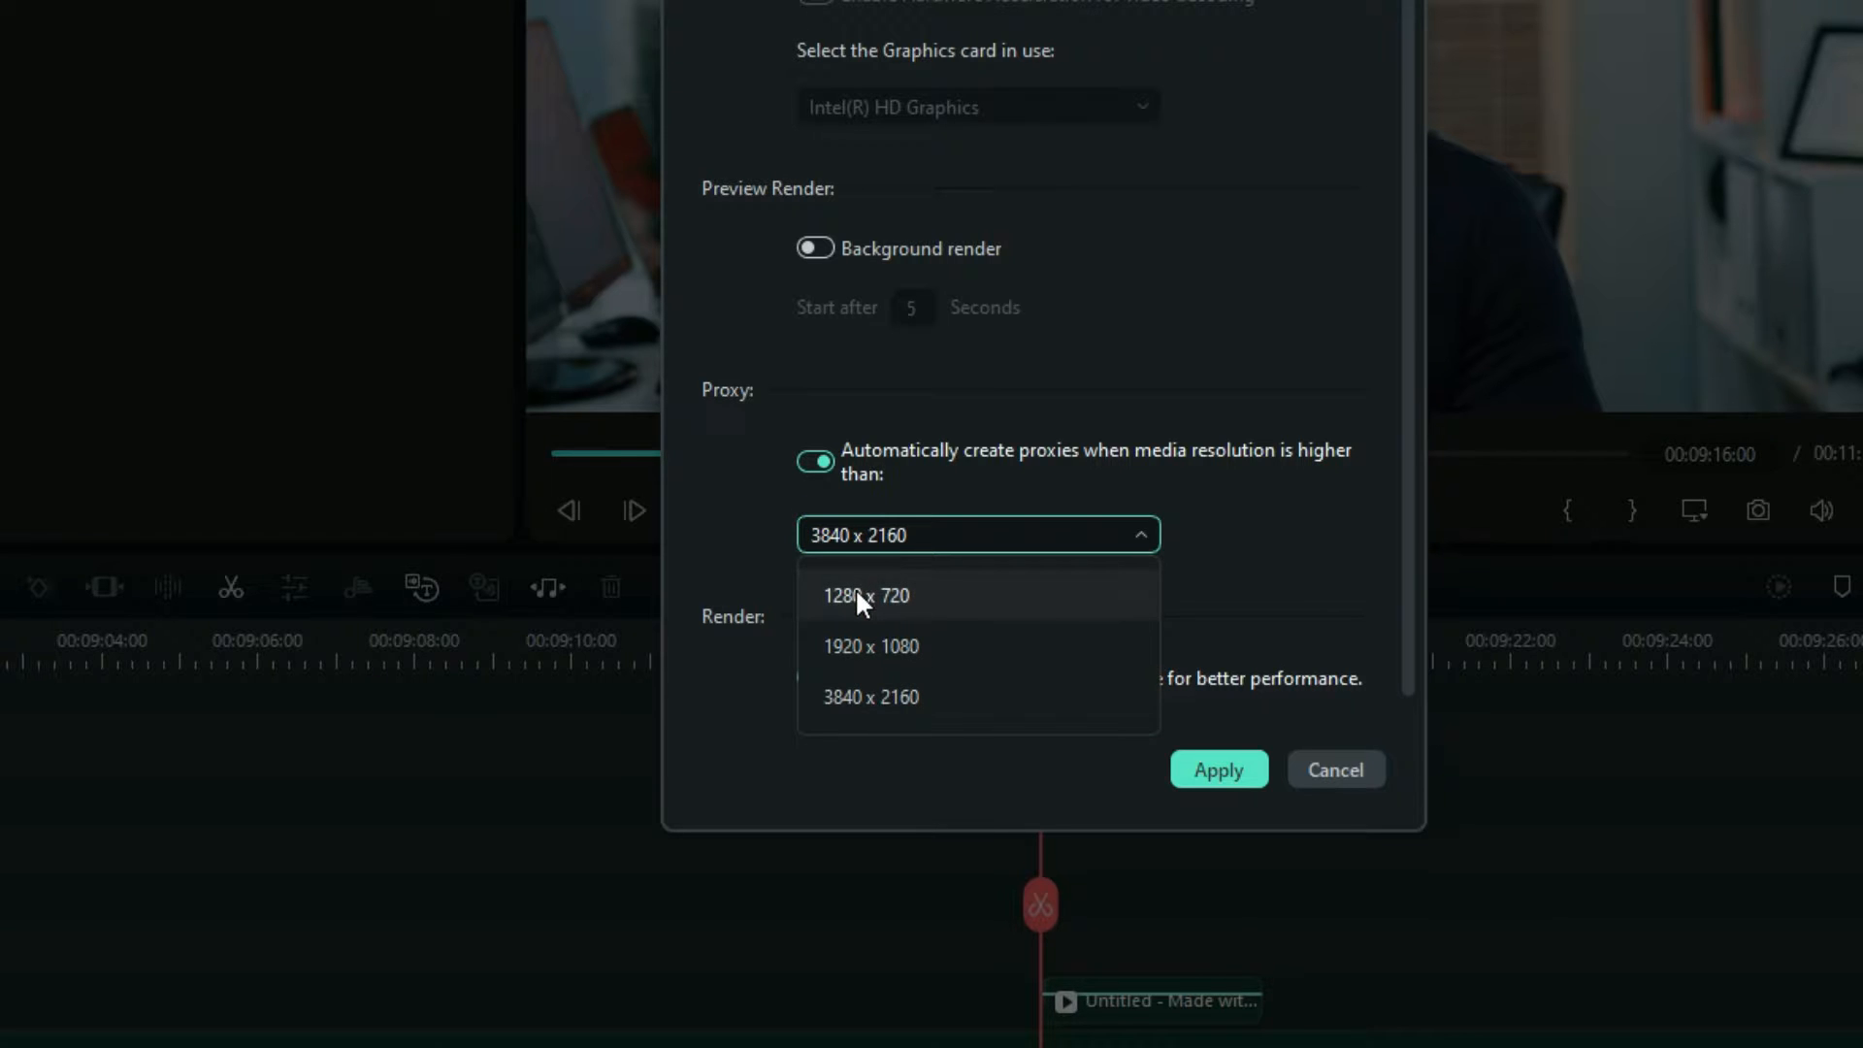
{"action": "left_click", "coordinate": [866, 596]}
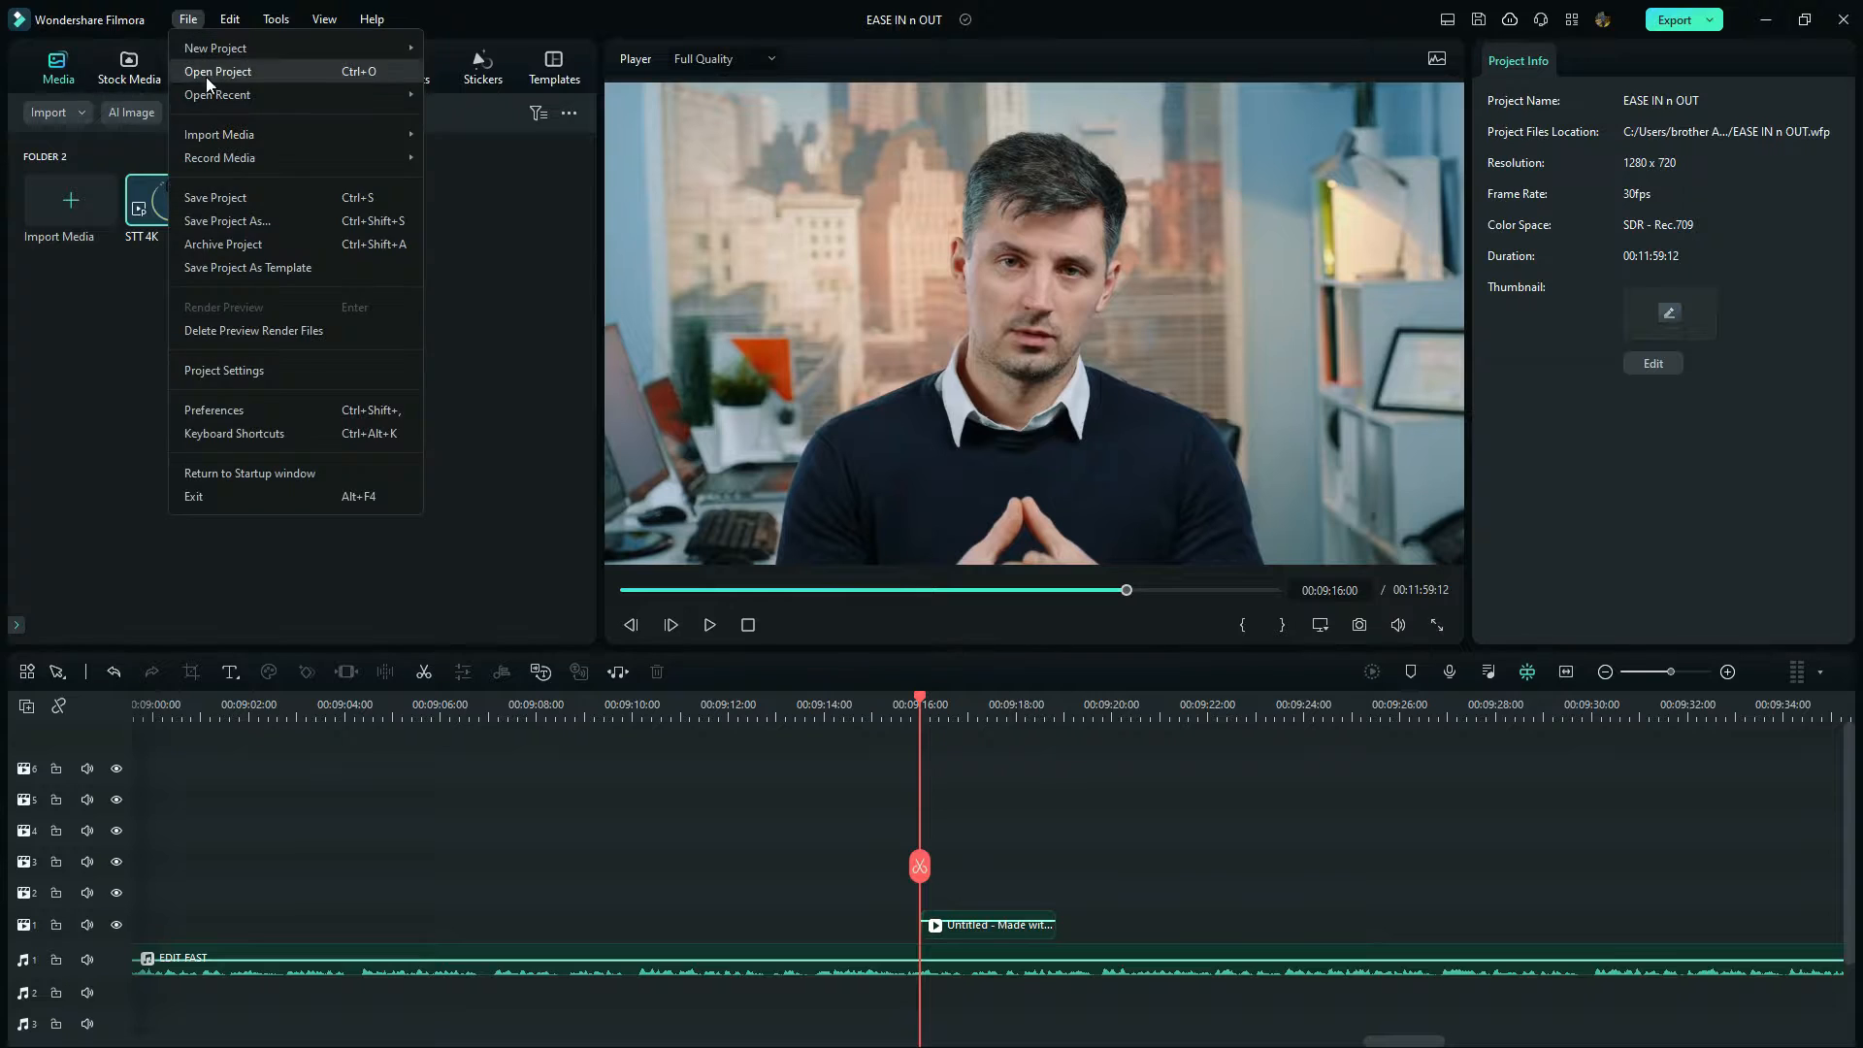
Step: In Media Cache preferences, auto-delete backup files after 15 days
{"action": "left_click", "coordinate": [213, 409]}
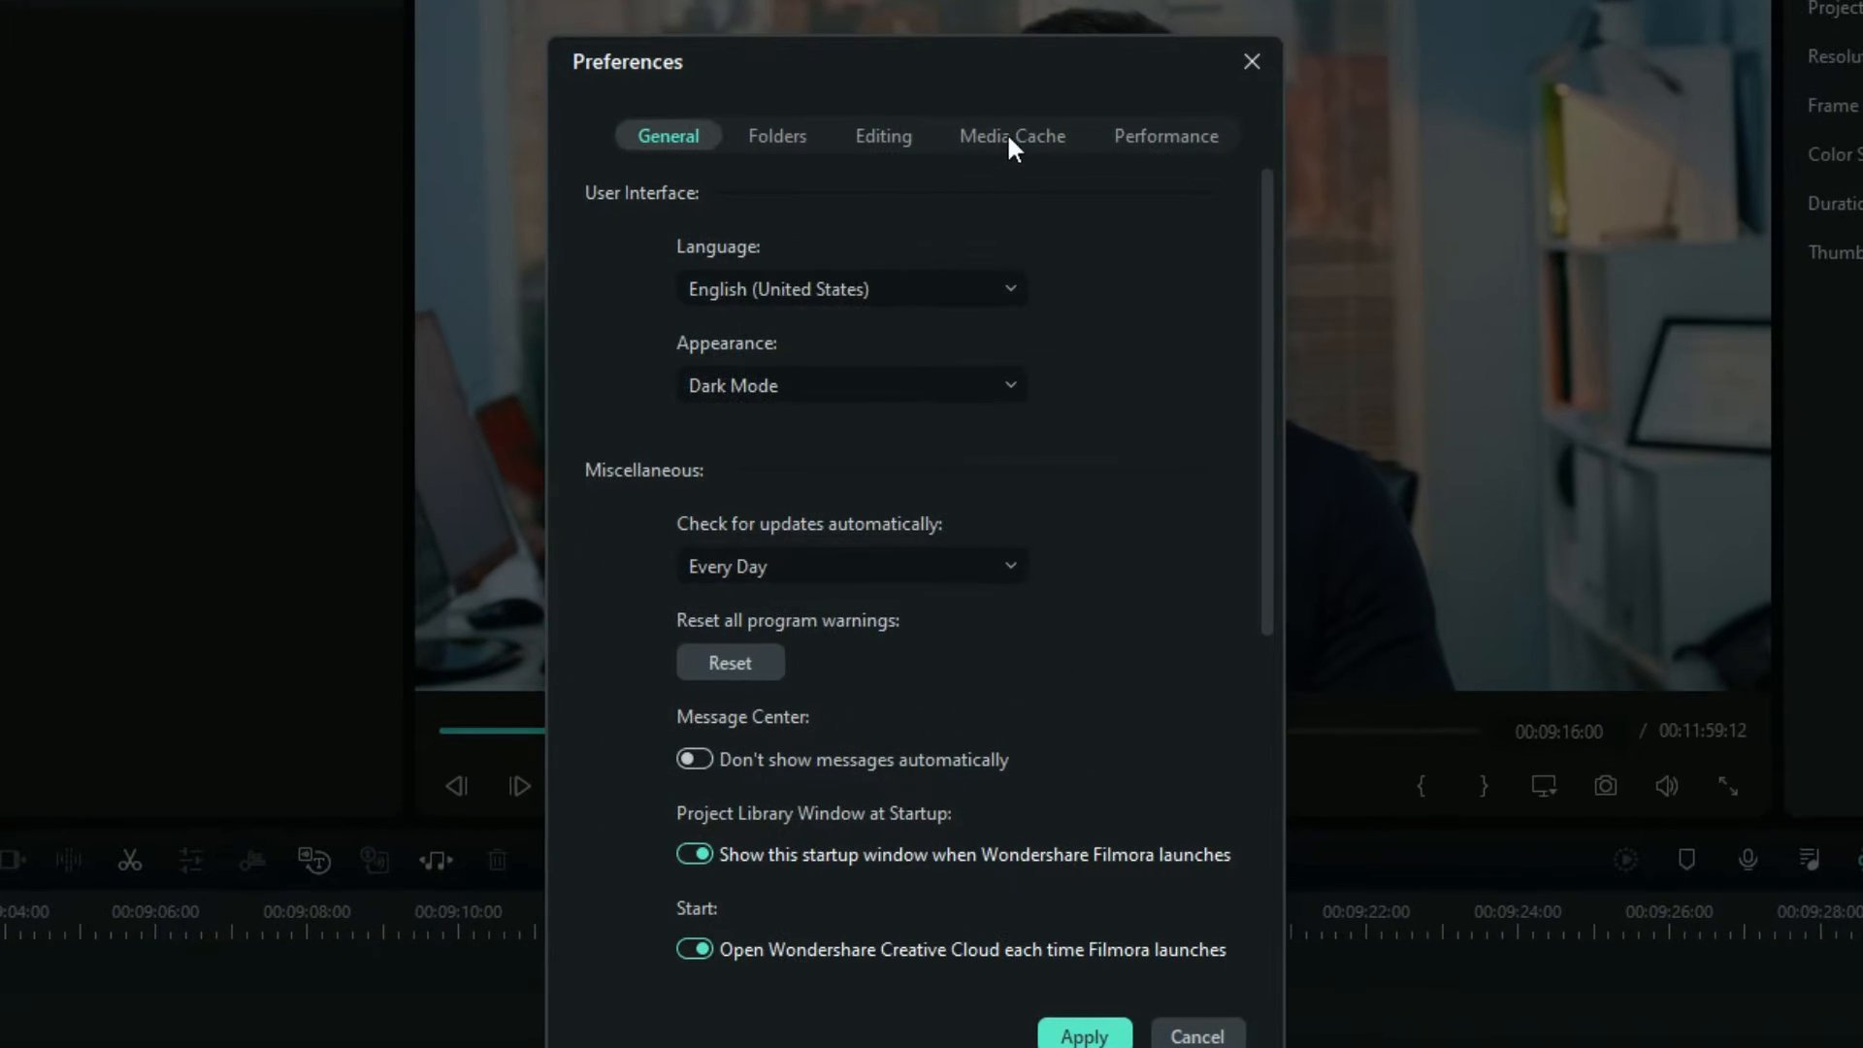
{"action": "left_click", "coordinate": [1012, 136]}
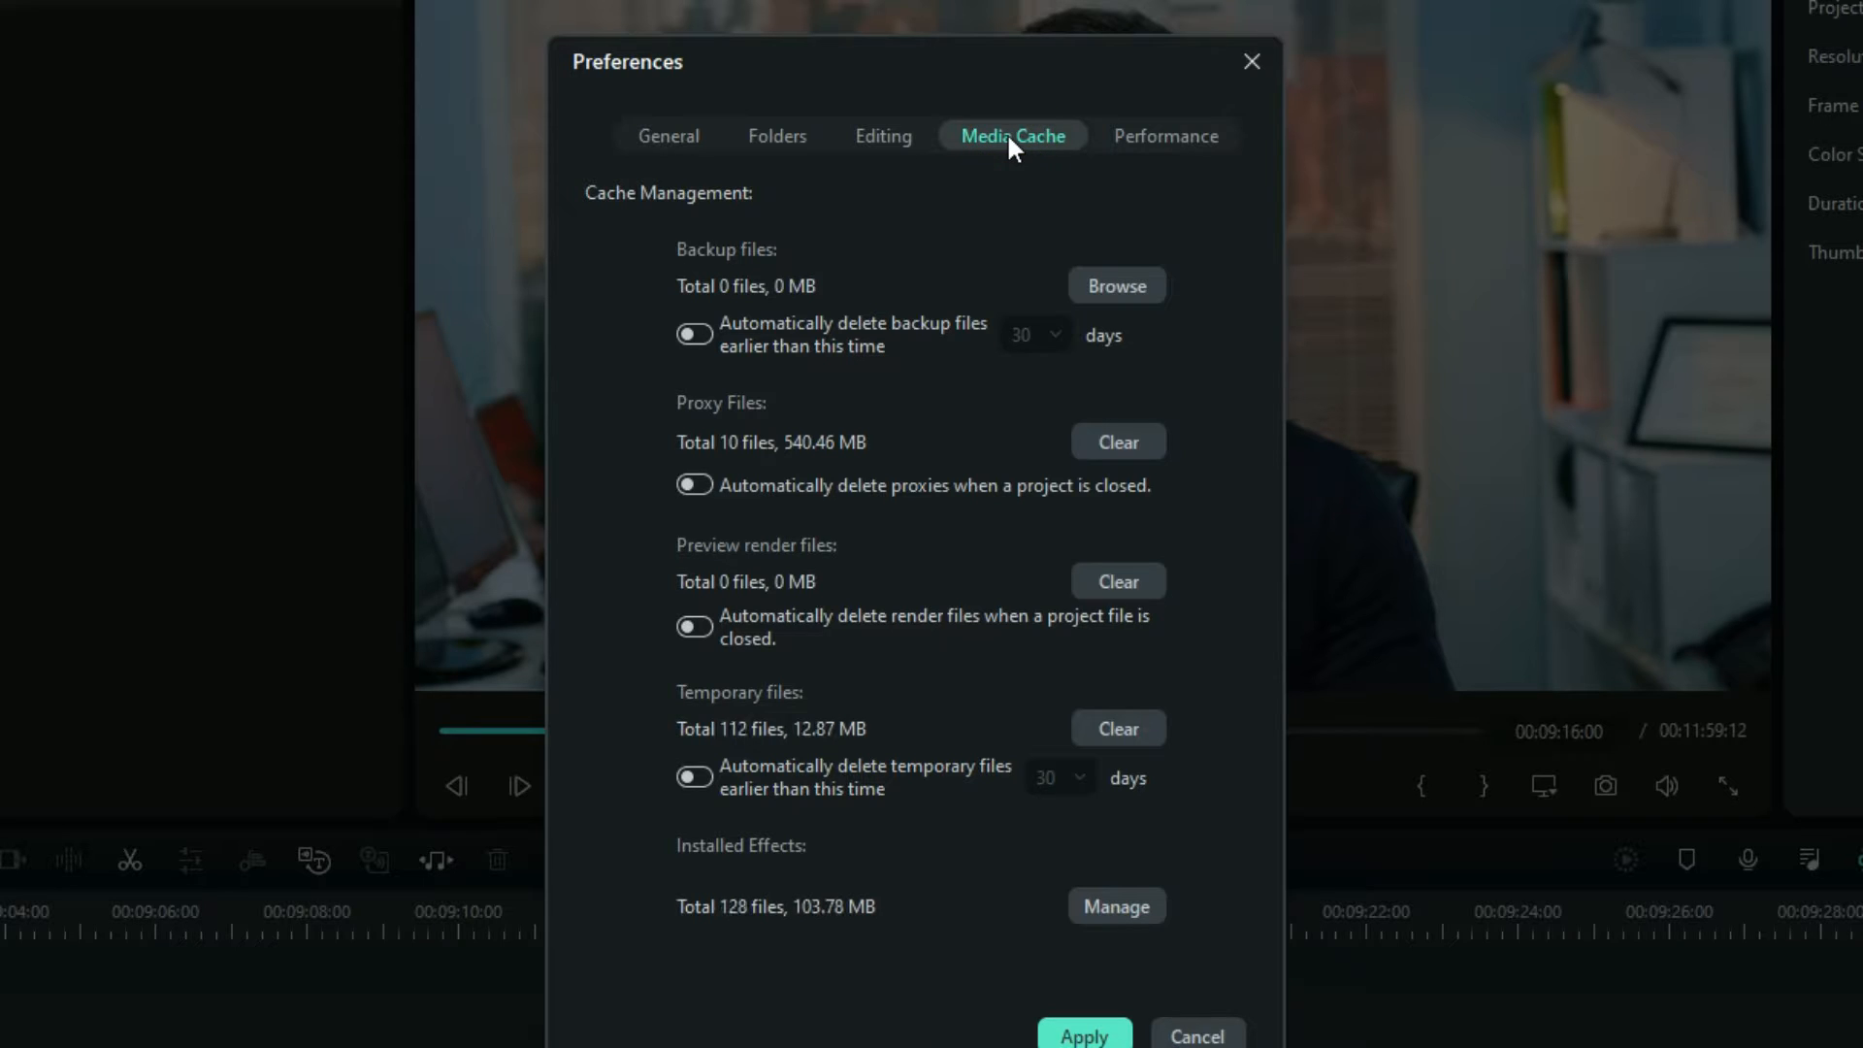
{"action": "mouse_move", "coordinate": [858, 291]}
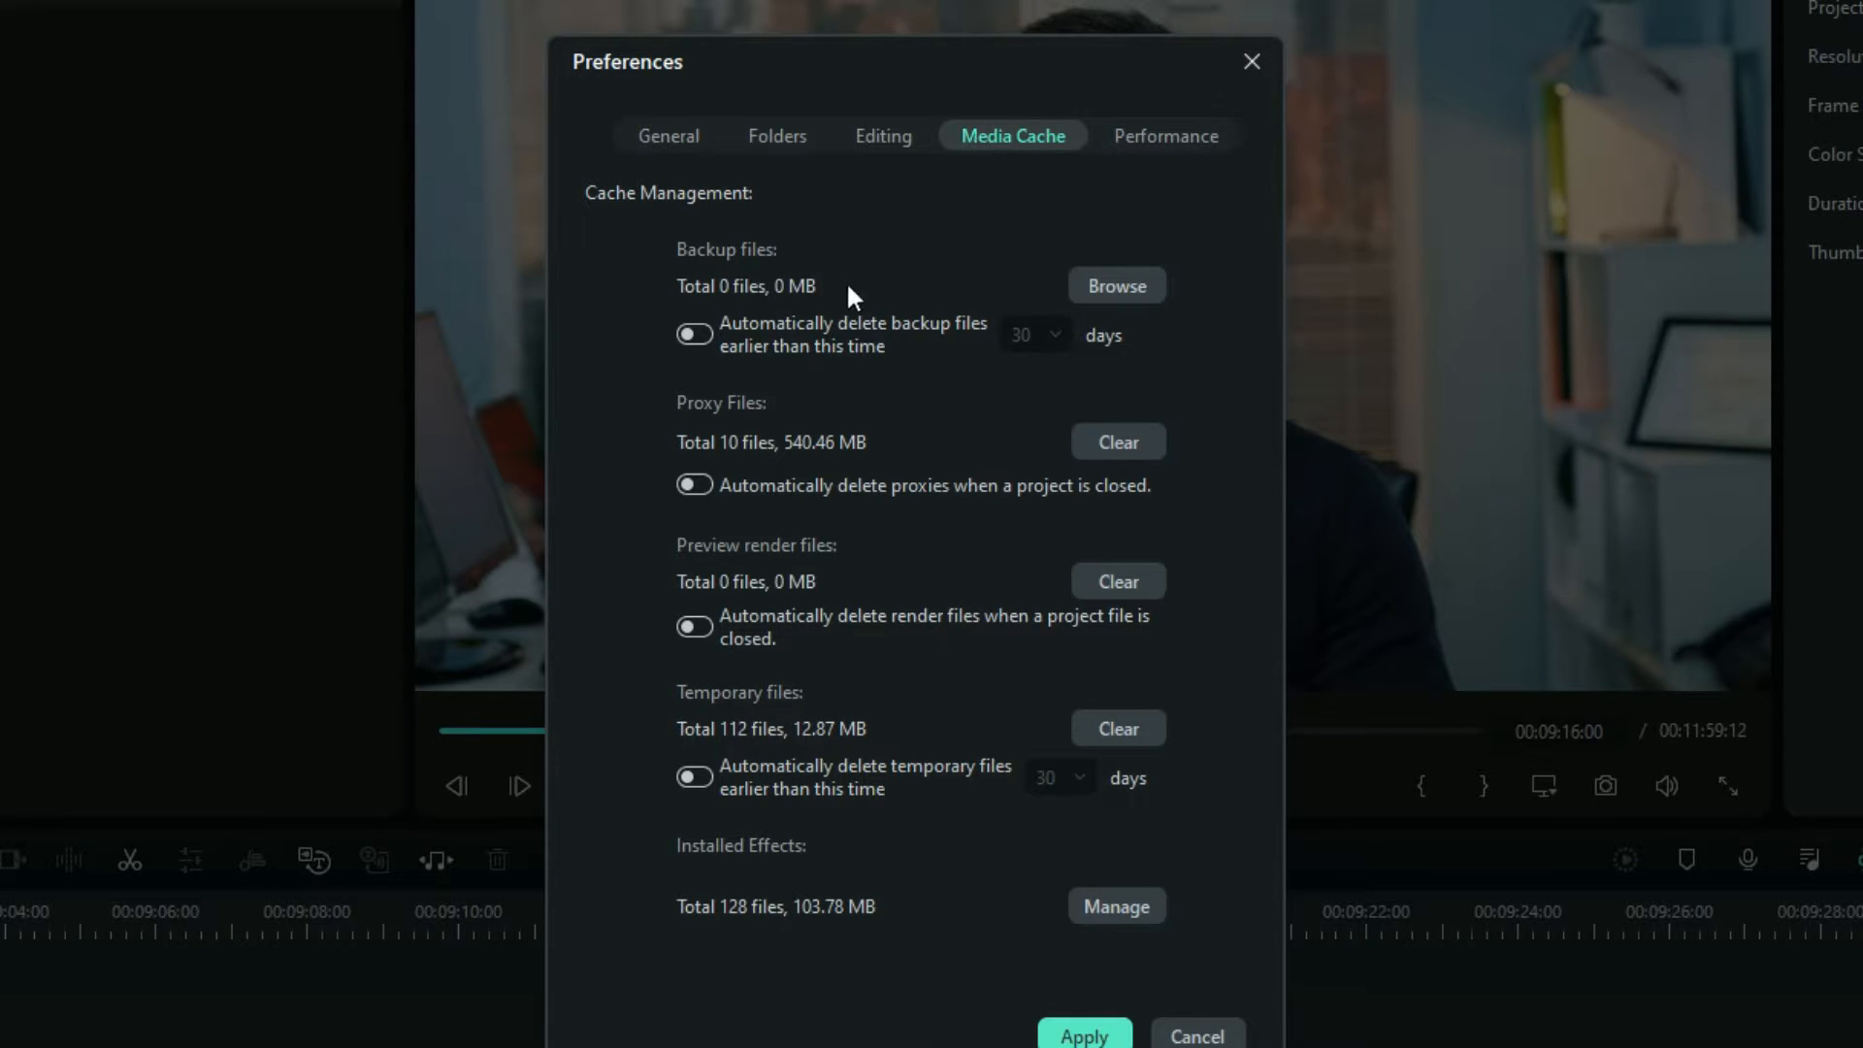
{"action": "mouse_move", "coordinate": [1200, 974]}
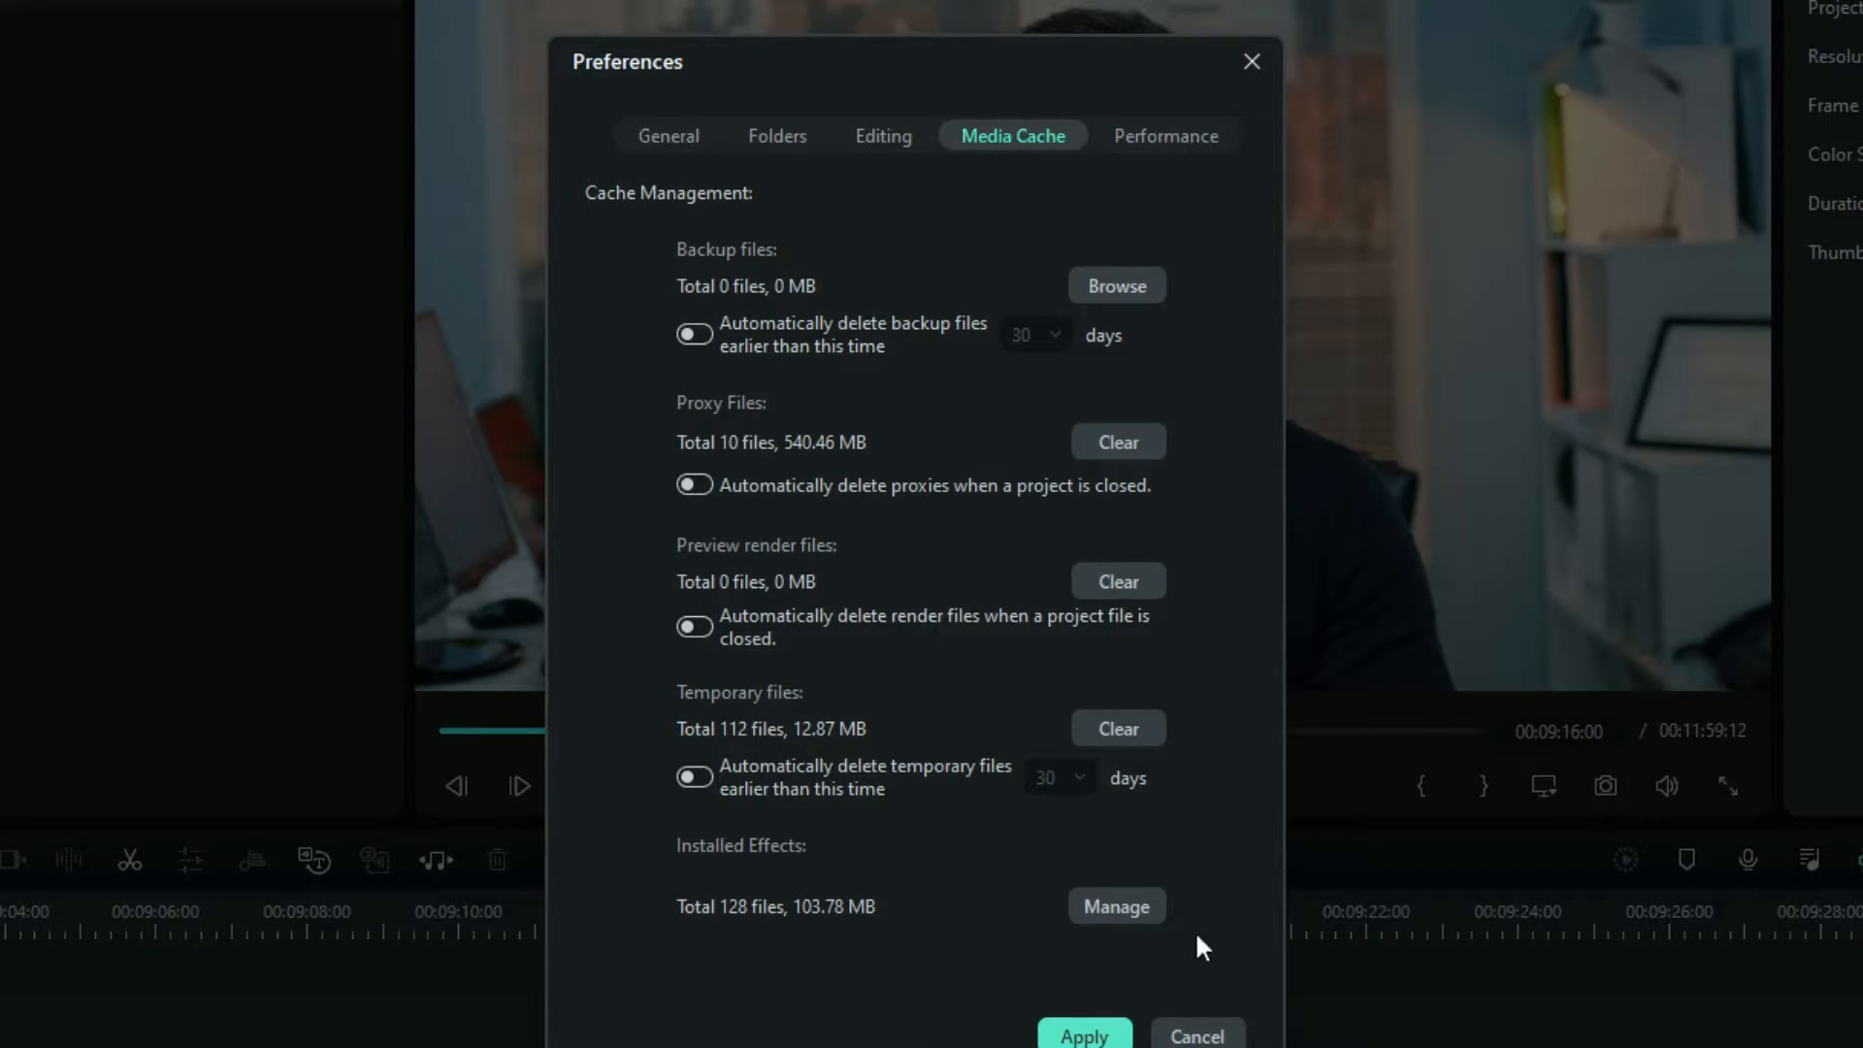
{"action": "mouse_move", "coordinate": [1172, 934]}
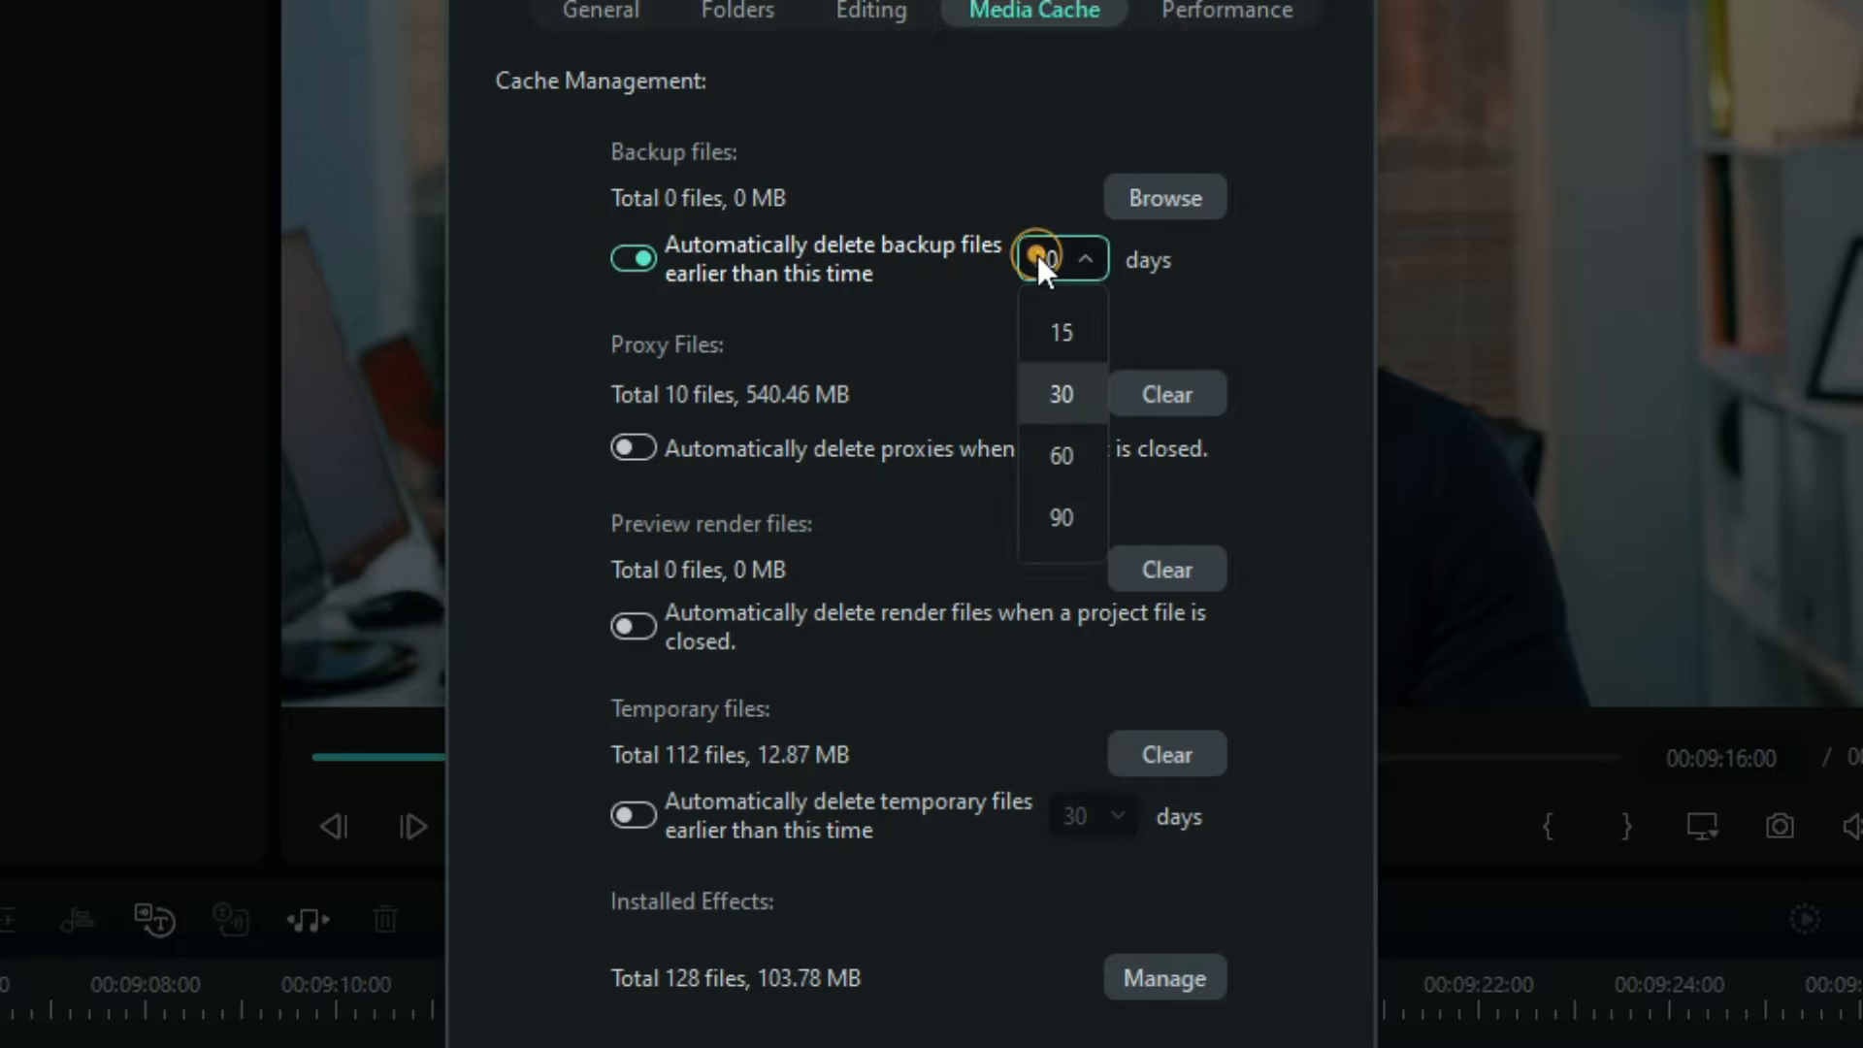
{"action": "left_click", "coordinate": [1061, 394]}
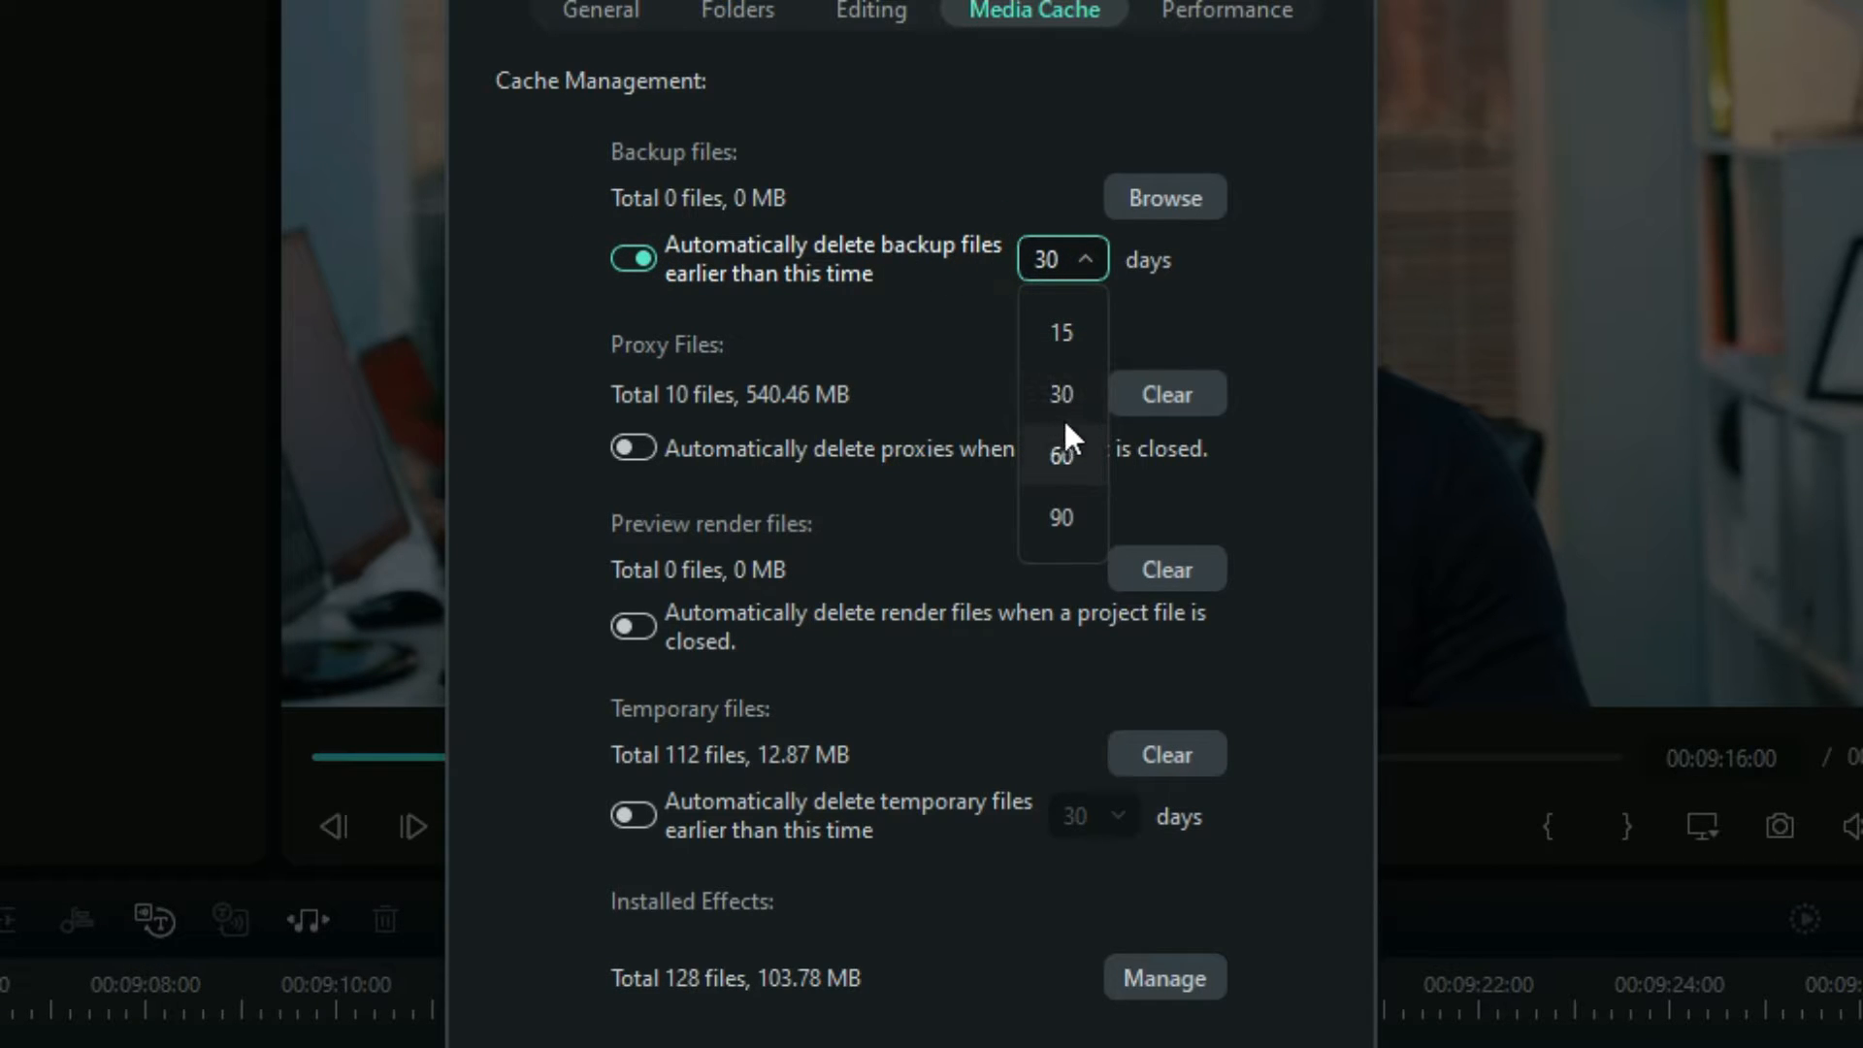
{"action": "left_click", "coordinate": [1062, 332]}
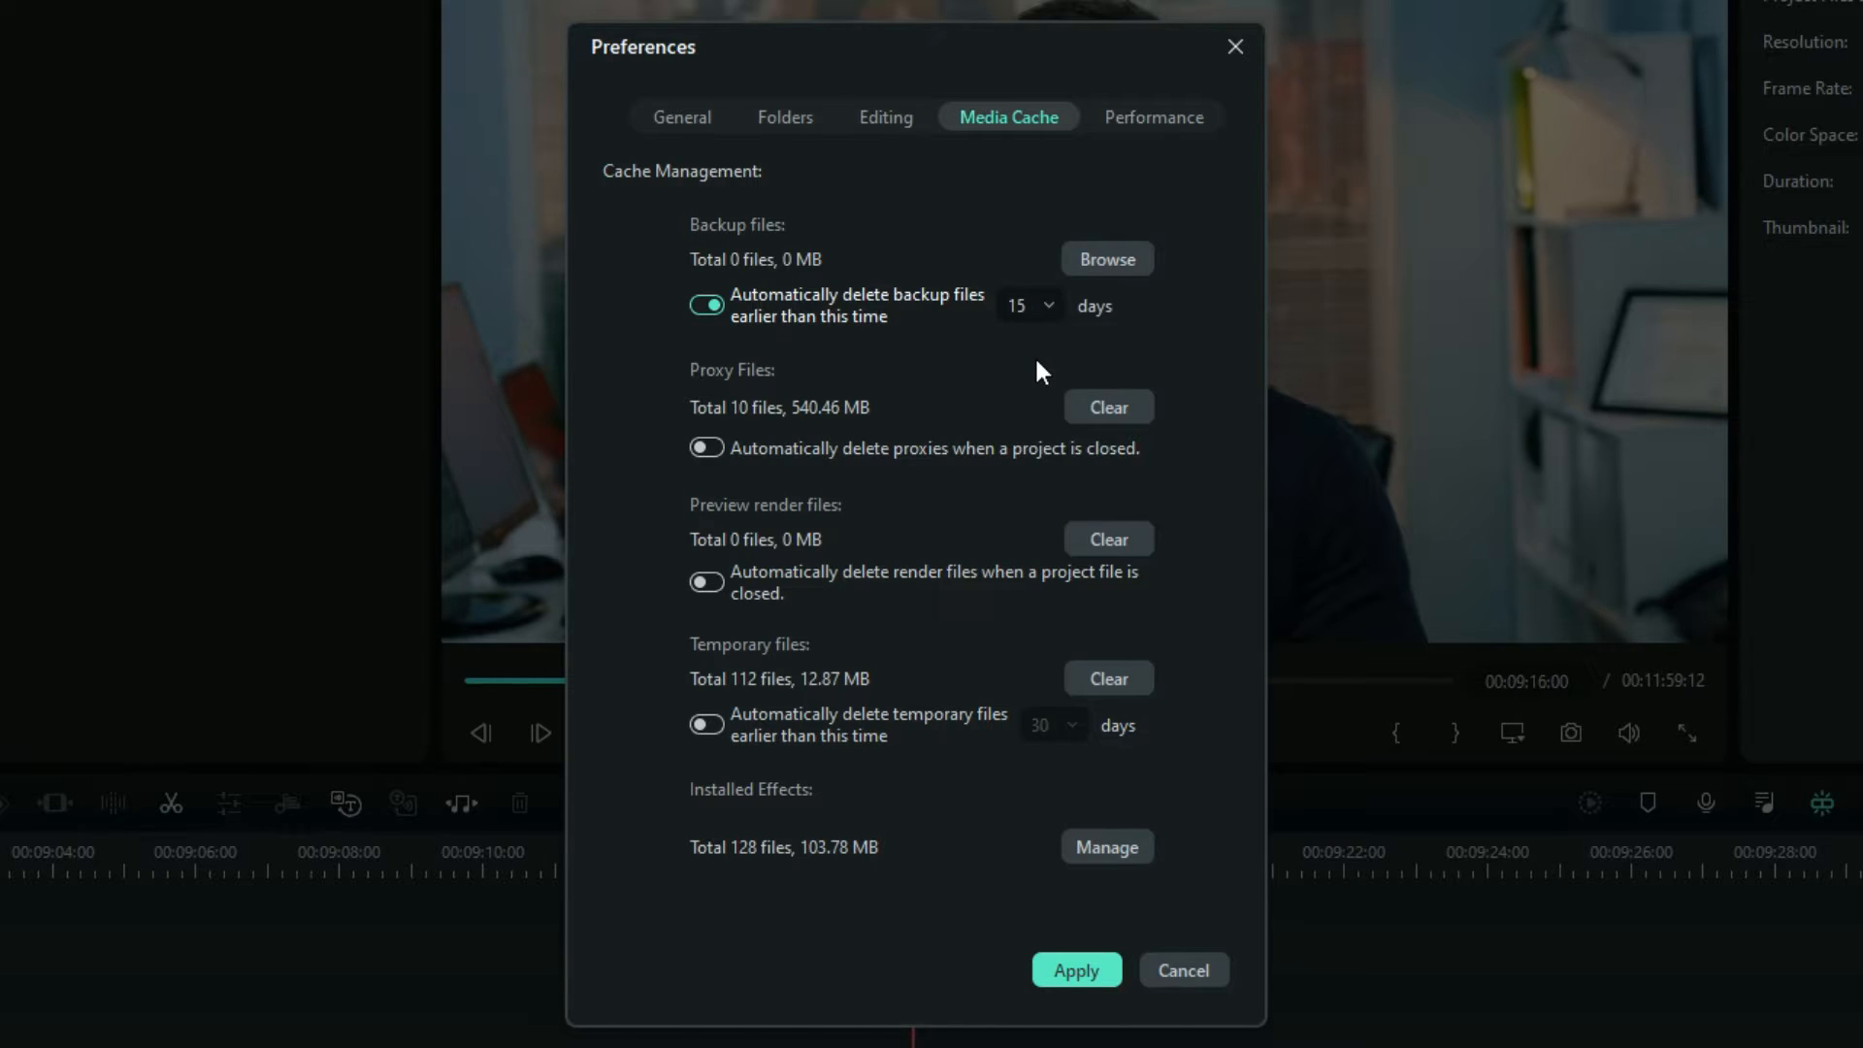
{"action": "mouse_move", "coordinate": [994, 378]}
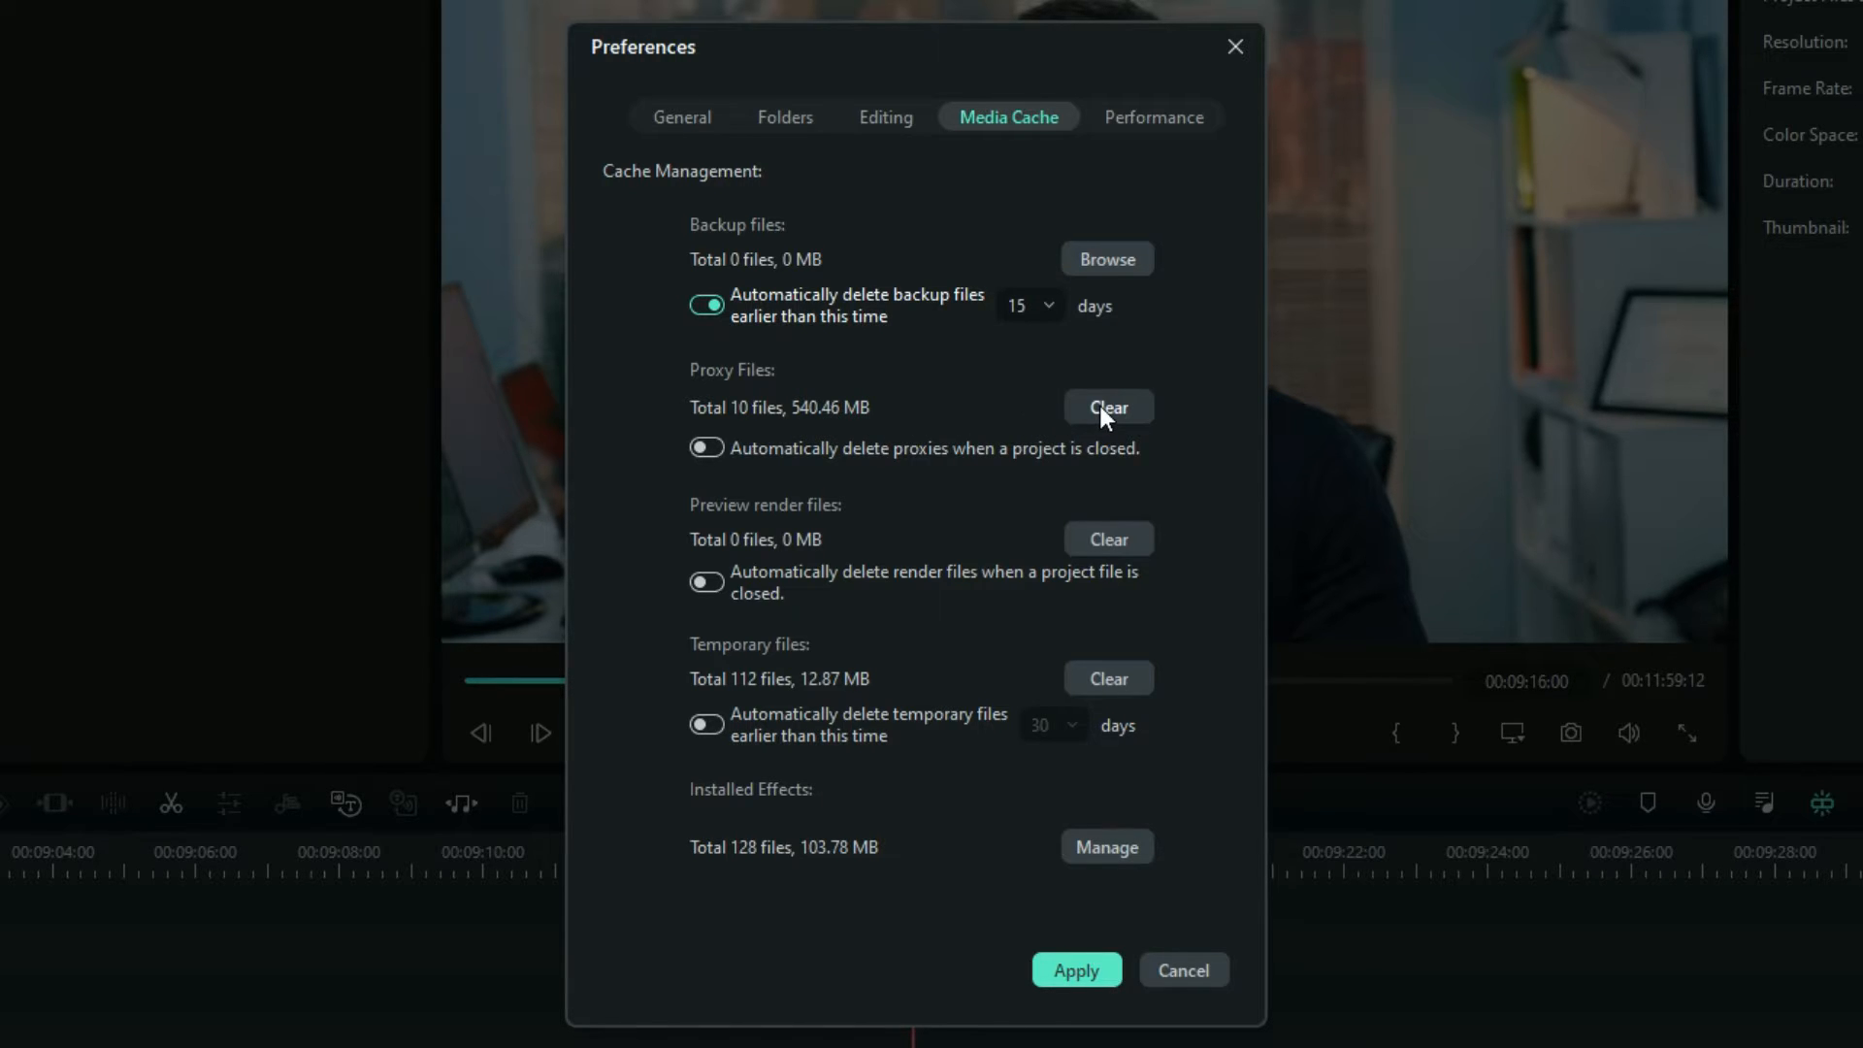
Step: Clear proxy files, and auto-delete render files and temporary files after 15 days
{"action": "left_click", "coordinate": [1107, 406]}
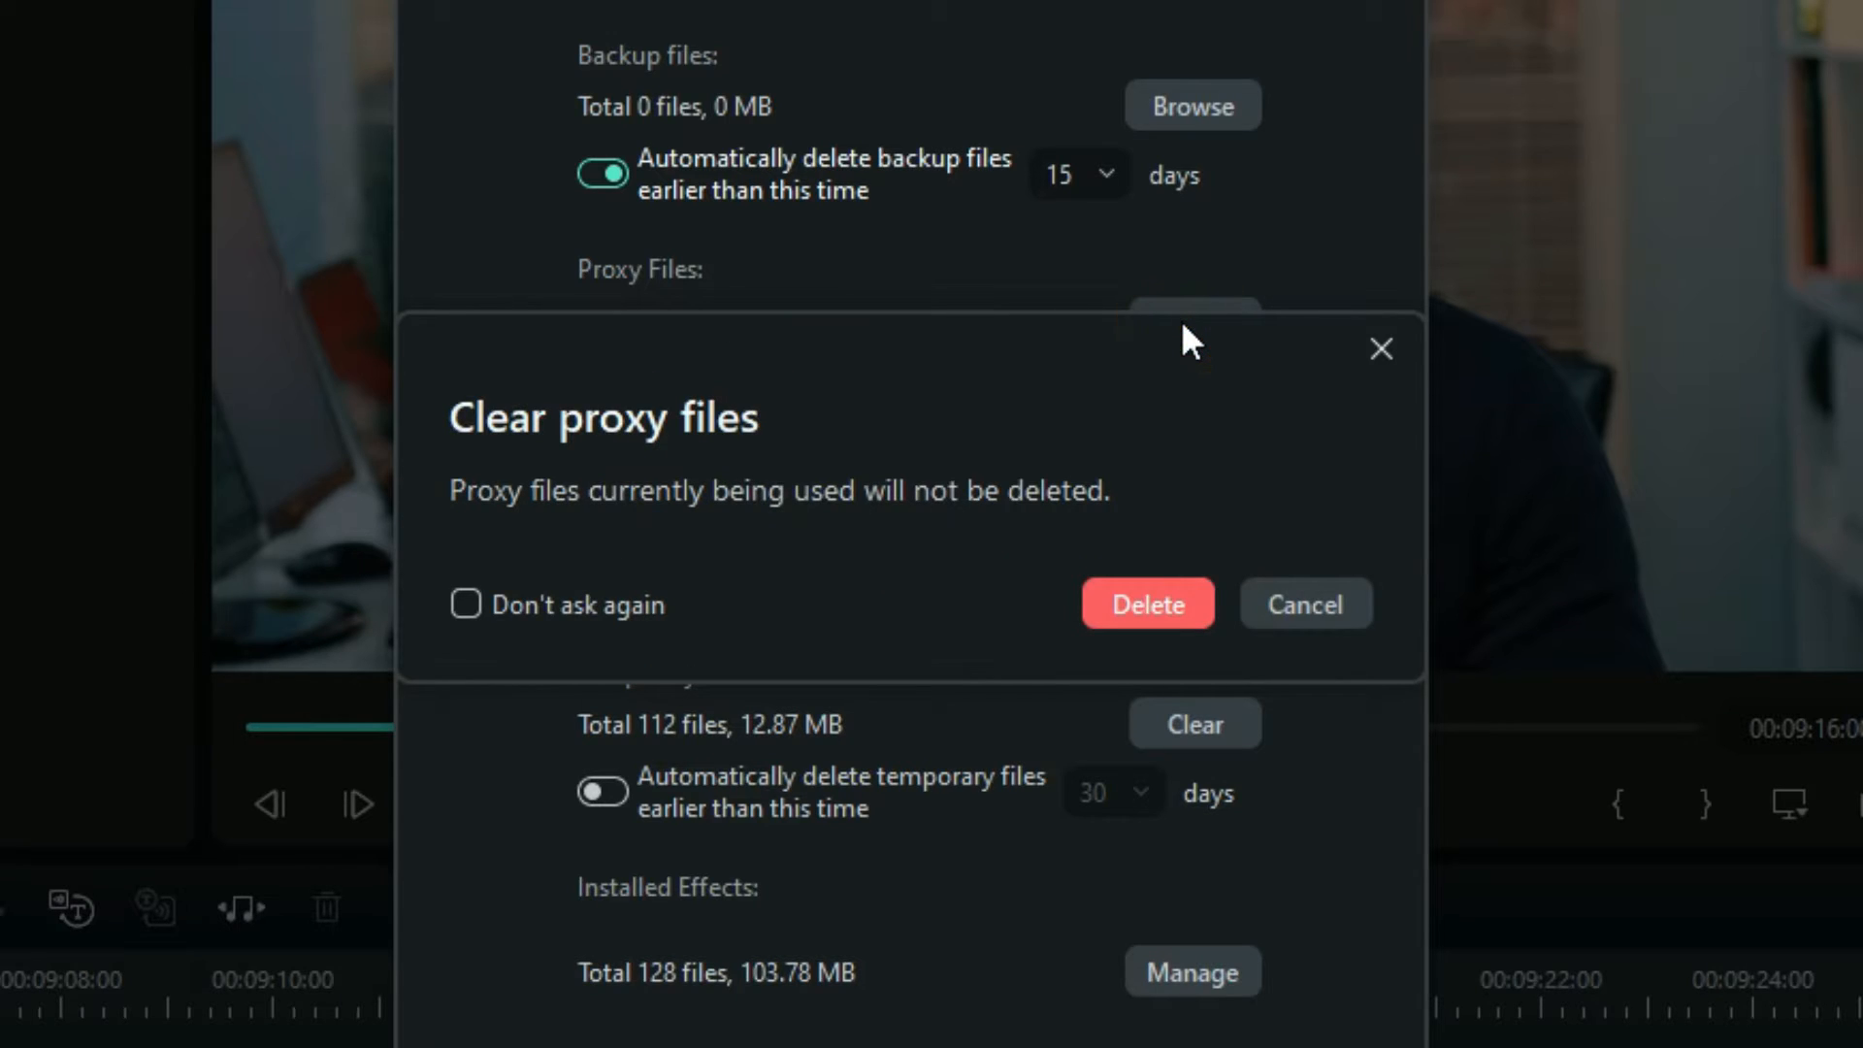
{"action": "mouse_move", "coordinate": [1134, 617]}
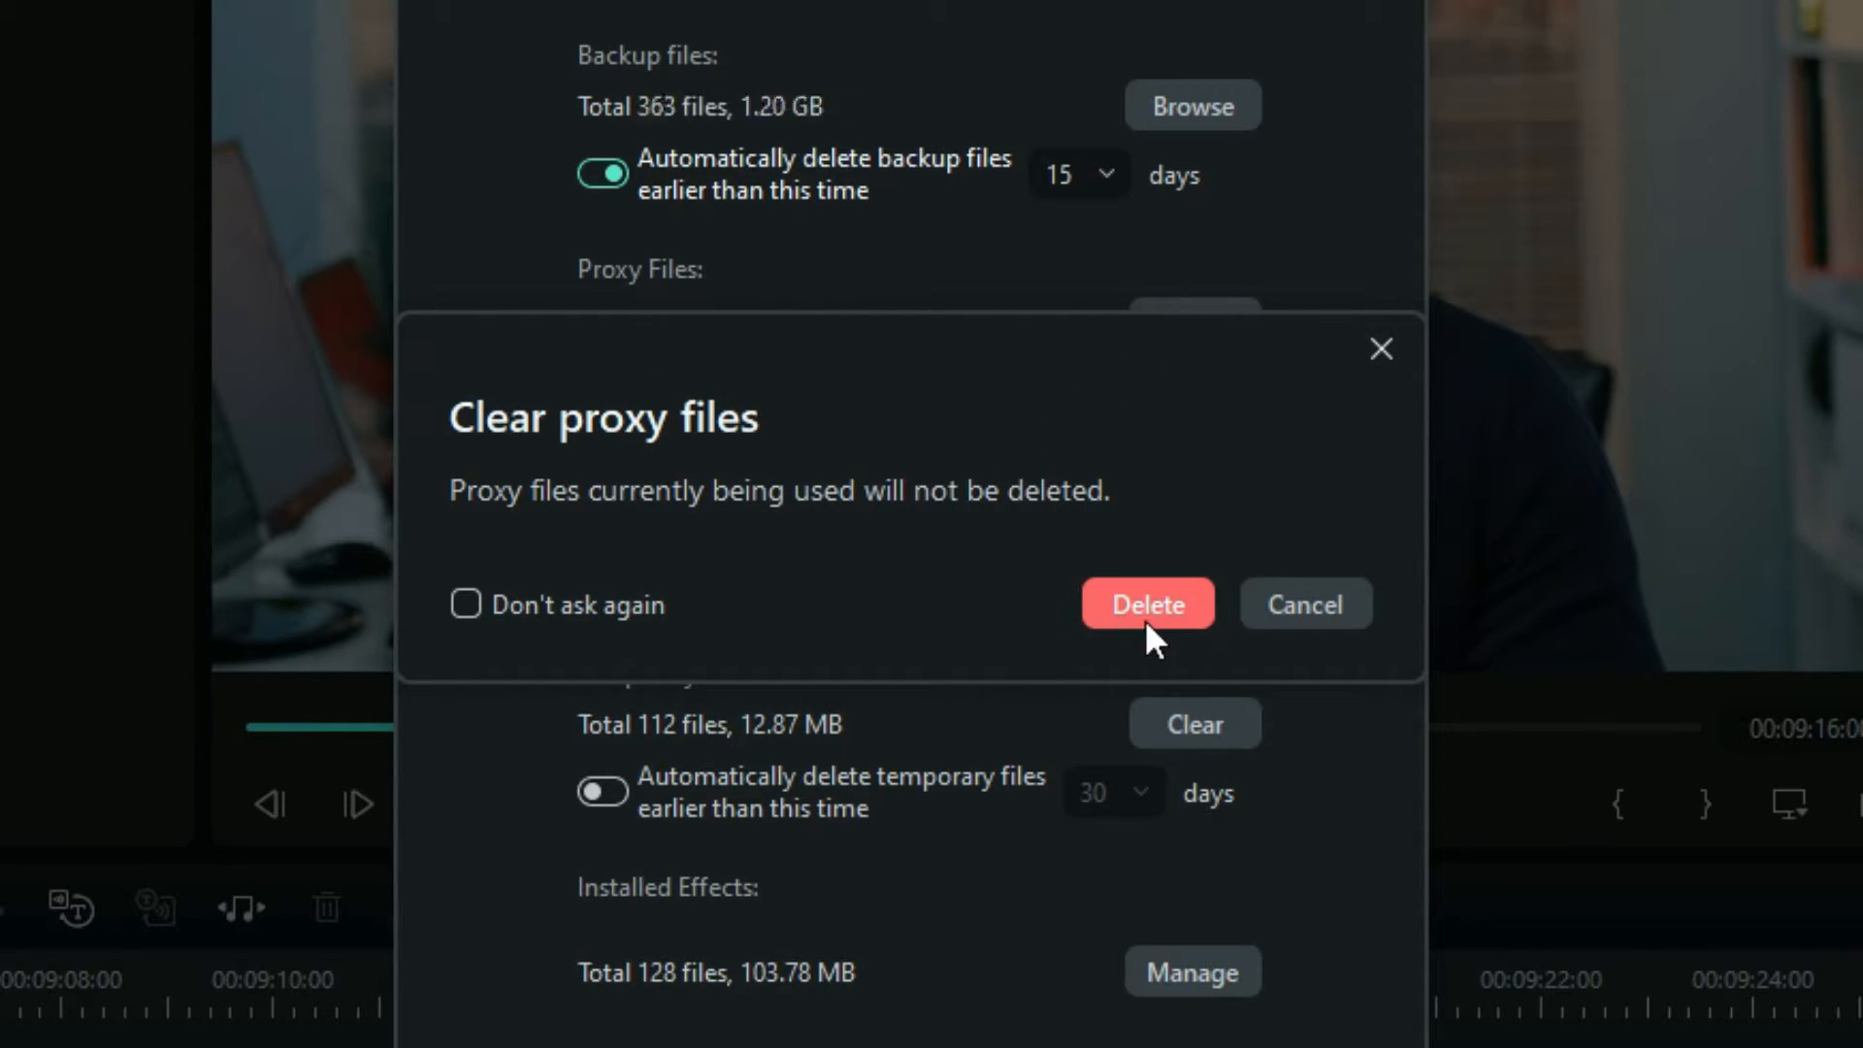
{"action": "left_click", "coordinate": [1148, 603]}
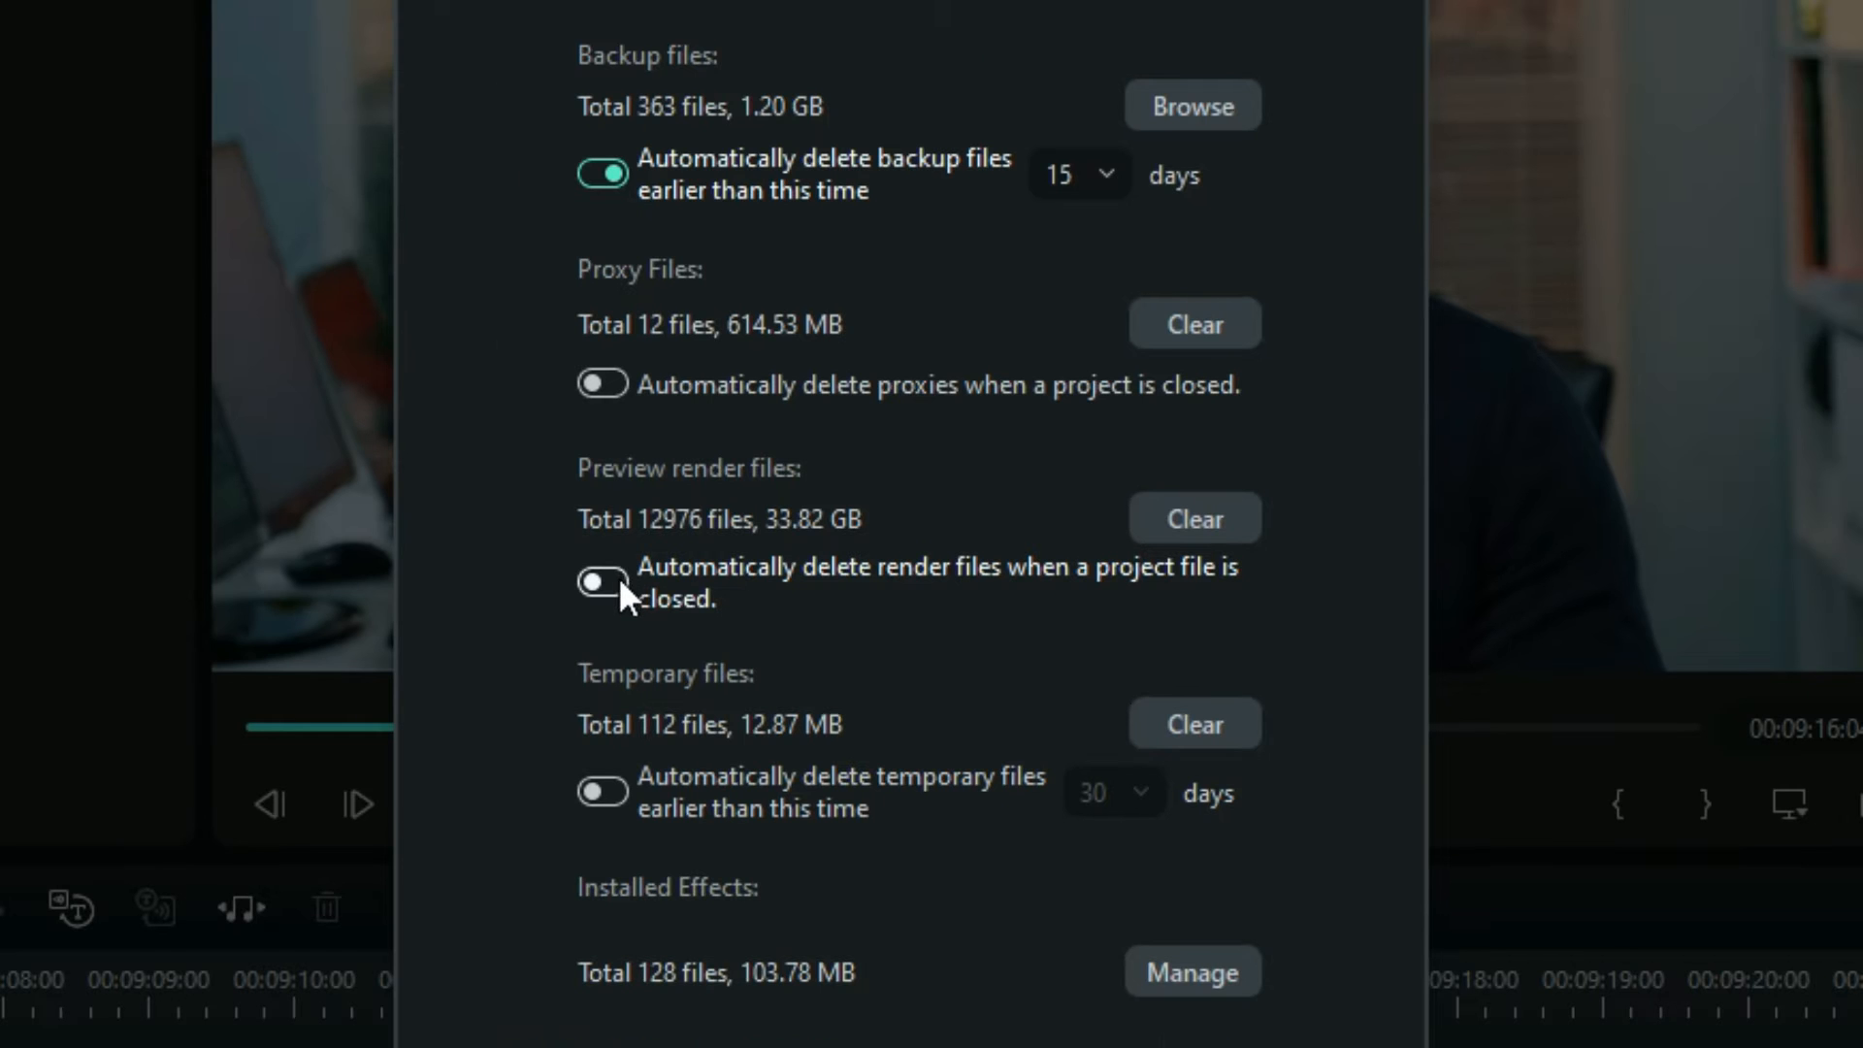
{"action": "left_click", "coordinate": [602, 578]}
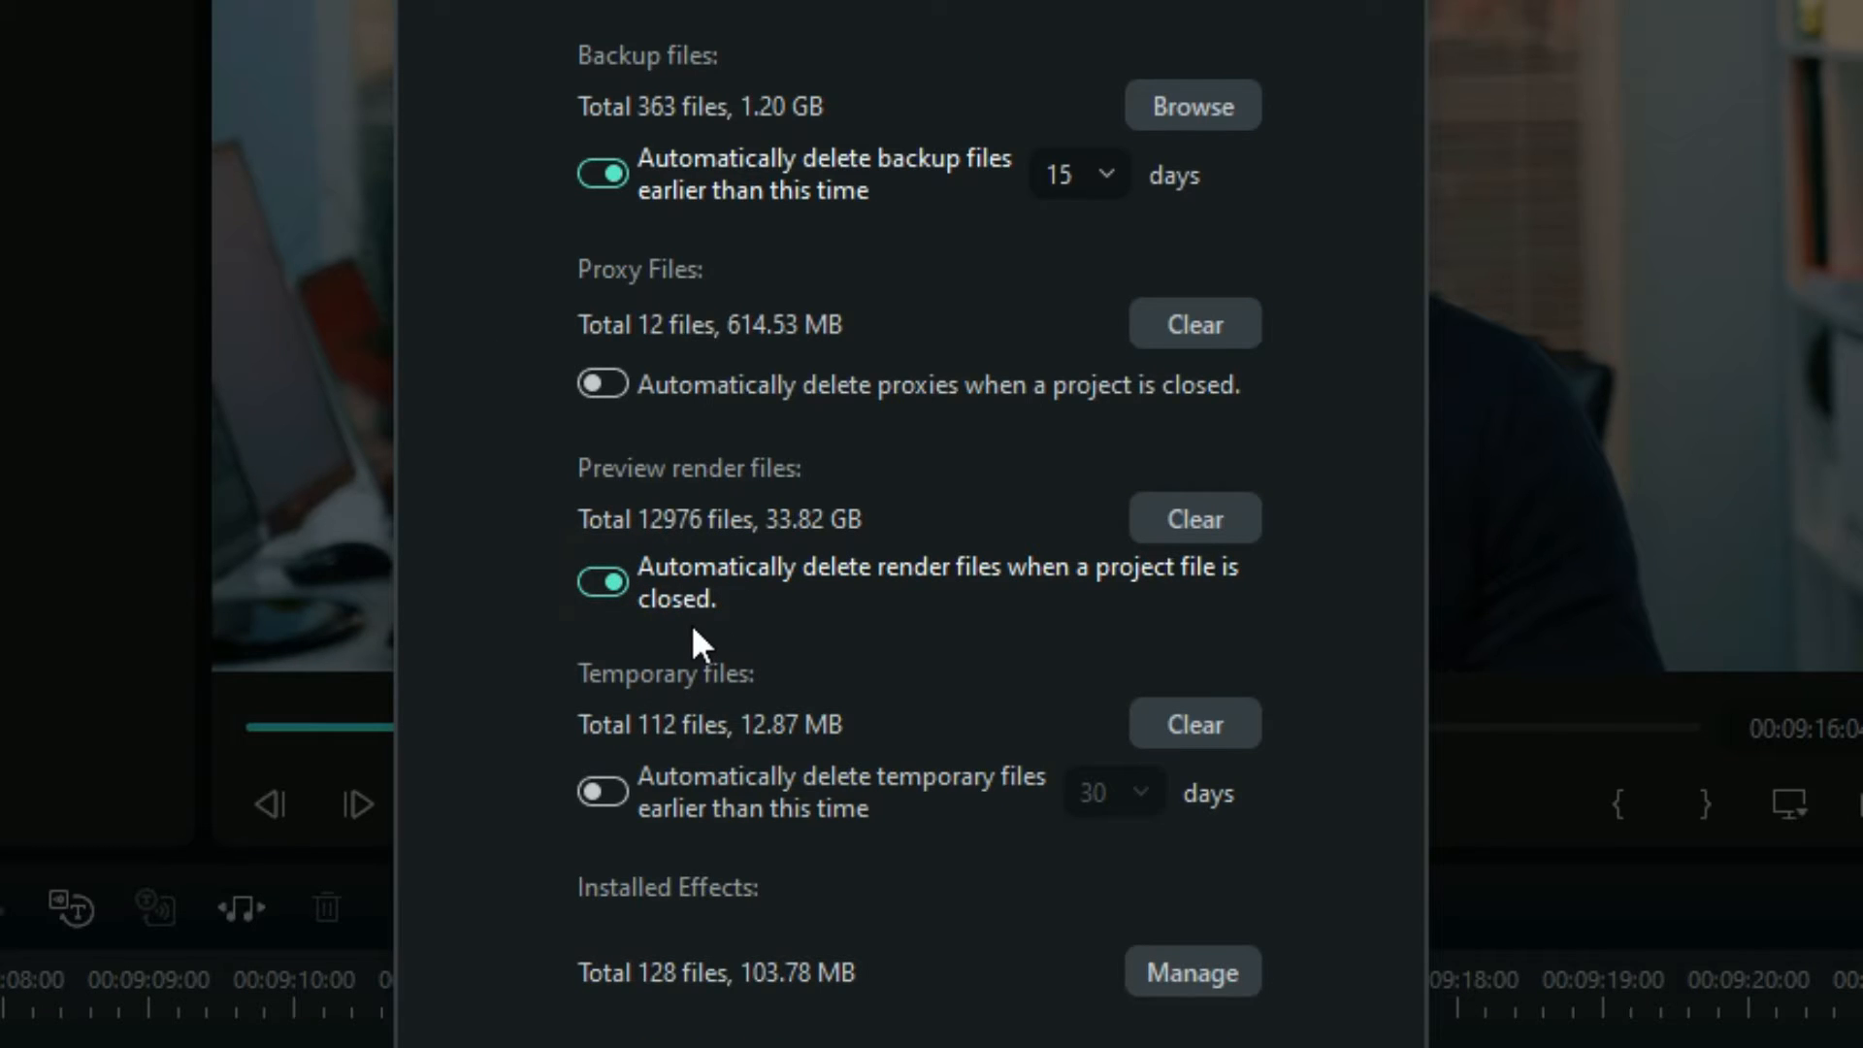
{"action": "mouse_move", "coordinate": [758, 800]}
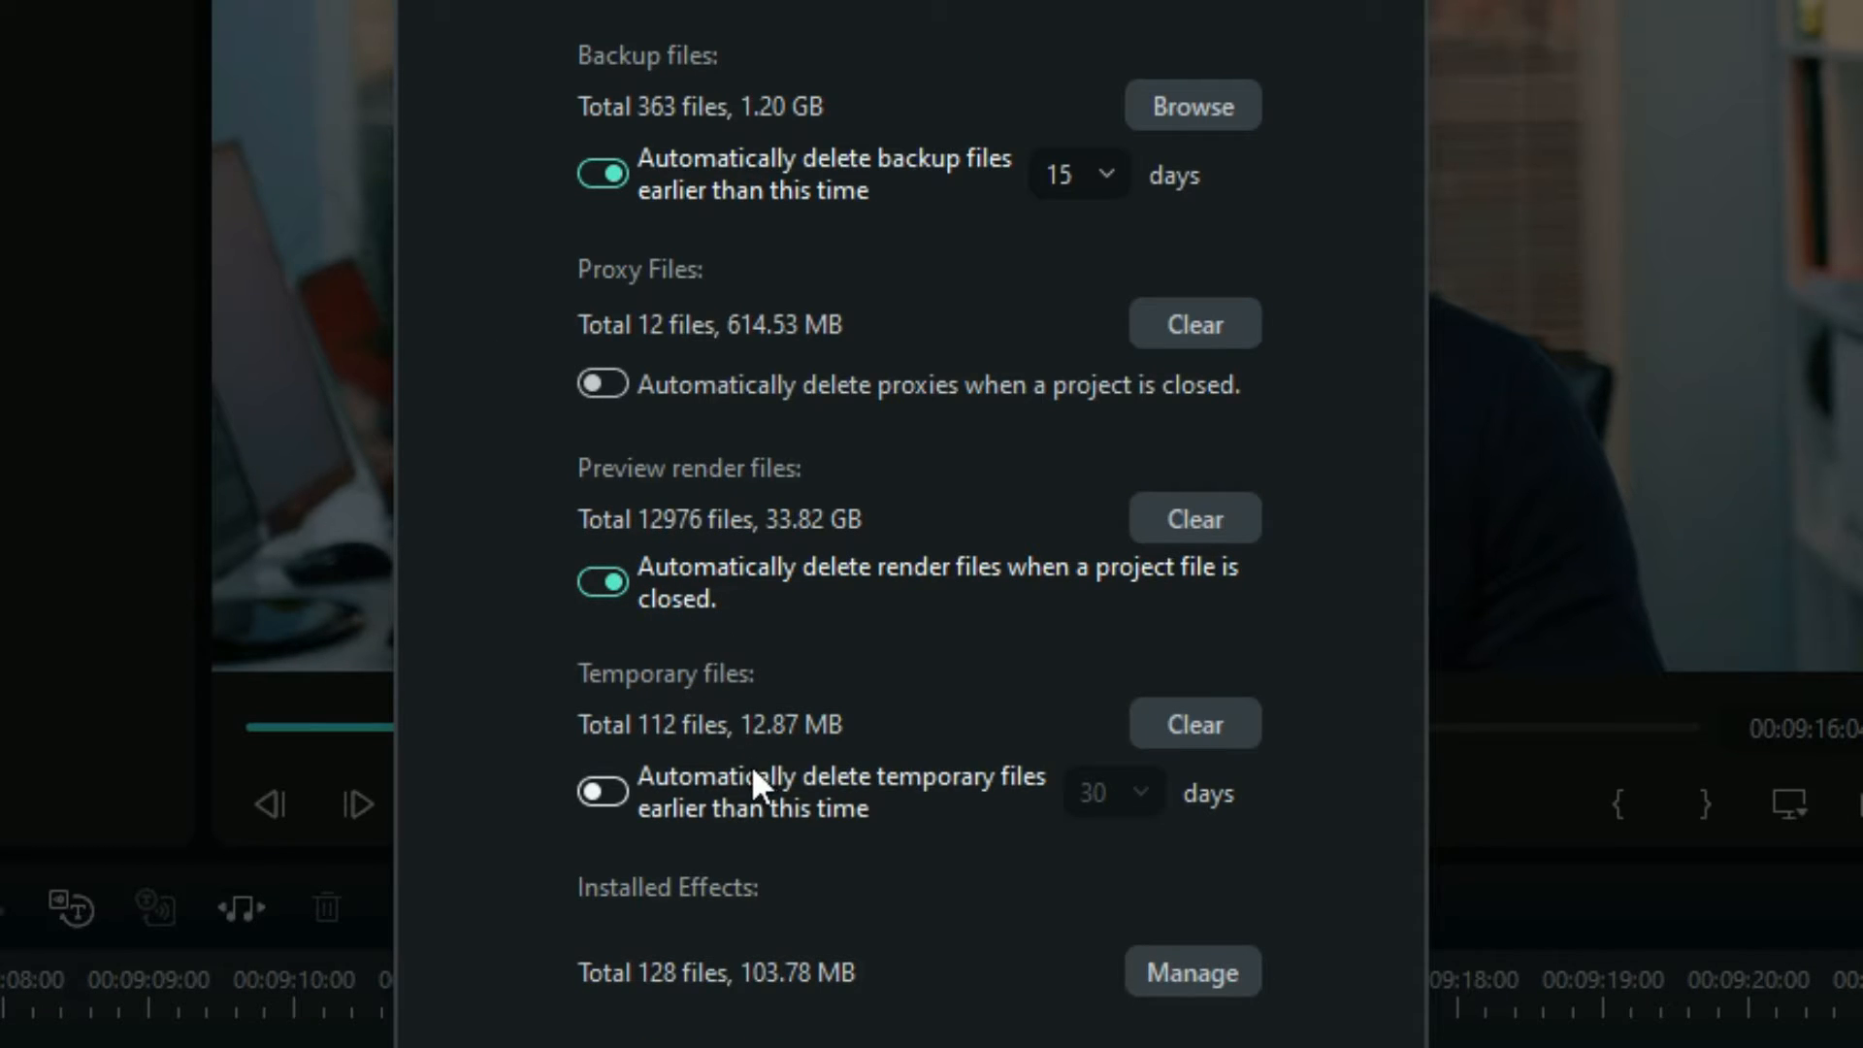
{"action": "left_click", "coordinate": [607, 815]}
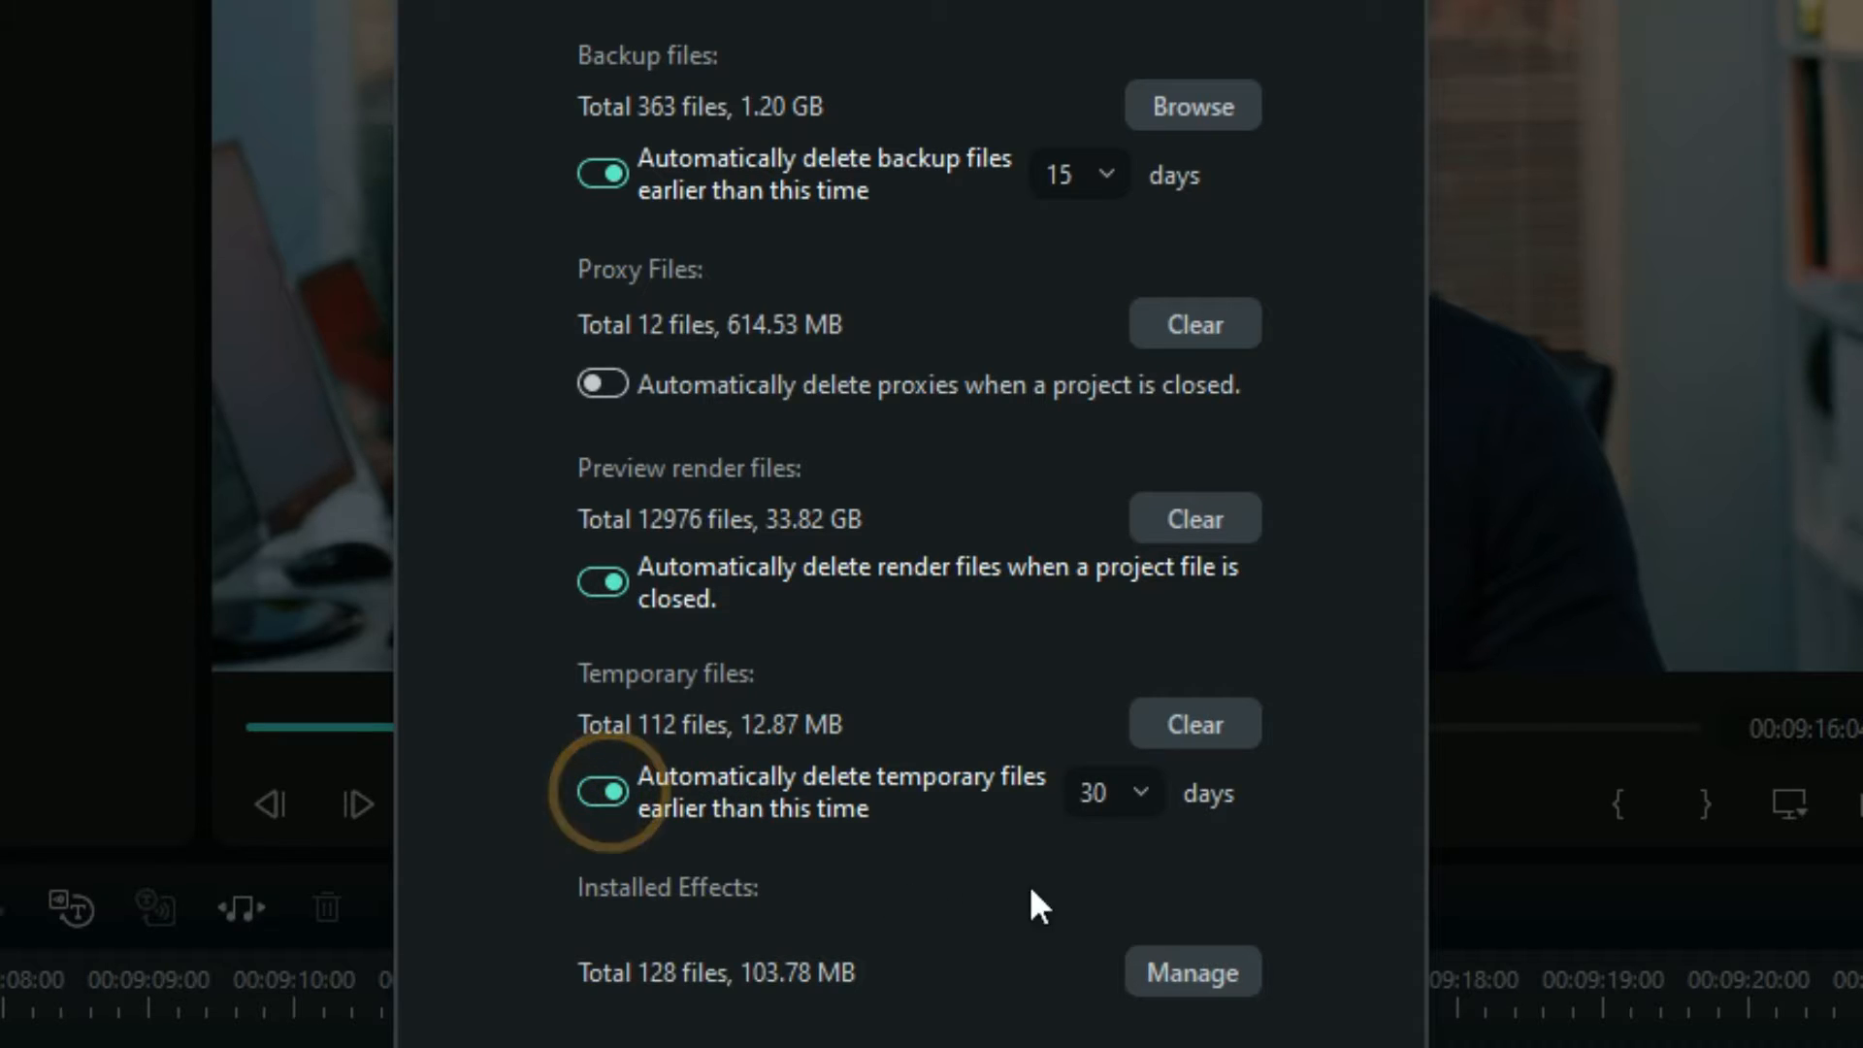
{"action": "mouse_move", "coordinate": [1120, 843]}
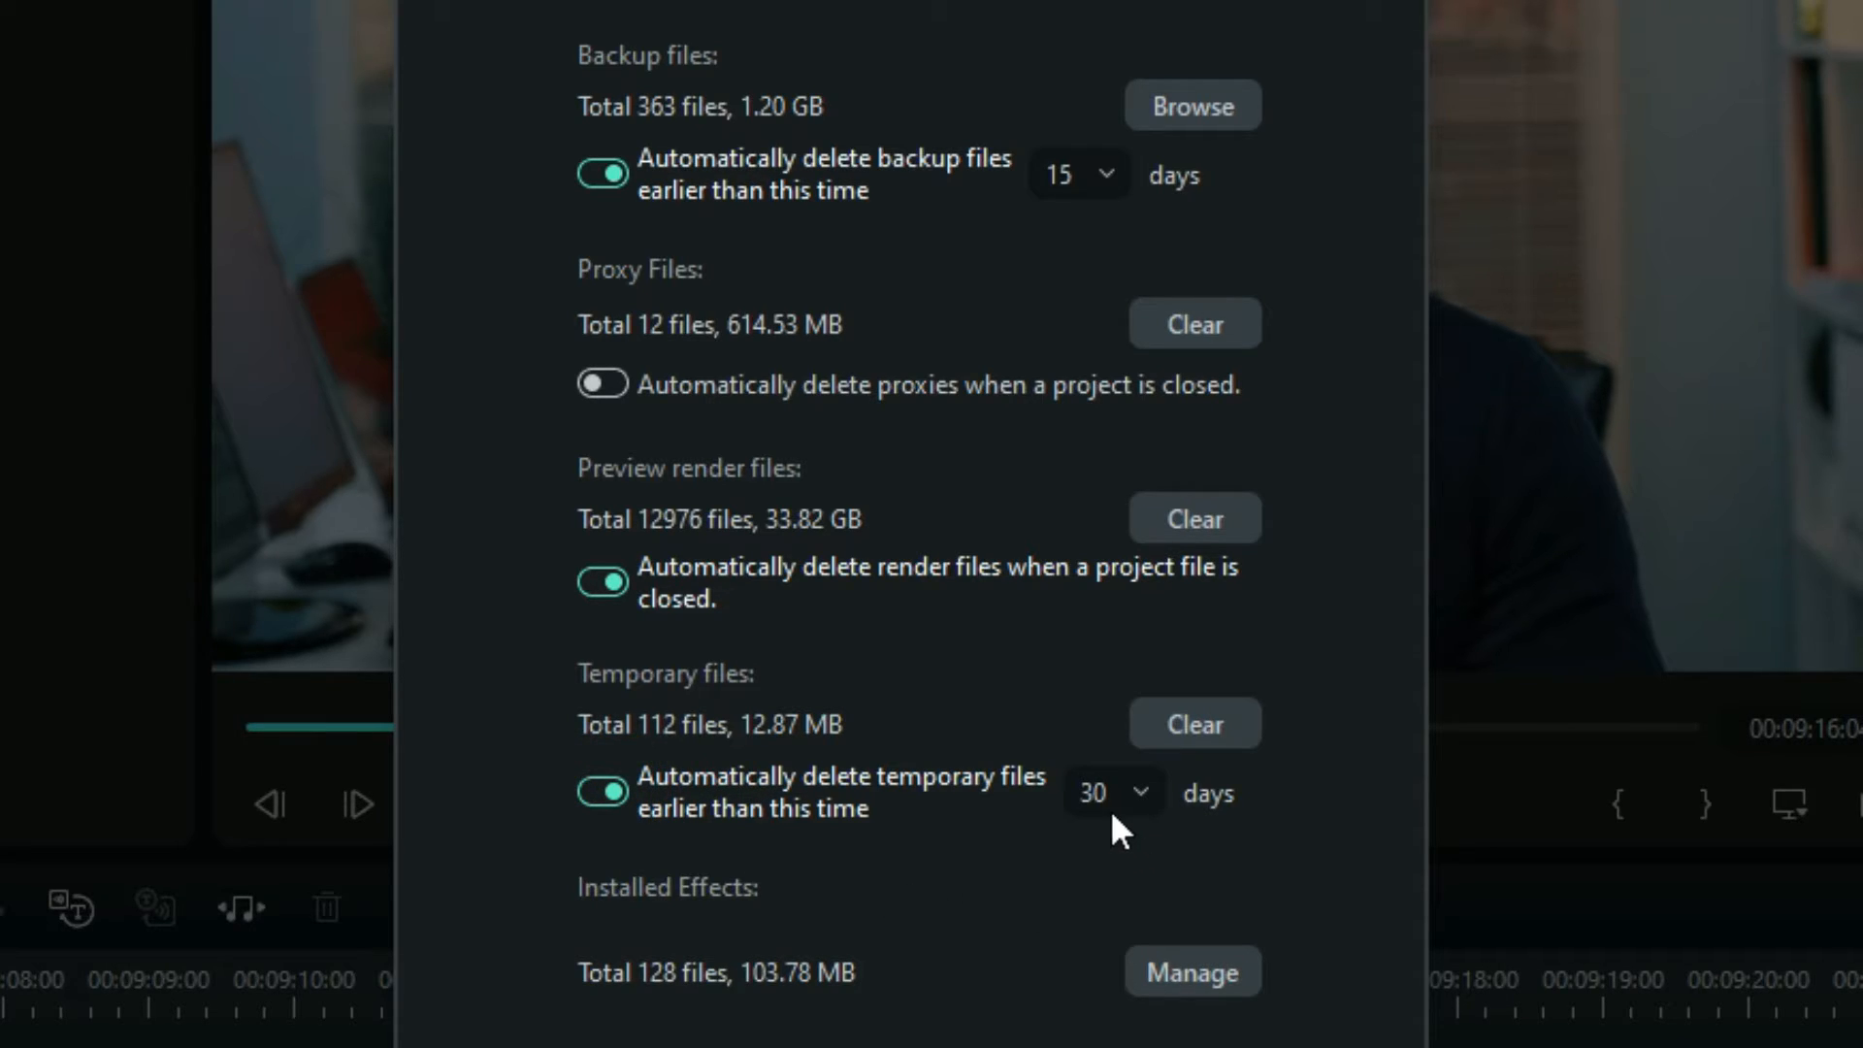
{"action": "left_click", "coordinate": [1113, 793]}
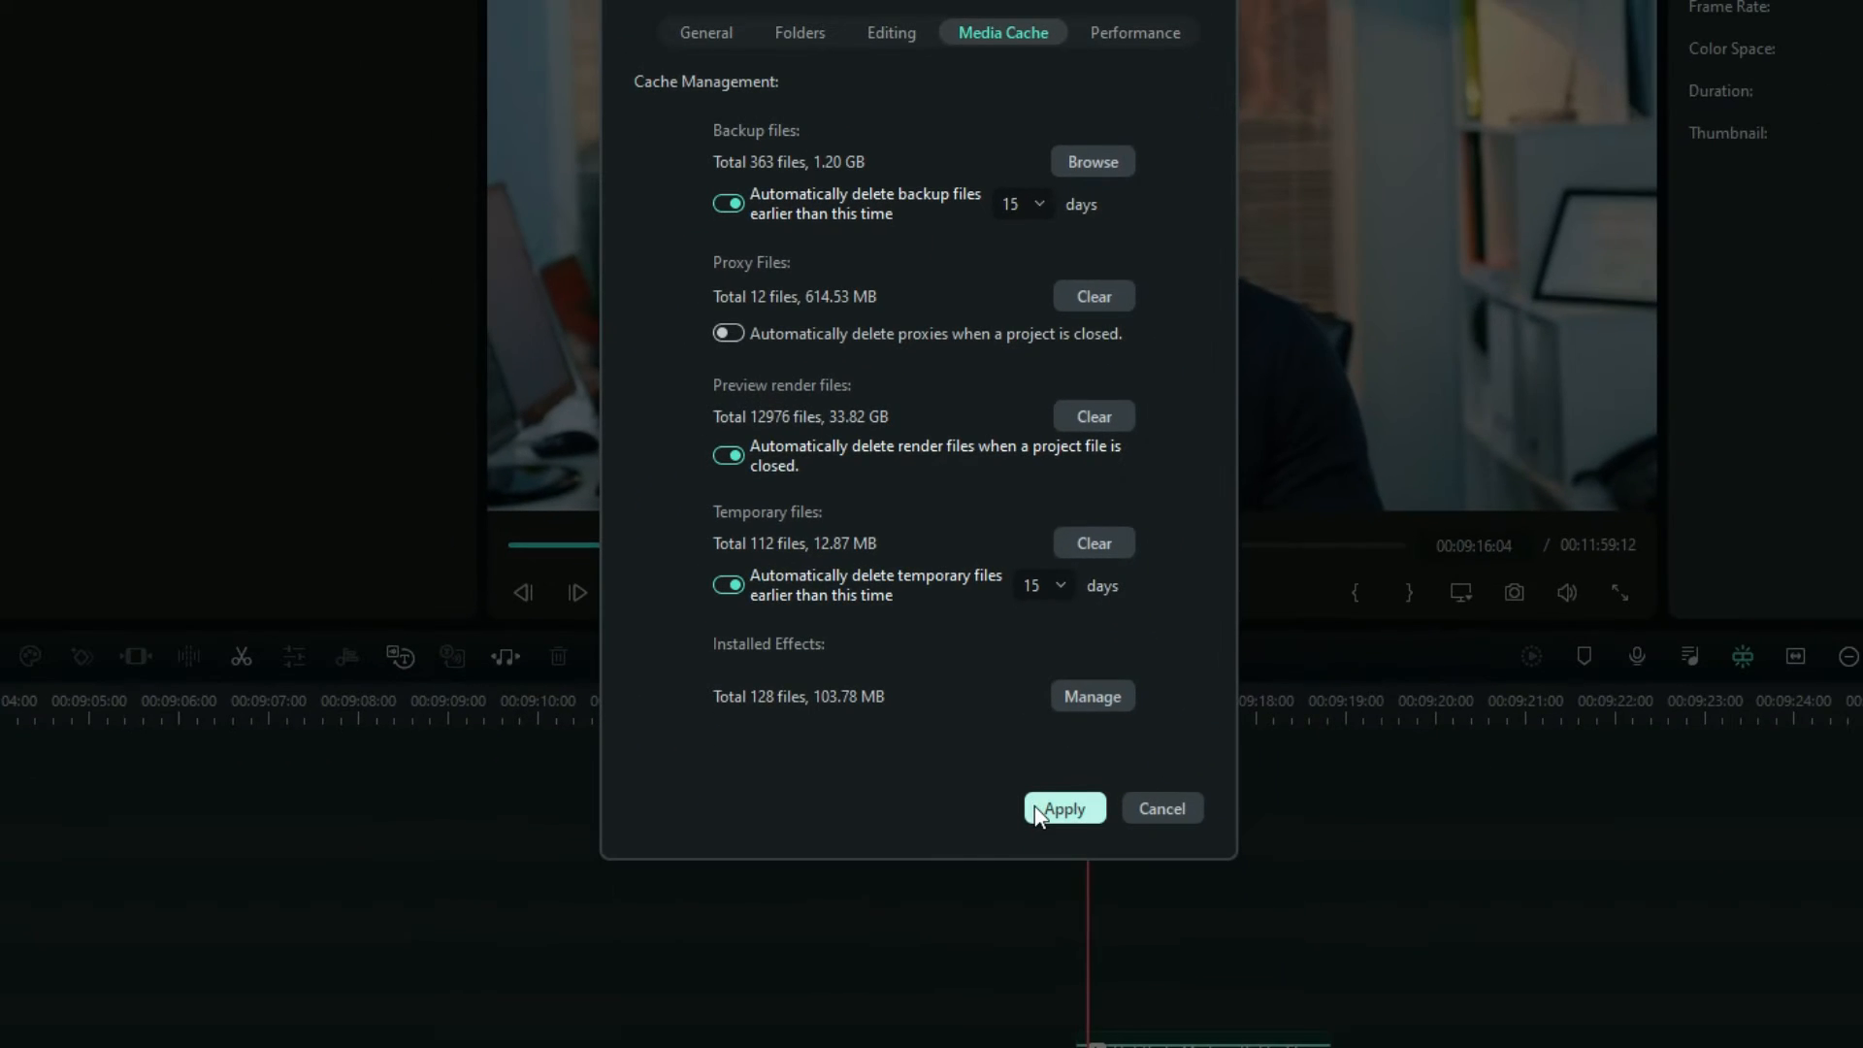
{"action": "left_click", "coordinate": [1080, 212]}
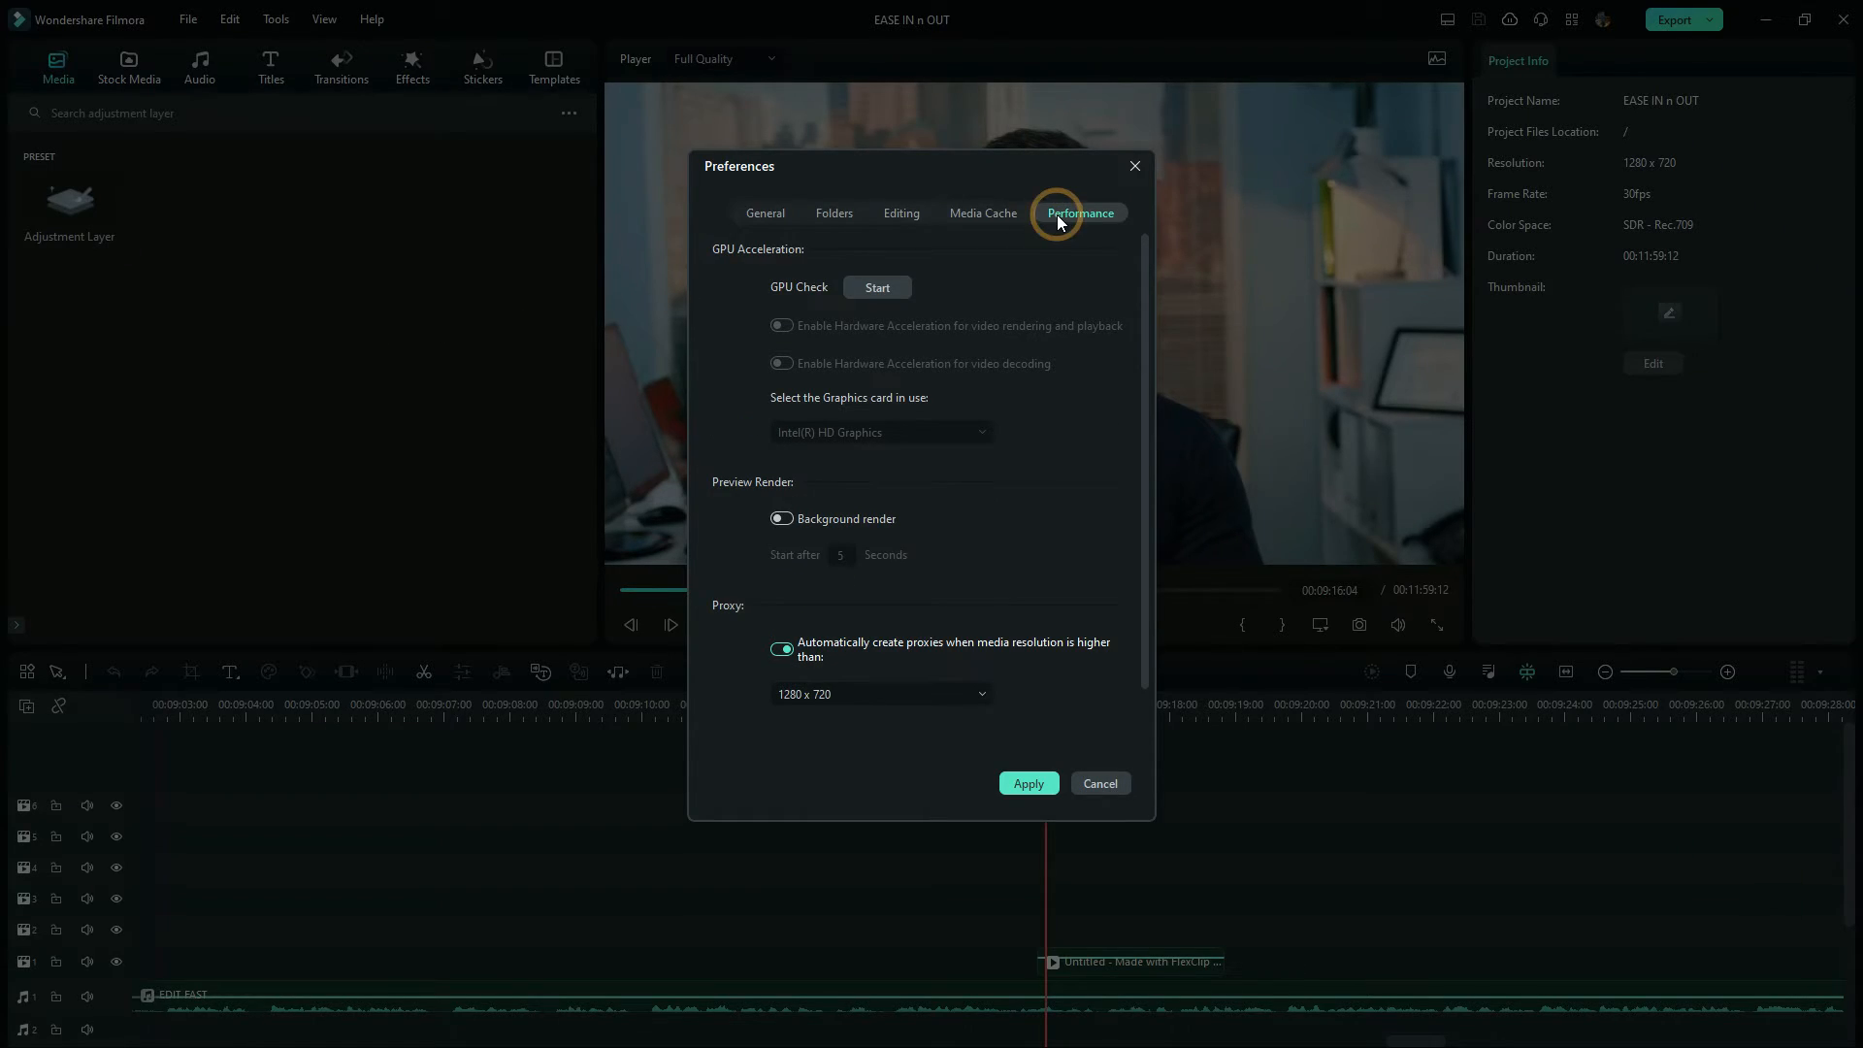
{"action": "mouse_move", "coordinate": [1048, 229]}
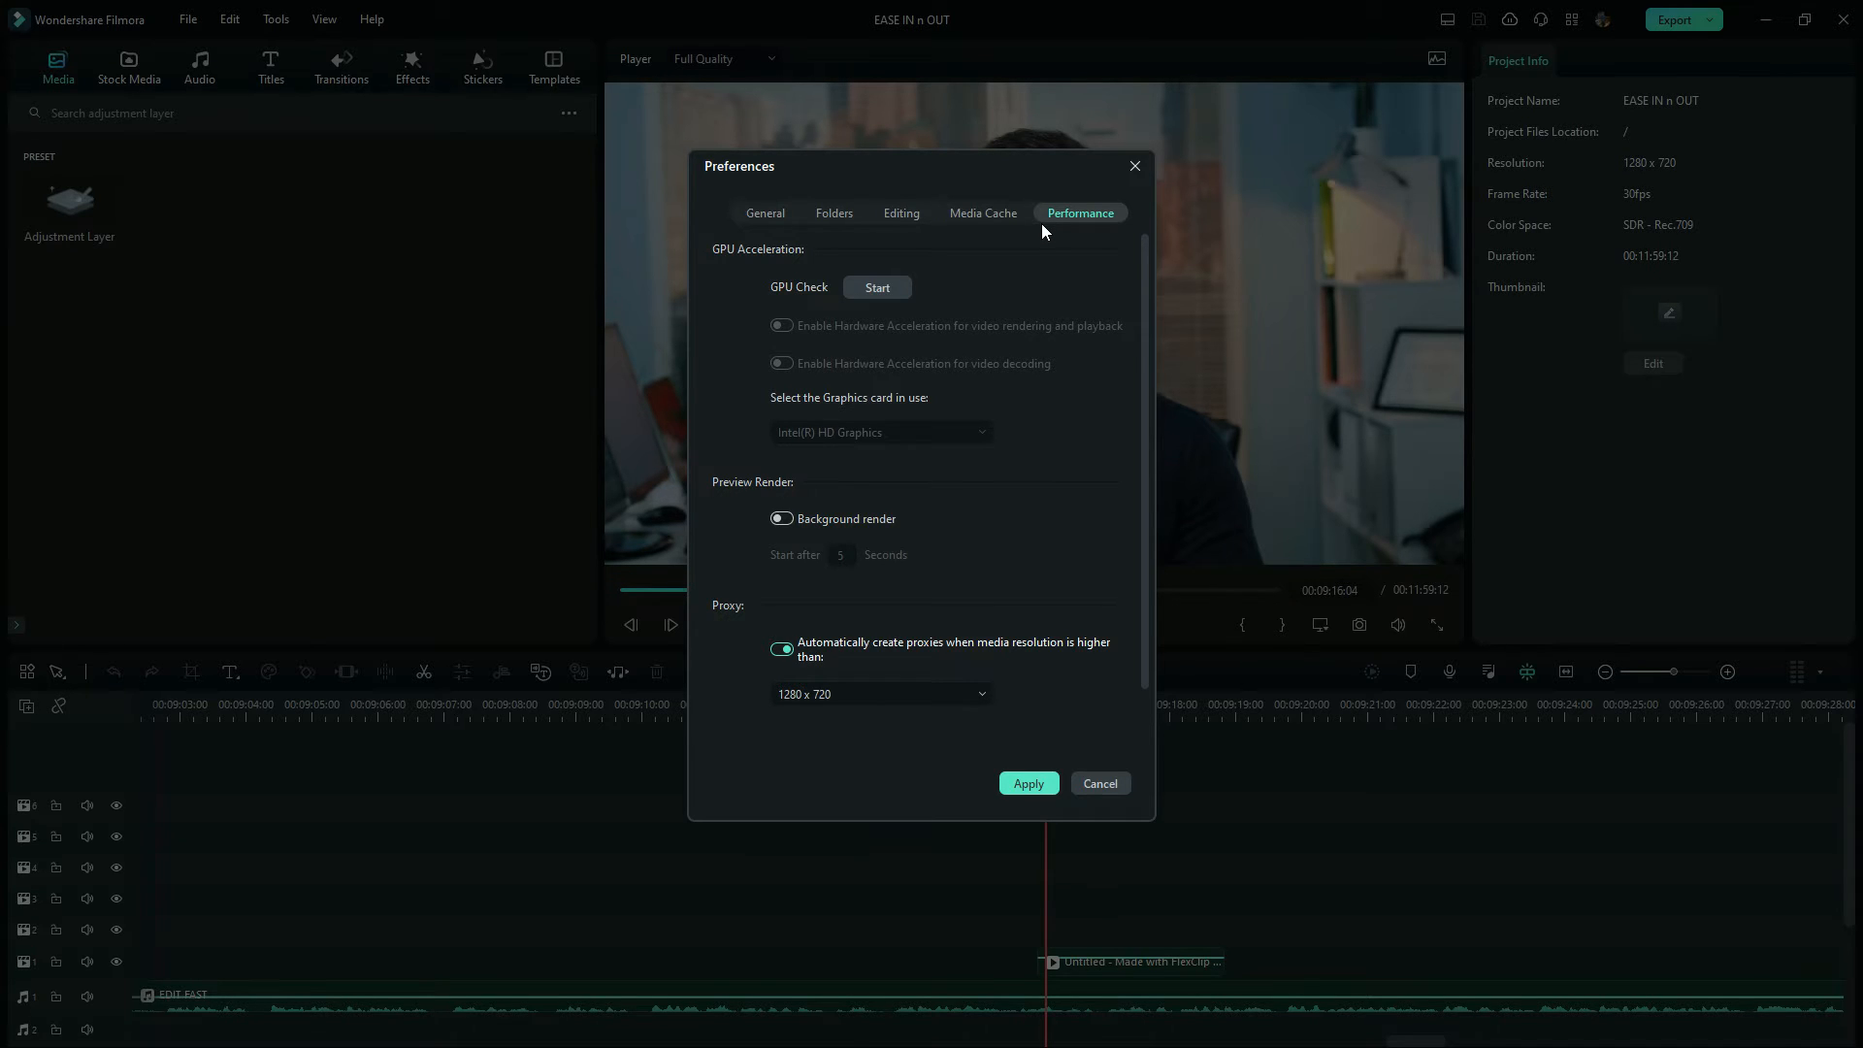
{"action": "mouse_move", "coordinate": [807, 297]}
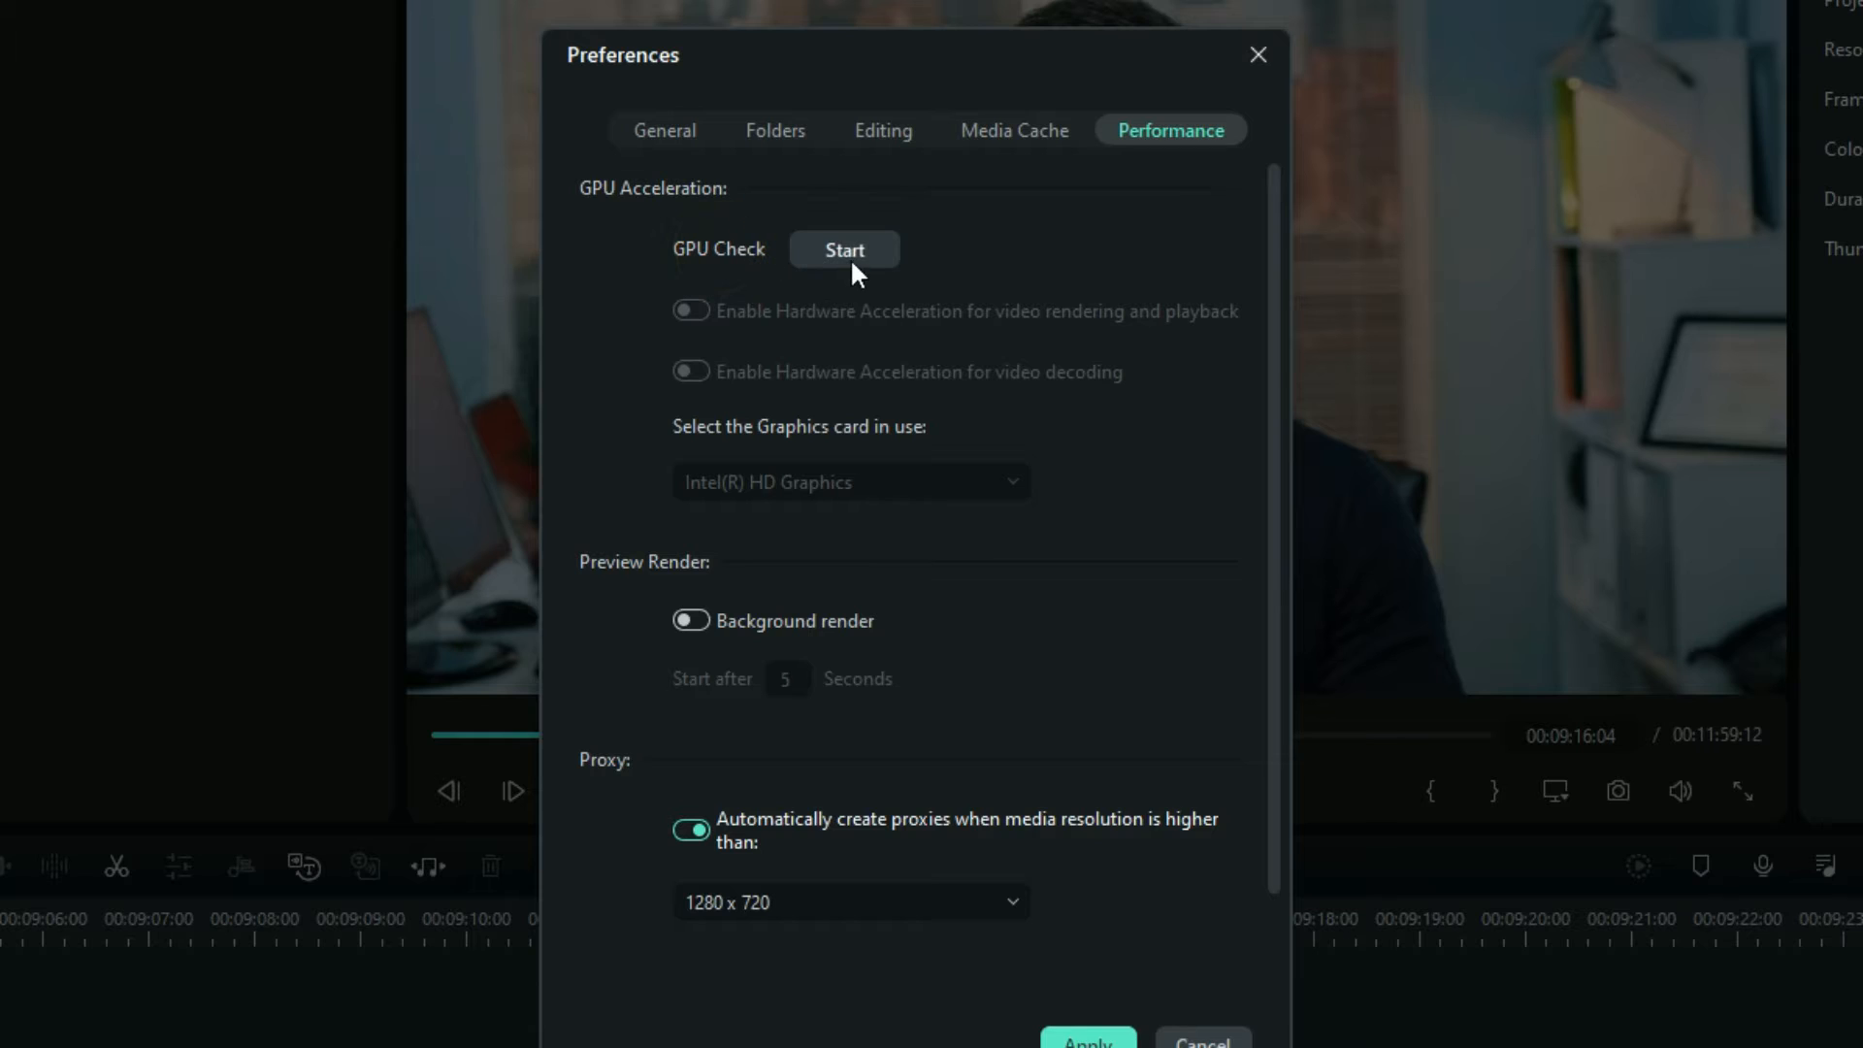
Step: Run the GPU environment check and choose Restart Later when it finishes
{"action": "left_click", "coordinate": [844, 250]}
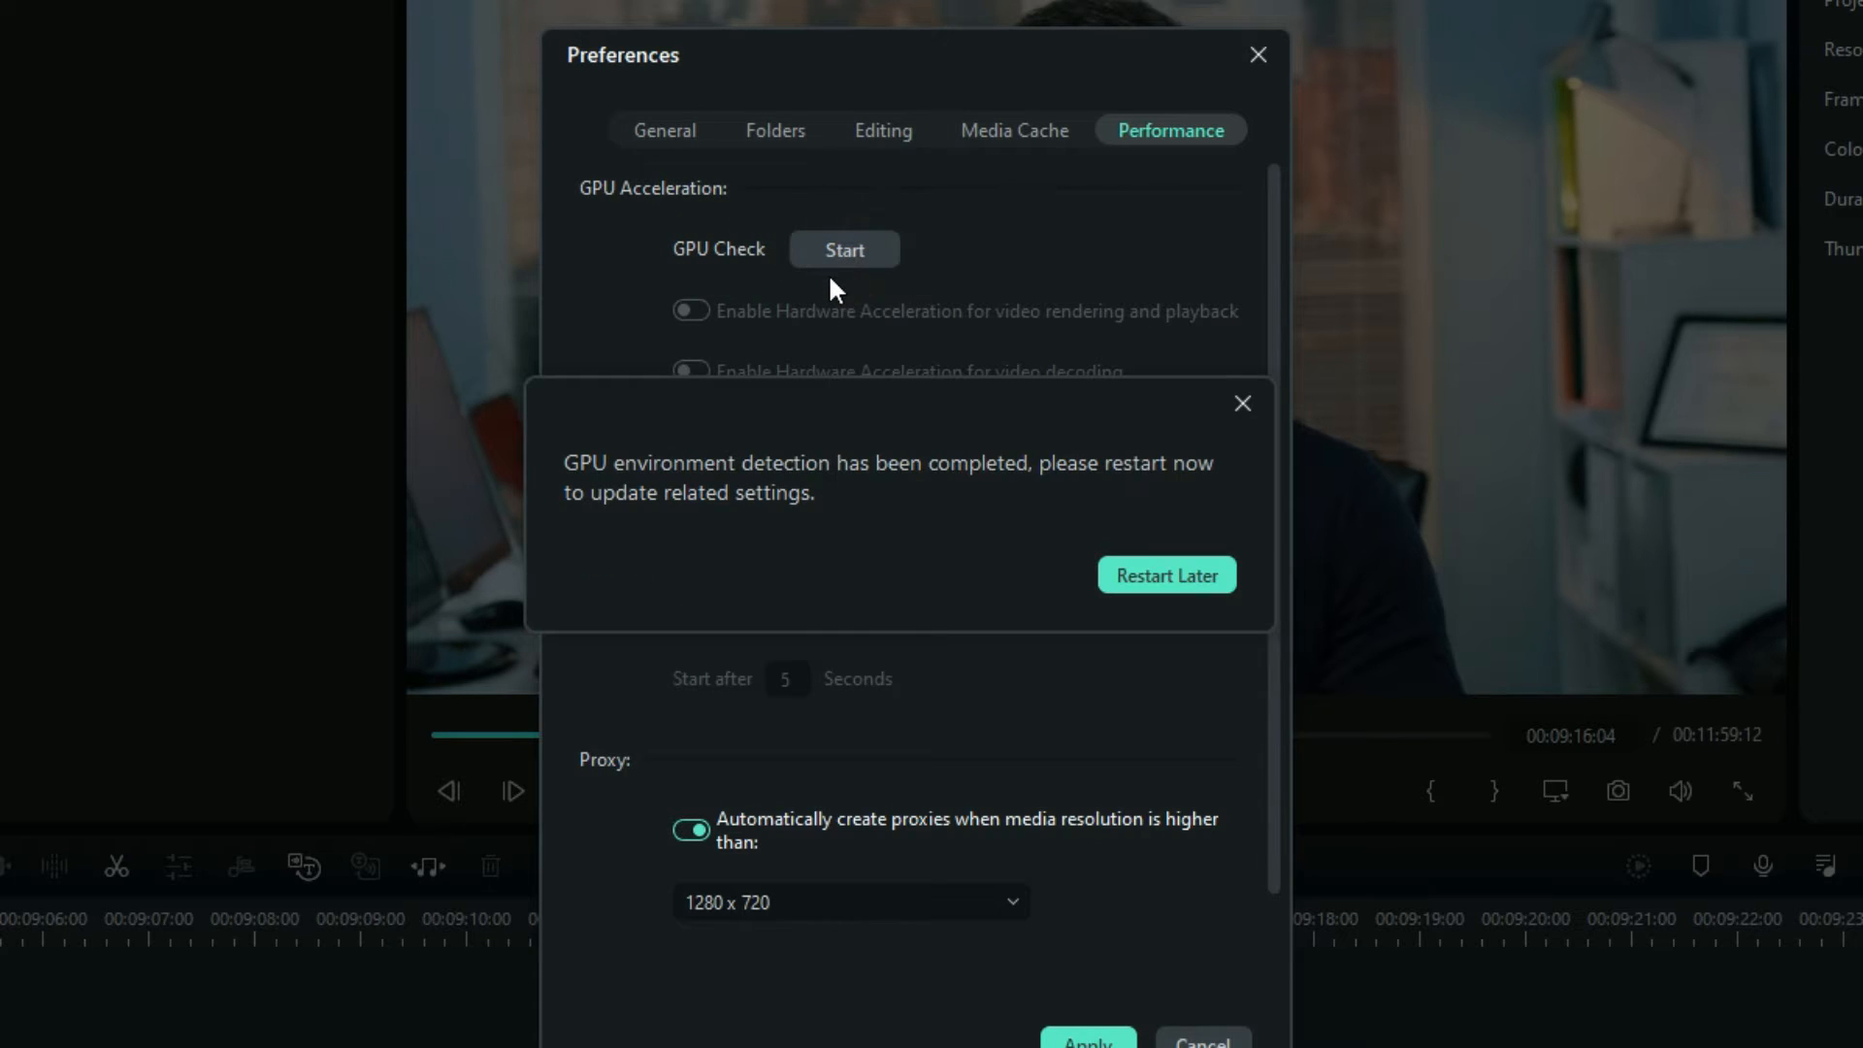
{"action": "mouse_move", "coordinate": [914, 505]}
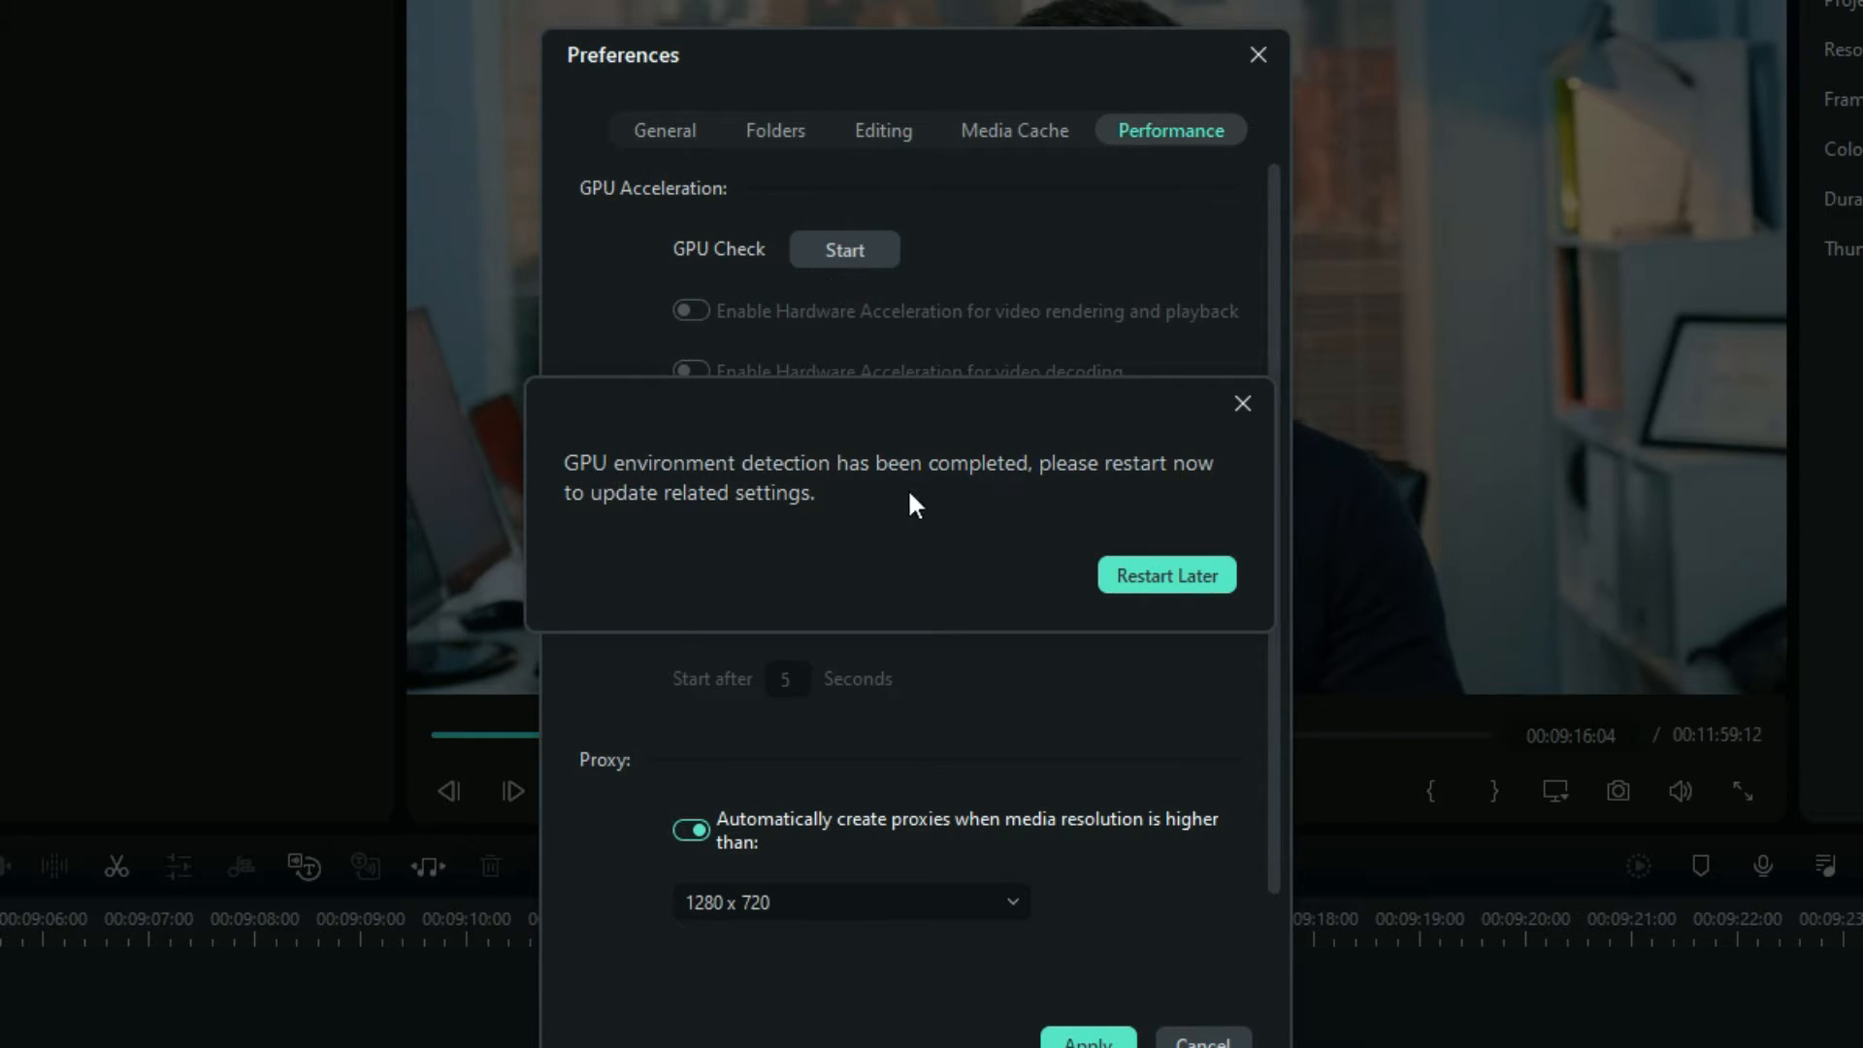
{"action": "mouse_move", "coordinate": [717, 505]}
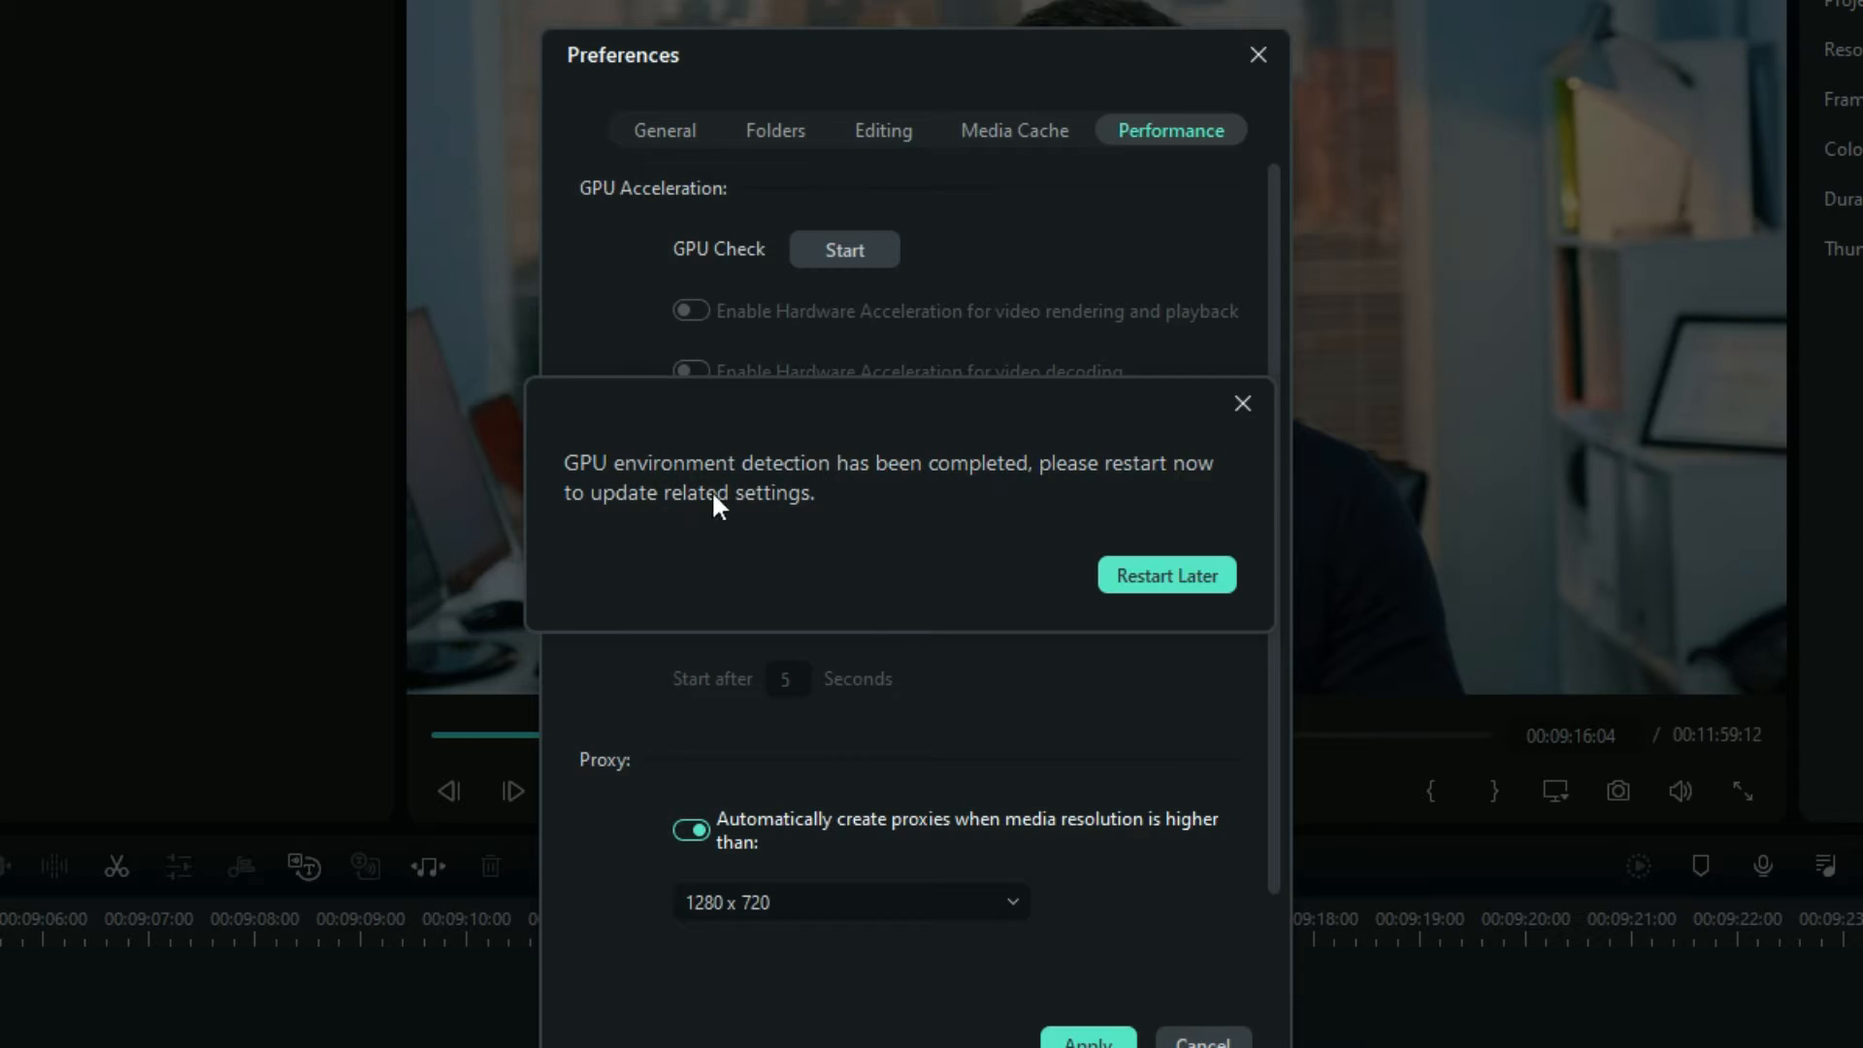
{"action": "left_click", "coordinate": [1166, 574]}
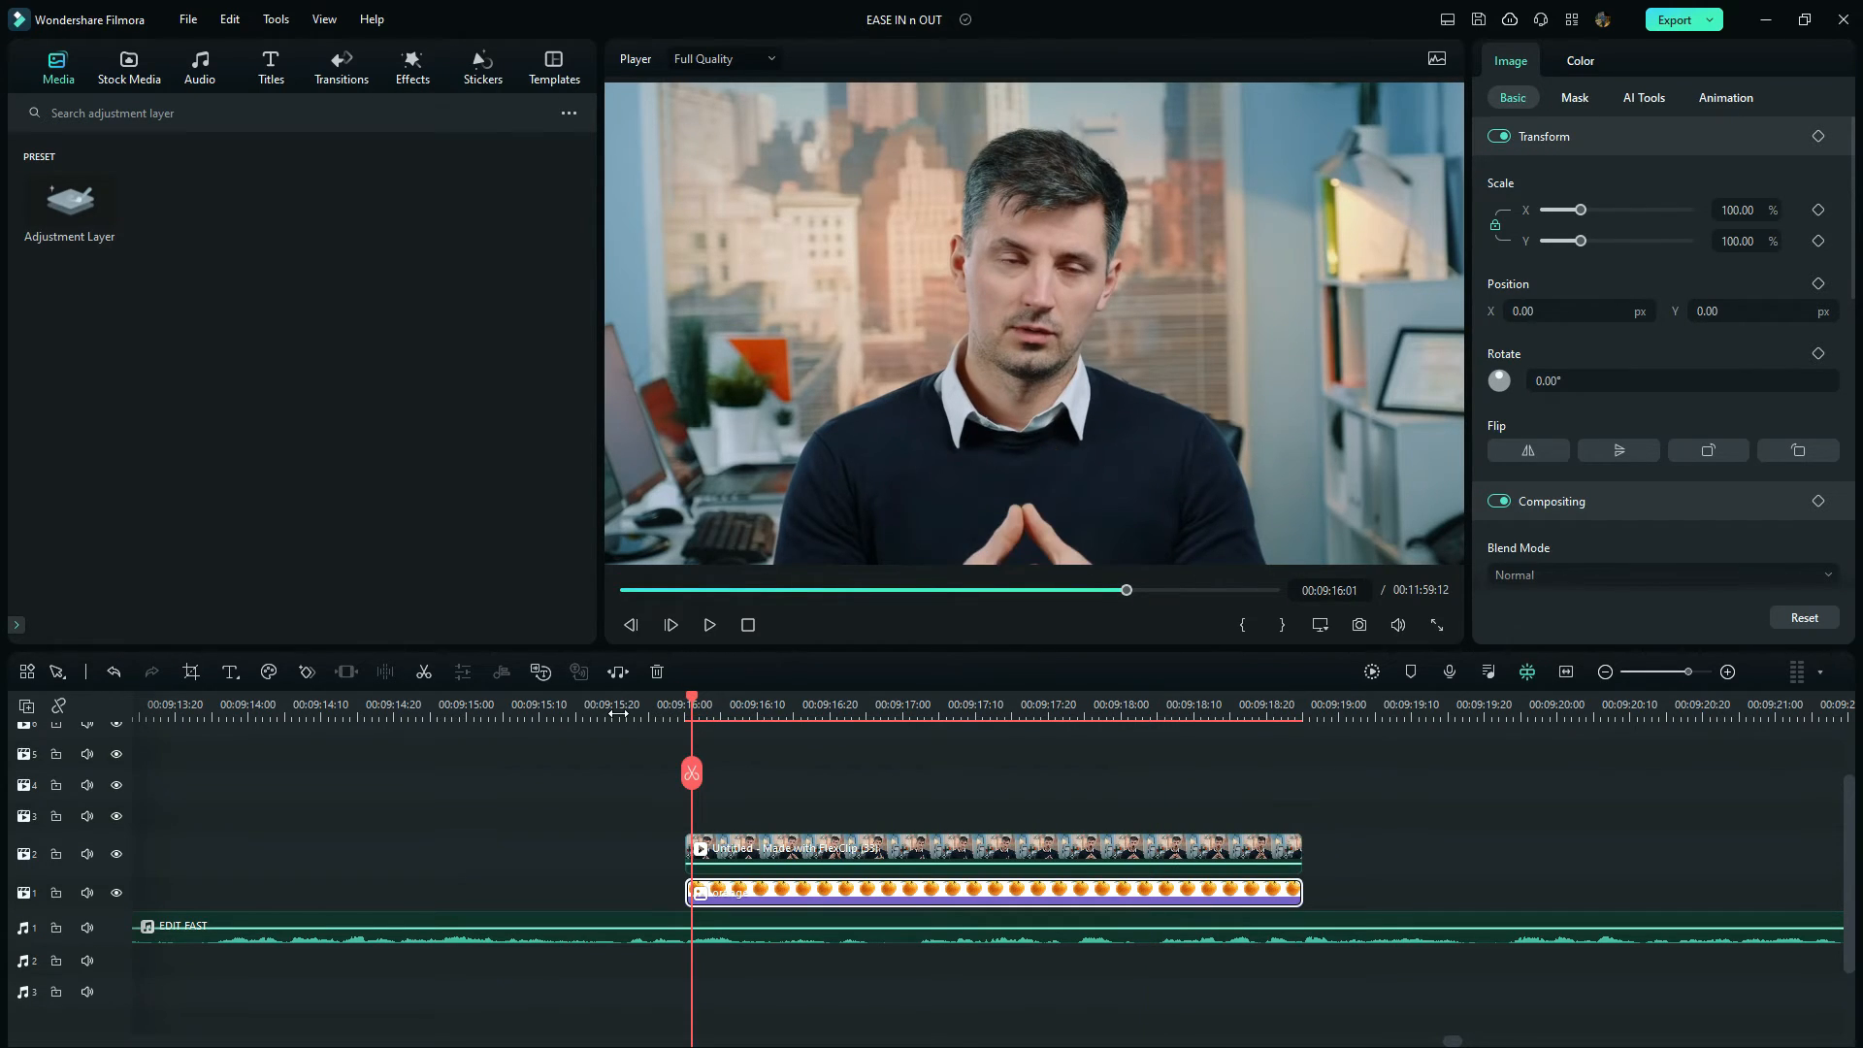
Step: Switch the player preview from Full to 1/4 Quality and play the clip to test
{"action": "left_click", "coordinate": [710, 625]}
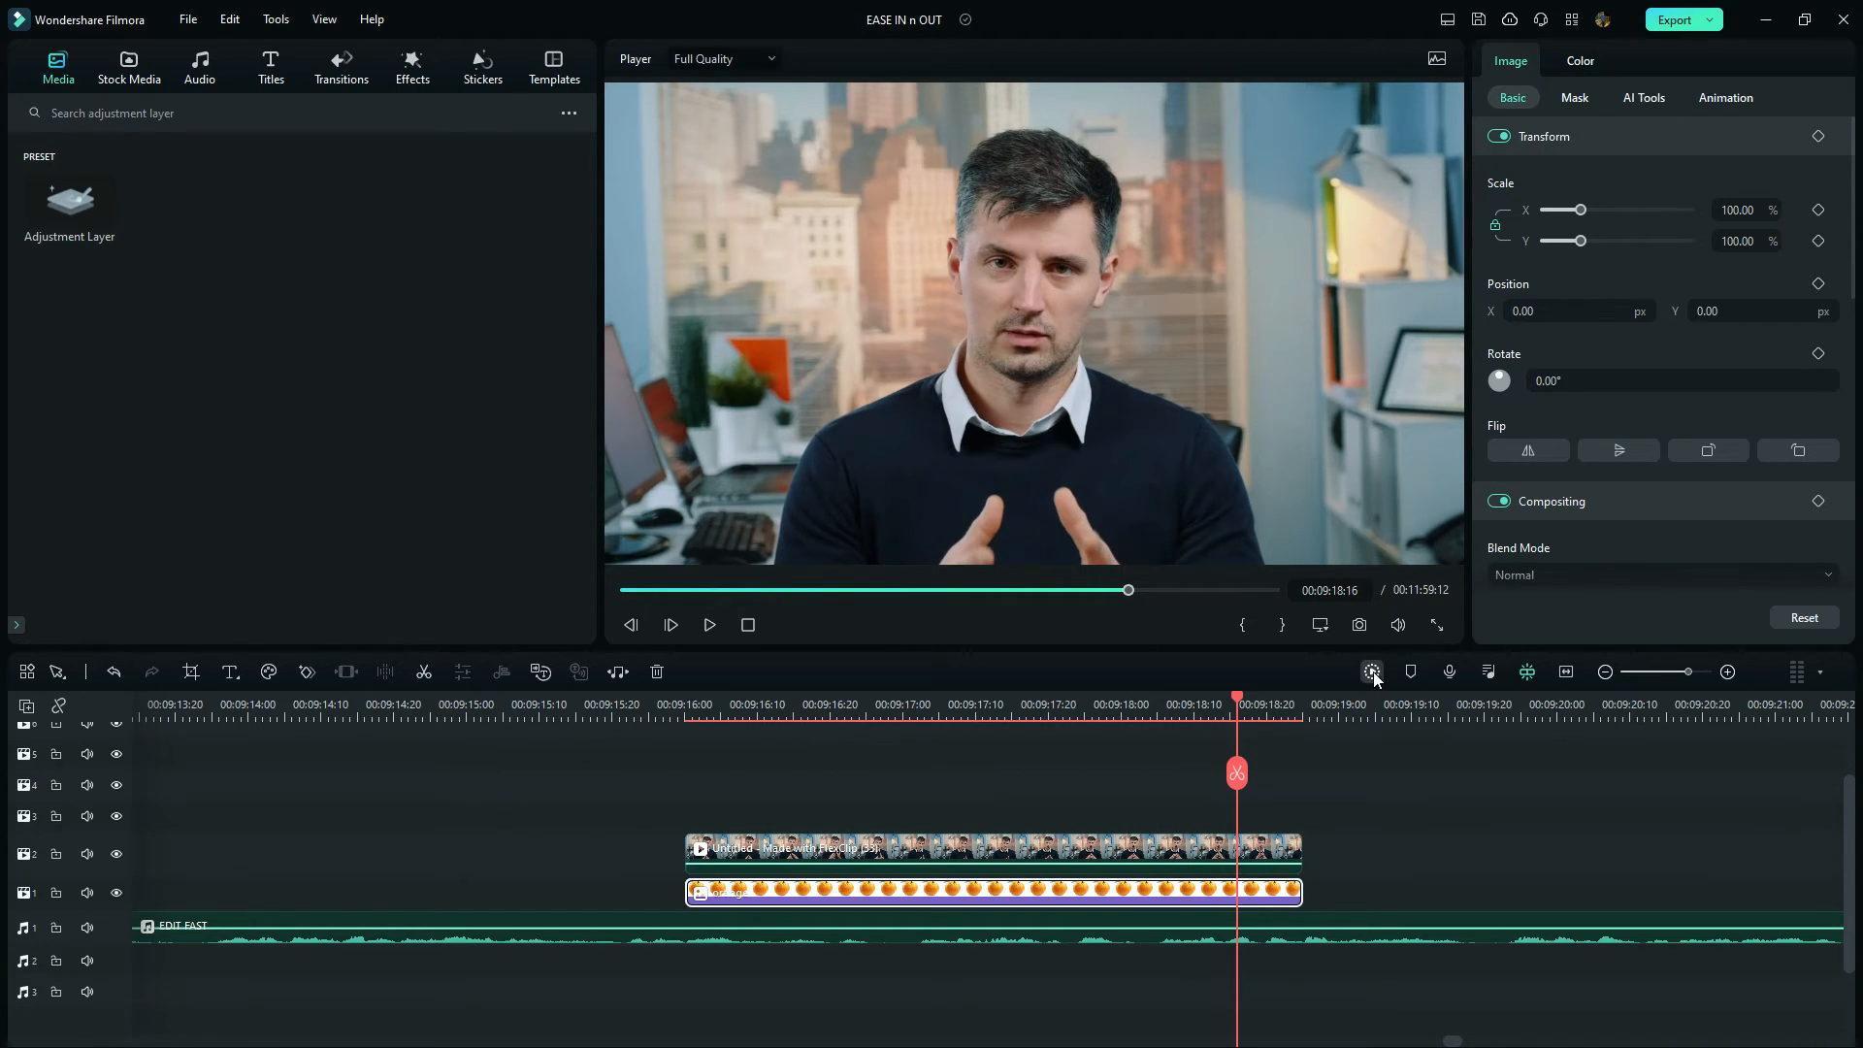
{"action": "left_click", "coordinate": [1372, 671]}
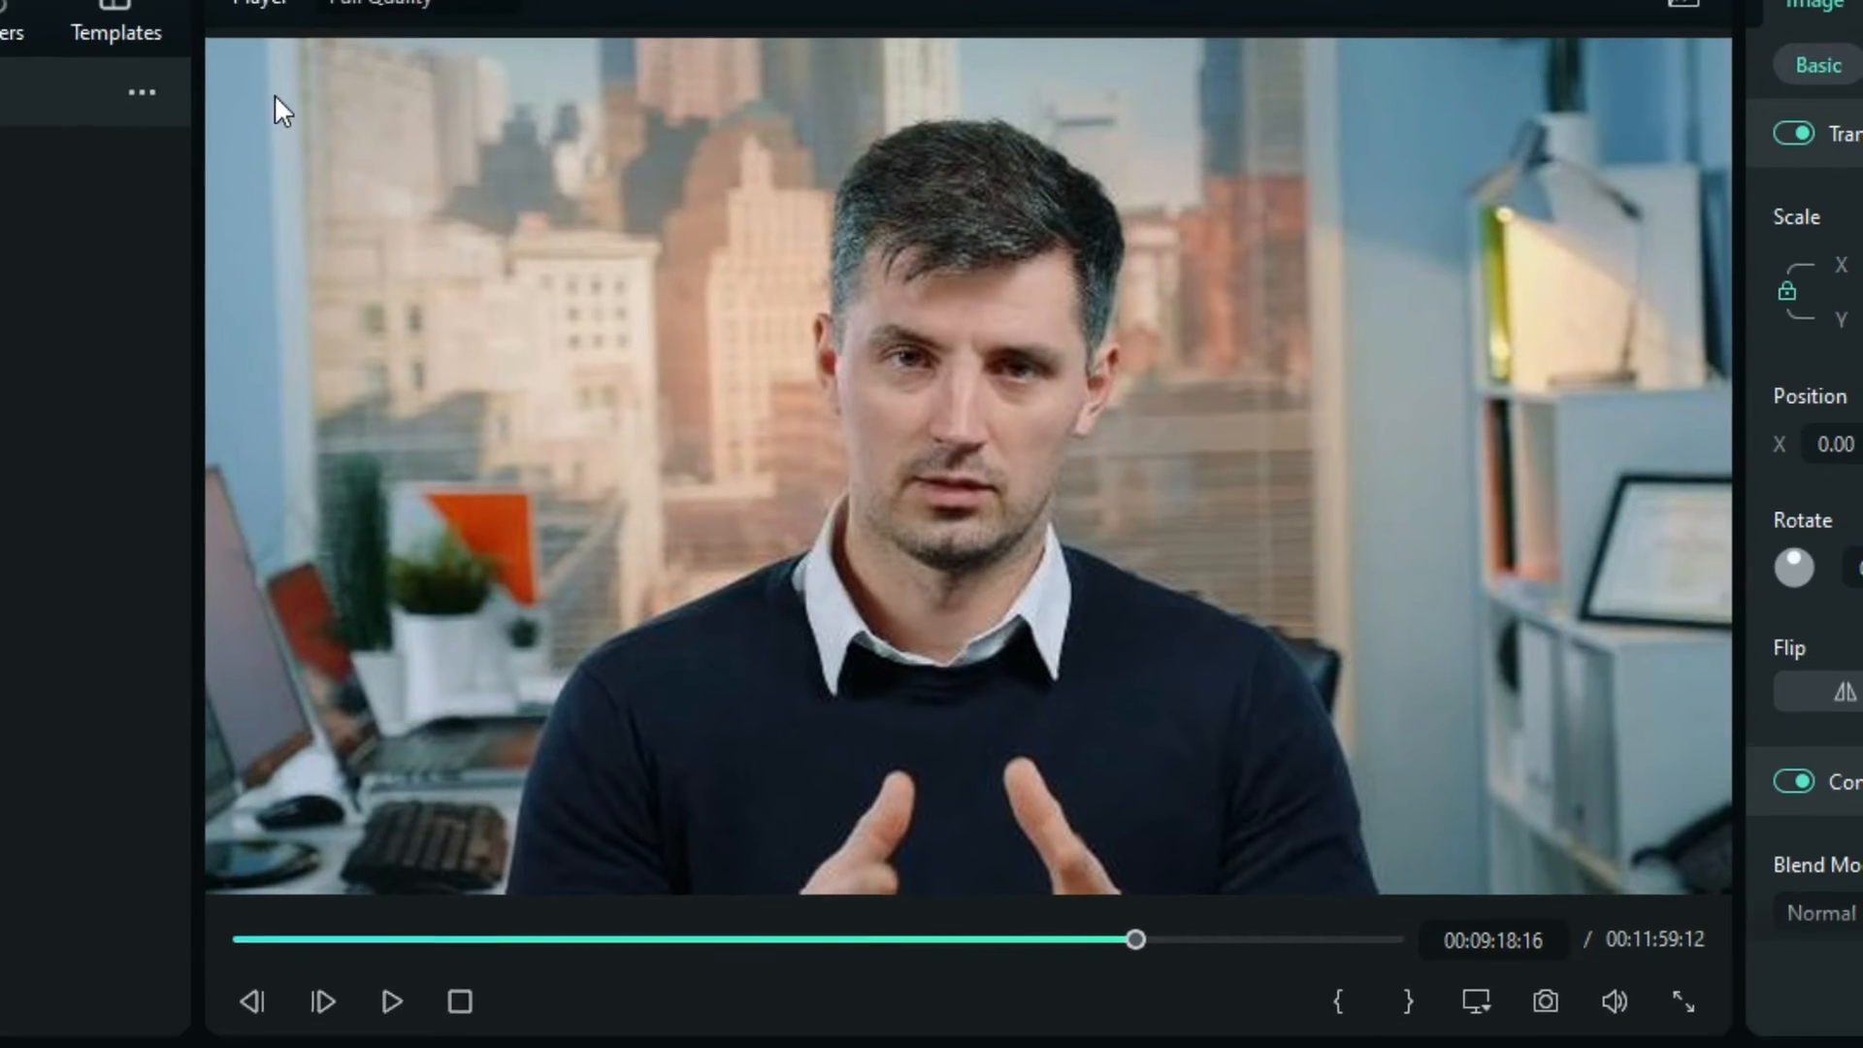
{"action": "left_click", "coordinate": [833, 73]}
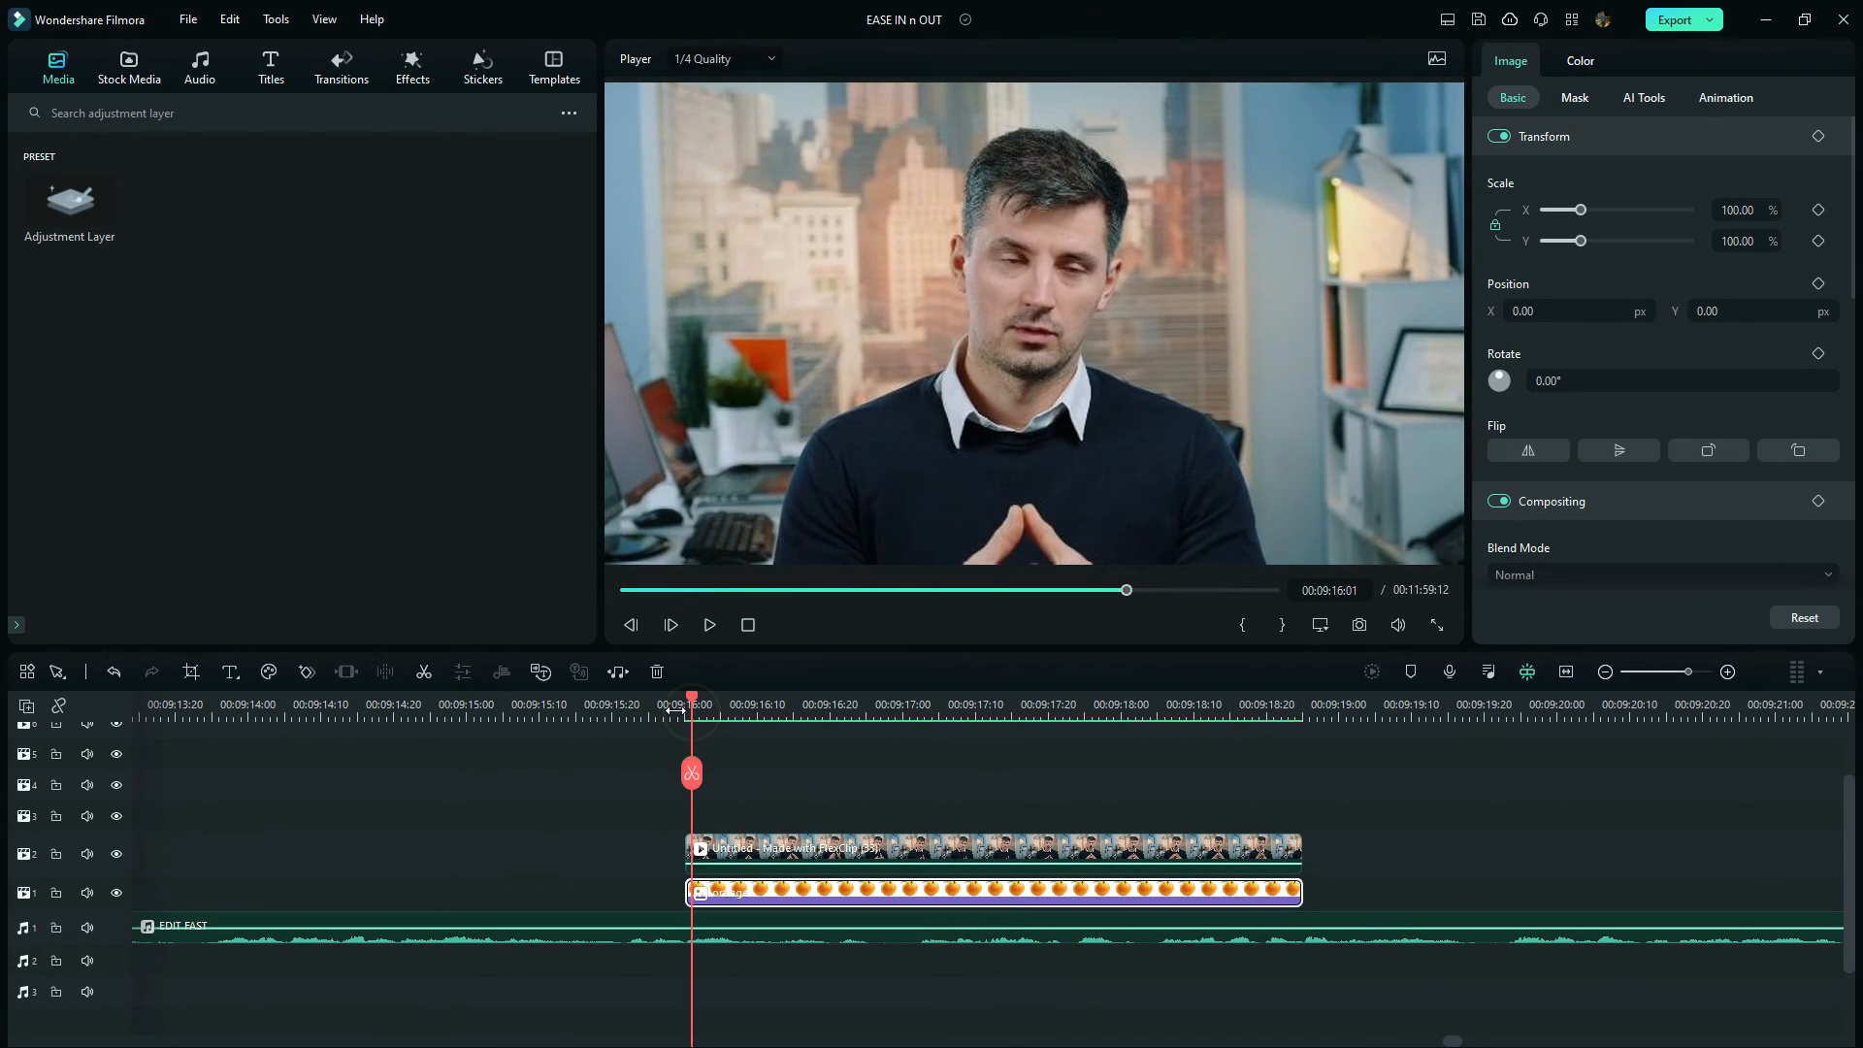
{"action": "left_click", "coordinate": [709, 625]}
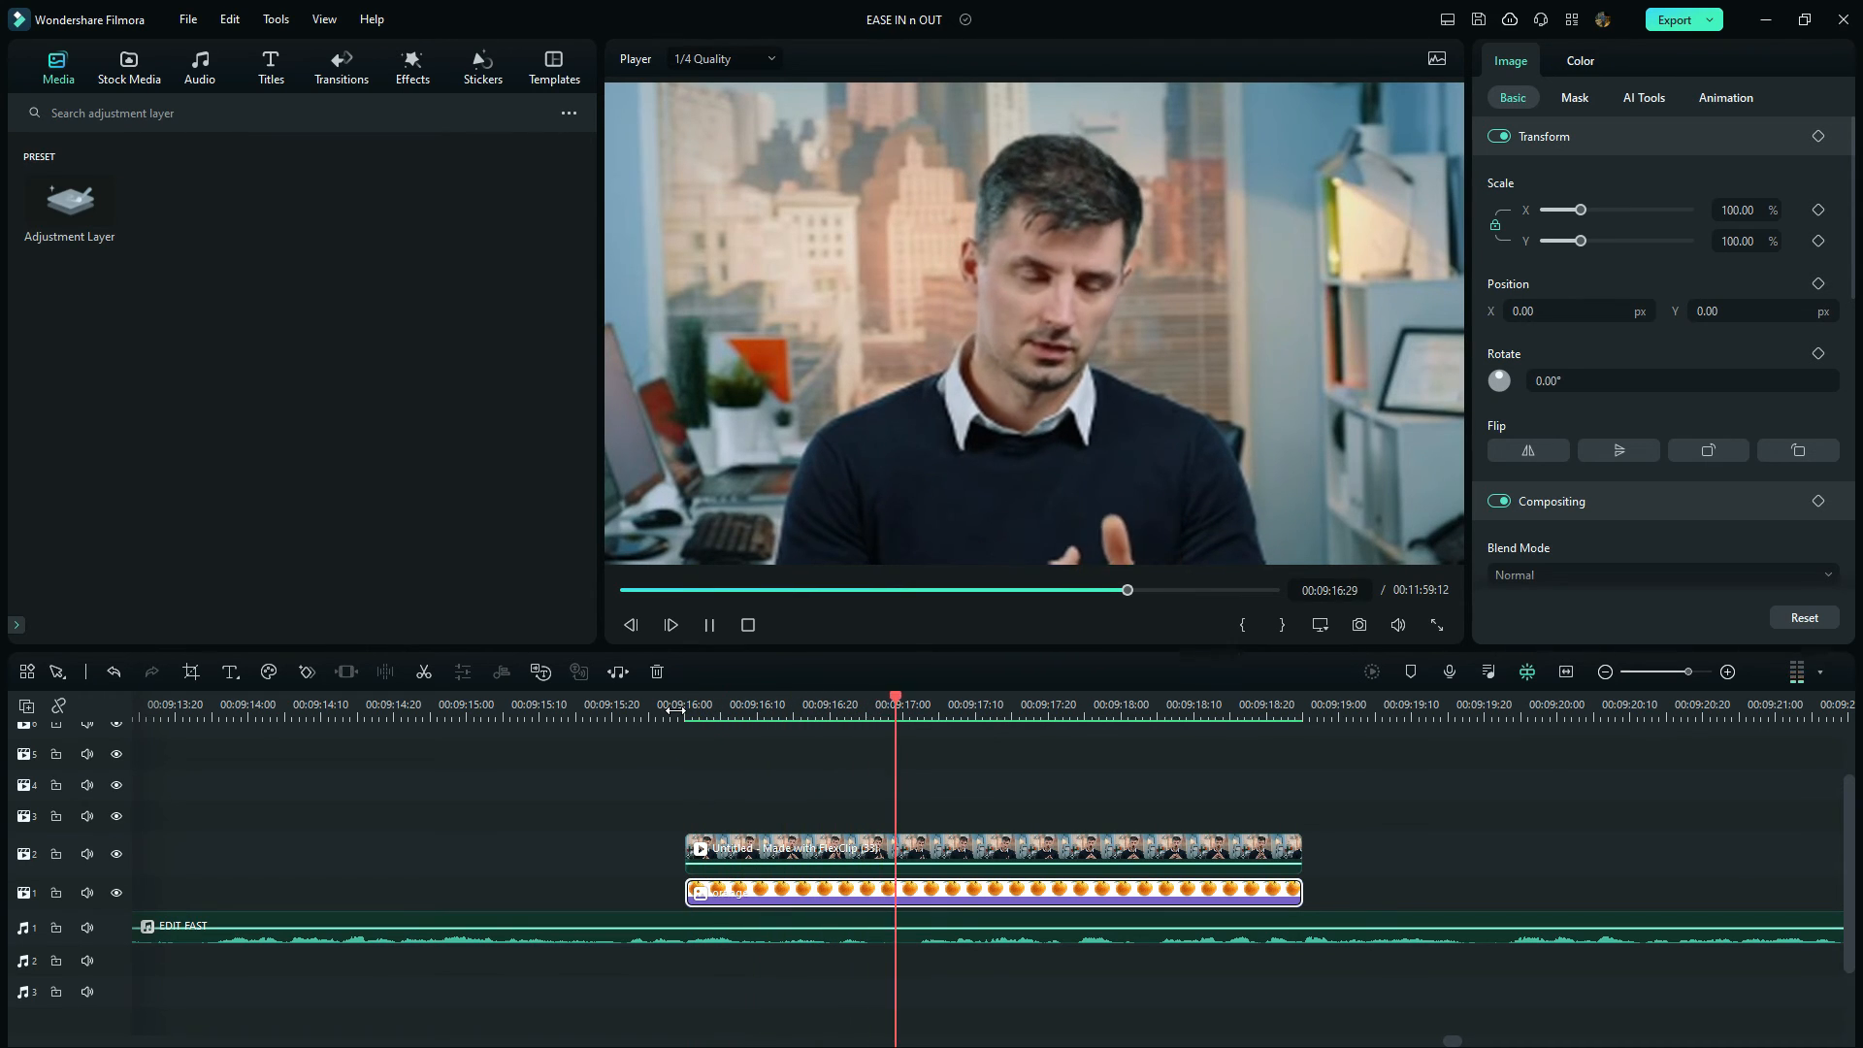